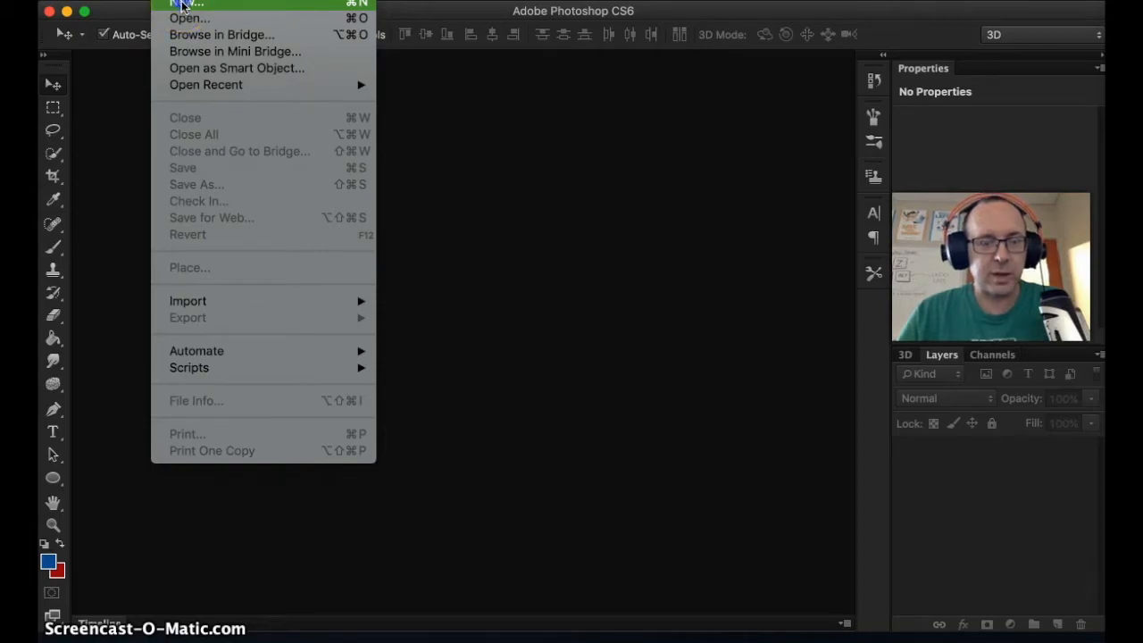
# Create a new blank white document 20 cm wide by 12 cm high at 72 ppi
pyautogui.click(188, 3)
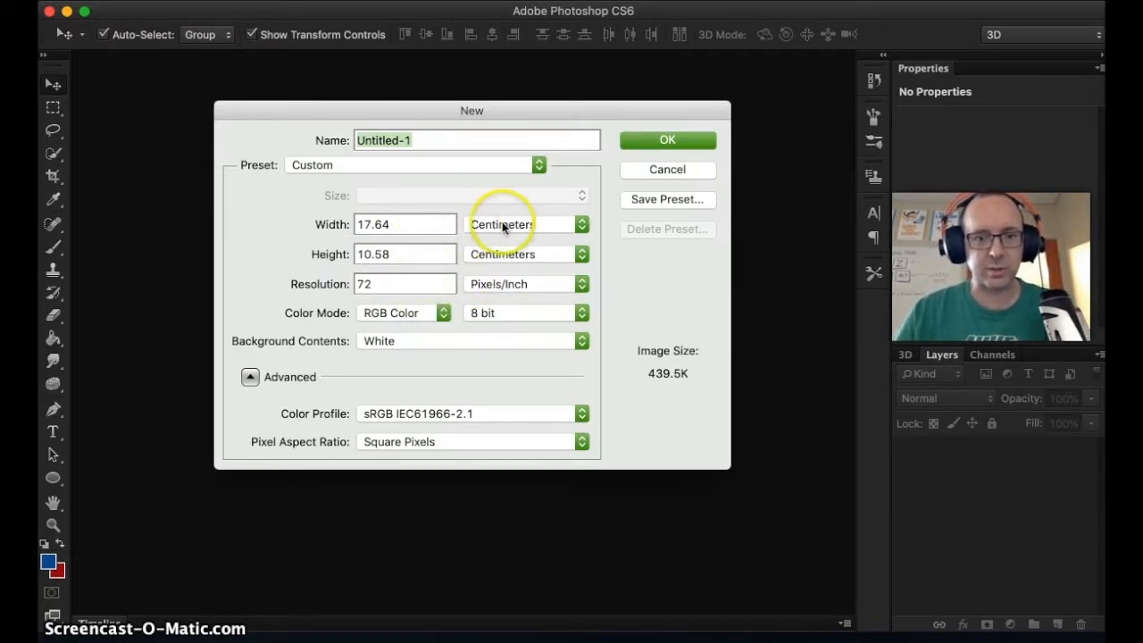
pyautogui.click(404, 225)
pyautogui.write('20')
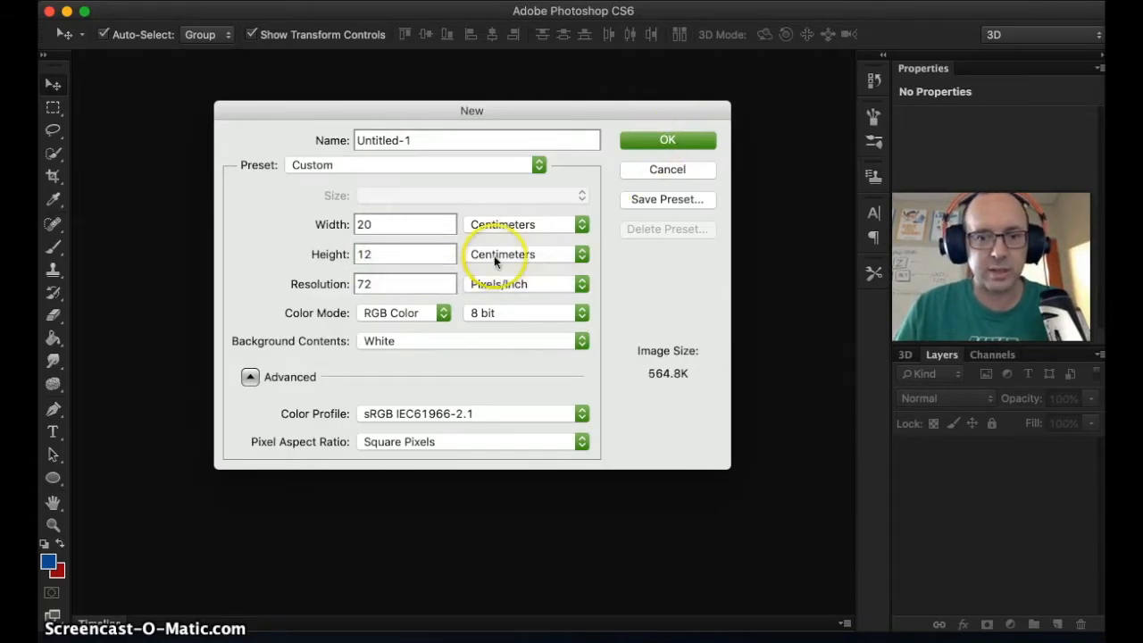
pyautogui.click(668, 139)
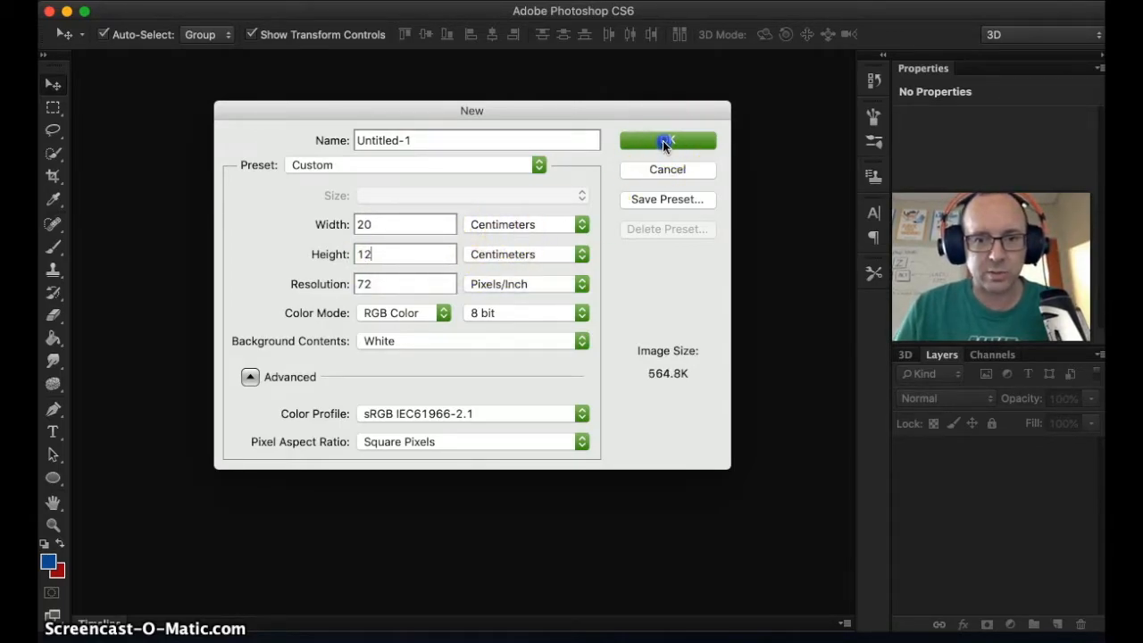
pyautogui.click(668, 139)
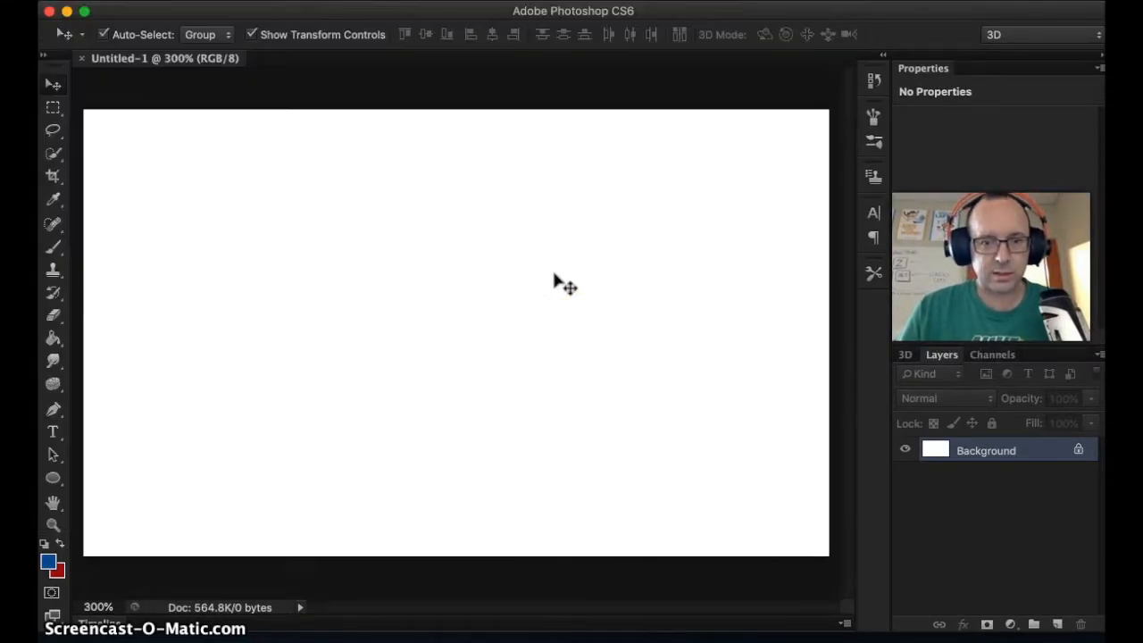
# Add a new empty Layer 1 above the Background in the Layers panel
pyautogui.doubleClick(986, 450)
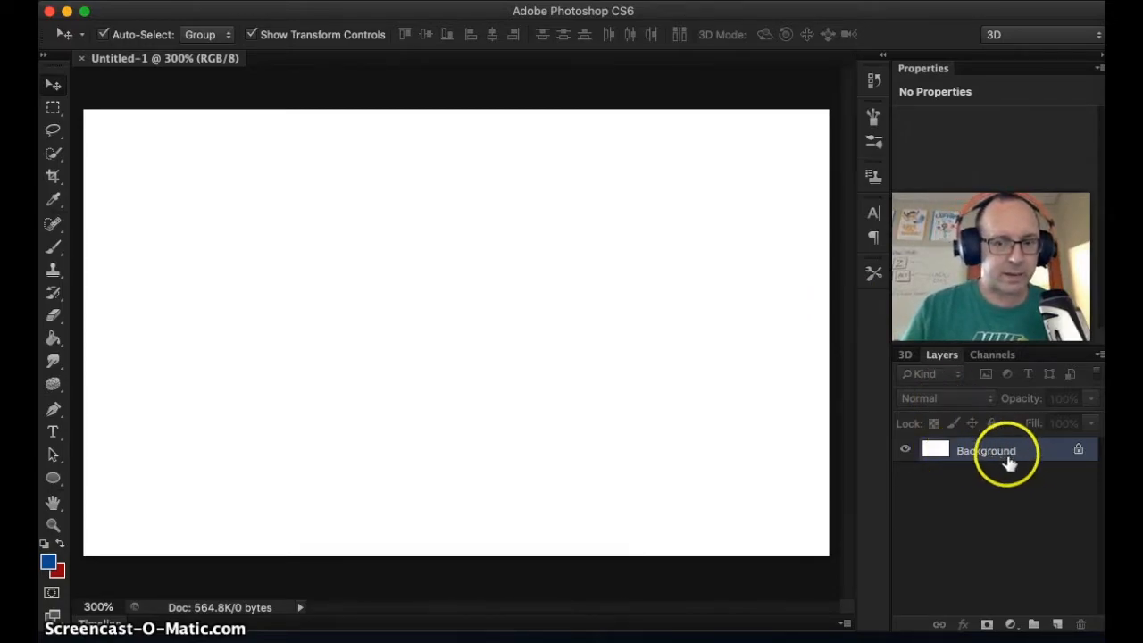
pyautogui.moveTo(1018, 461)
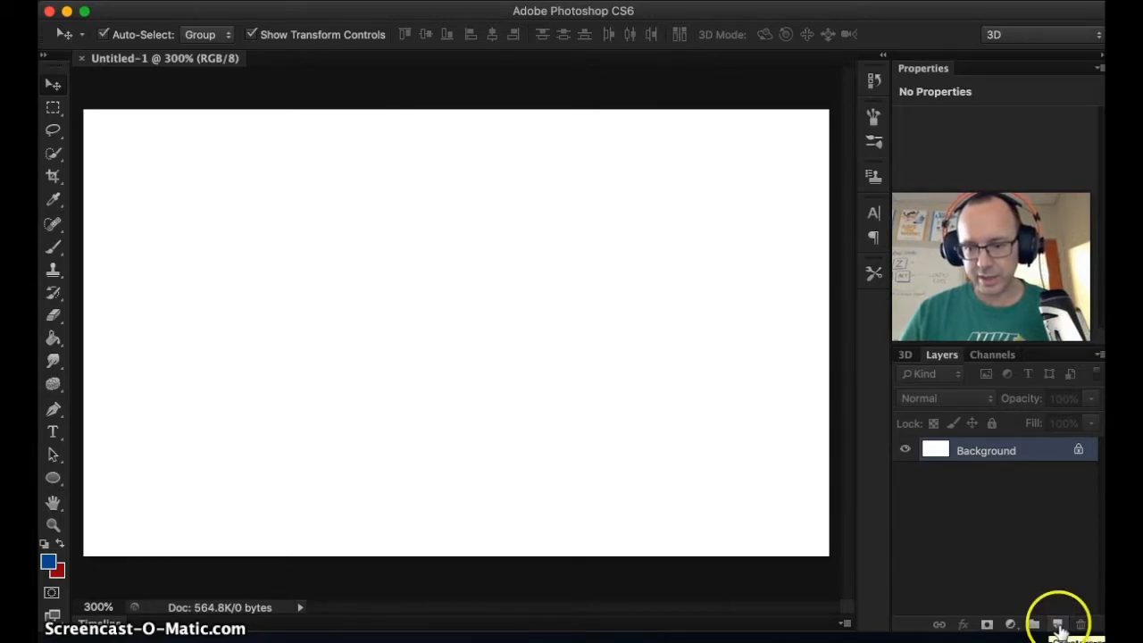
pyautogui.click(1058, 622)
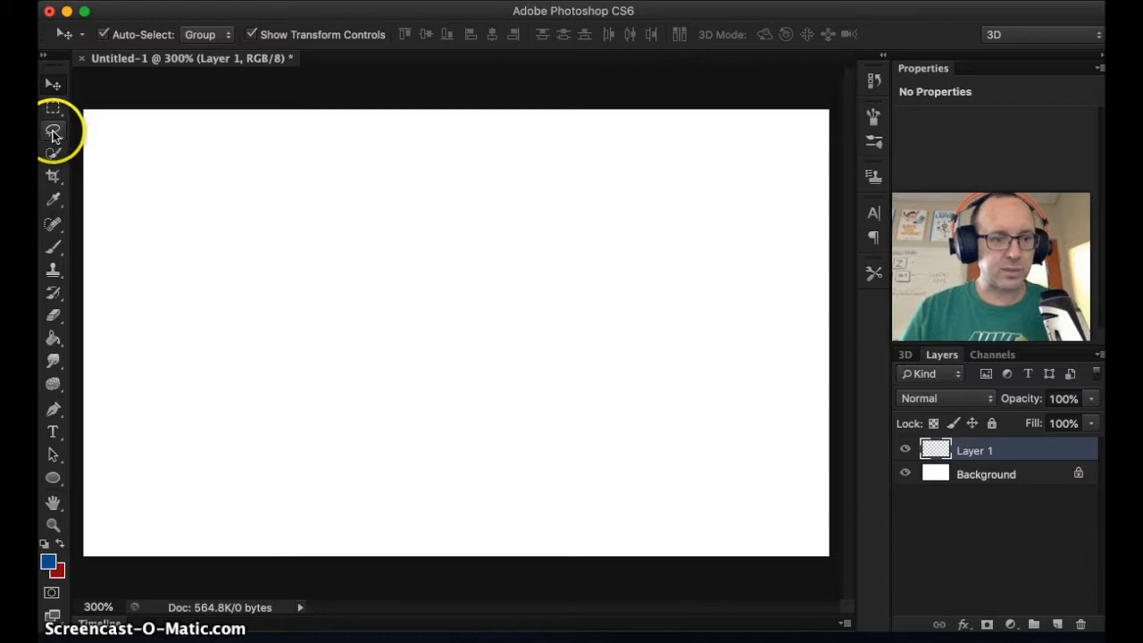
# Lasso a closed stick-figure outline with head, arms, body and legs on Layer 1
pyautogui.click(52, 134)
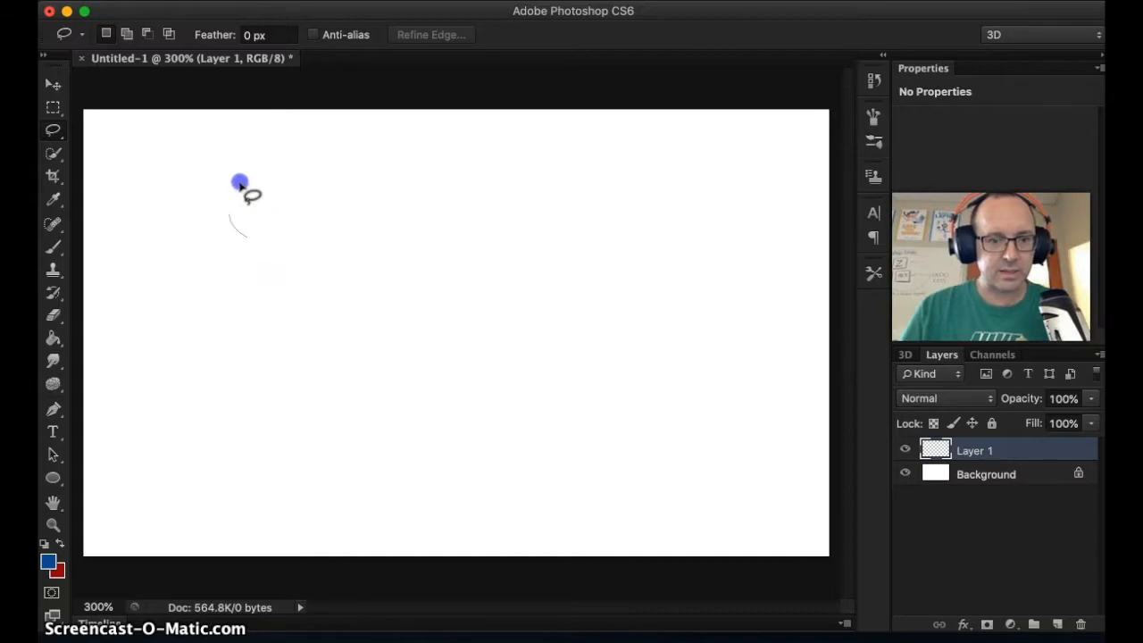
pyautogui.moveTo(240, 182); pyautogui.dragTo(284, 248)
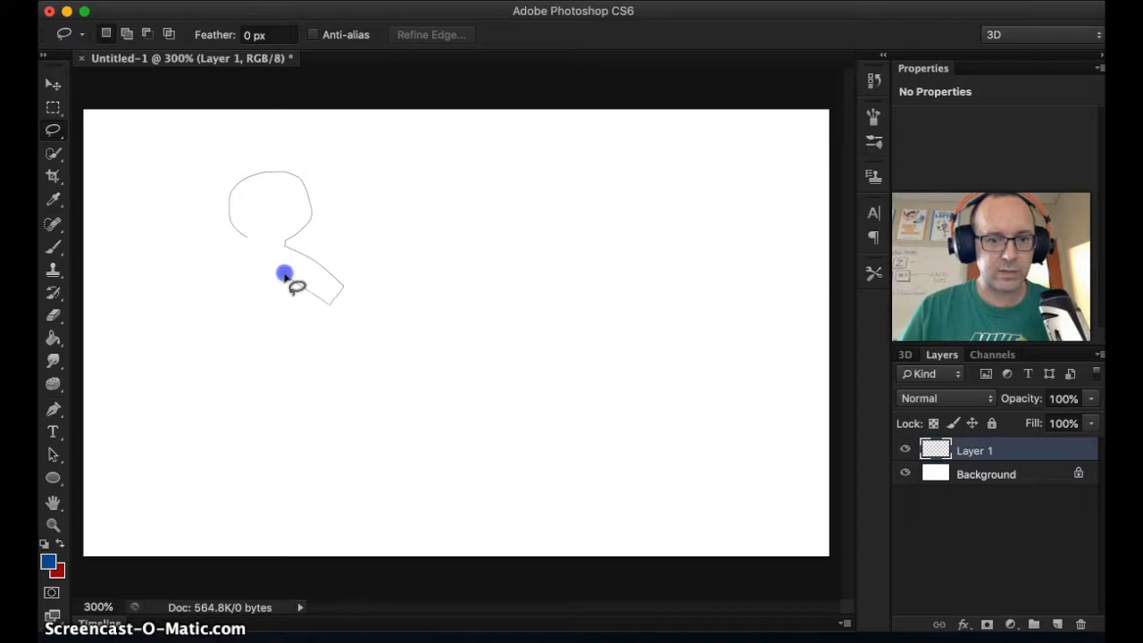
pyautogui.moveTo(284, 272); pyautogui.dragTo(319, 385)
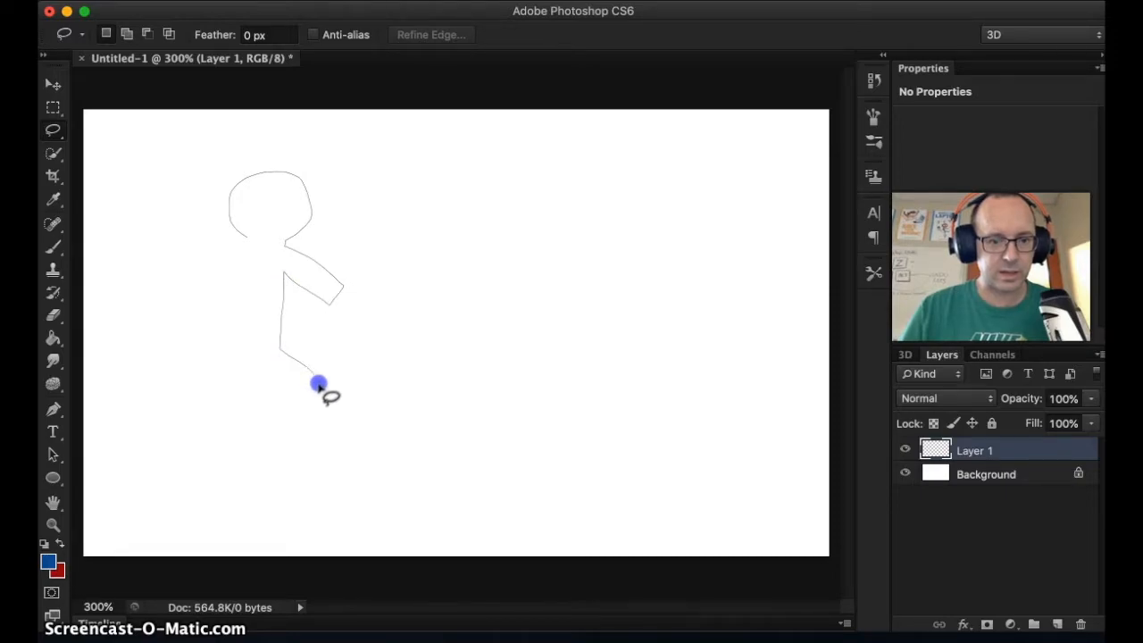
pyautogui.moveTo(320, 384); pyautogui.dragTo(259, 353)
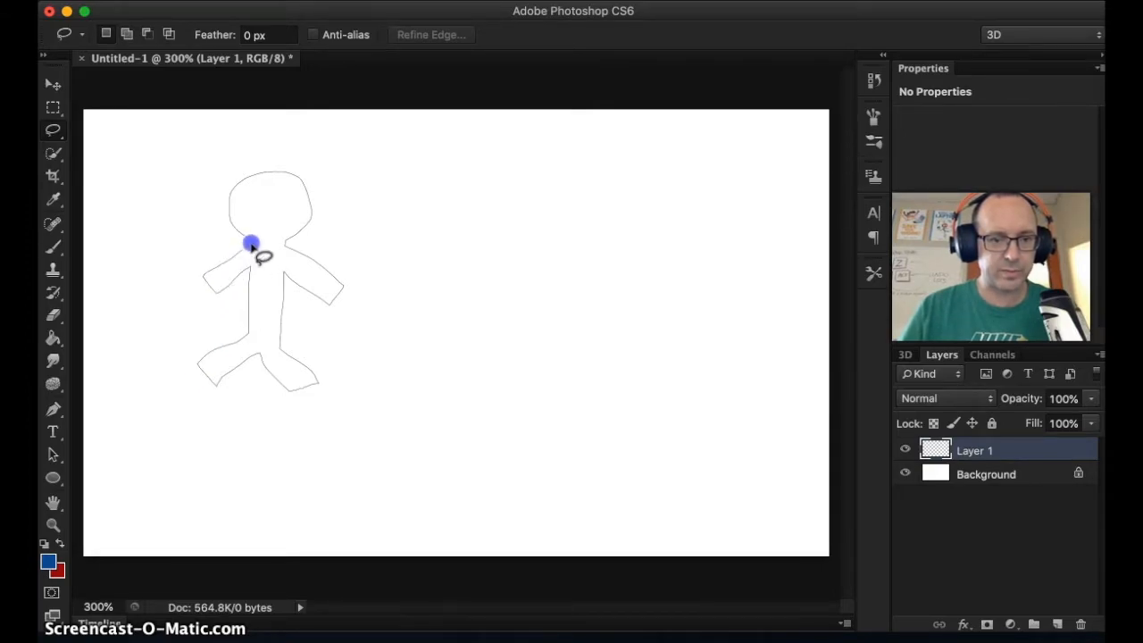
pyautogui.click(308, 276)
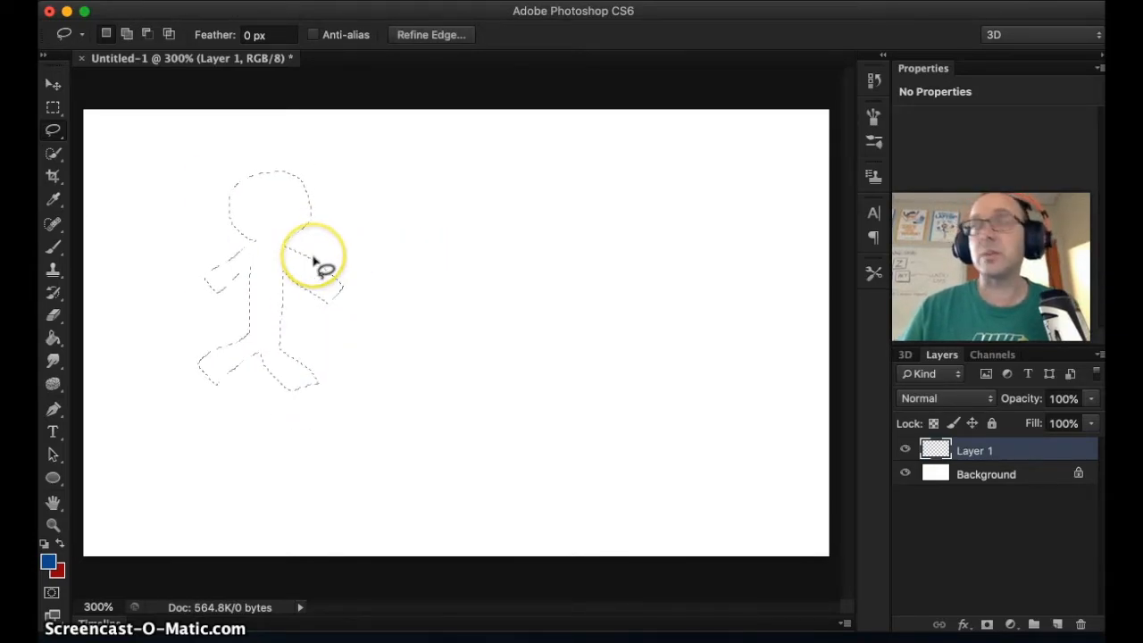
pyautogui.moveTo(52, 153)
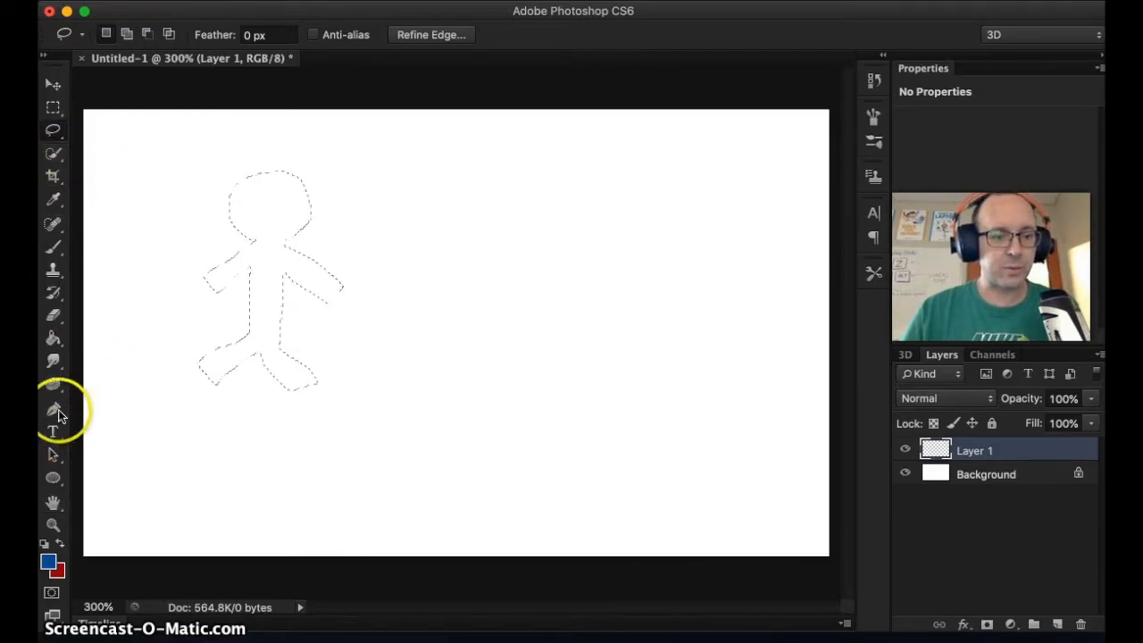
# Fill the stick-figure selection with solid blue using the Paint Bucket
pyautogui.click(52, 343)
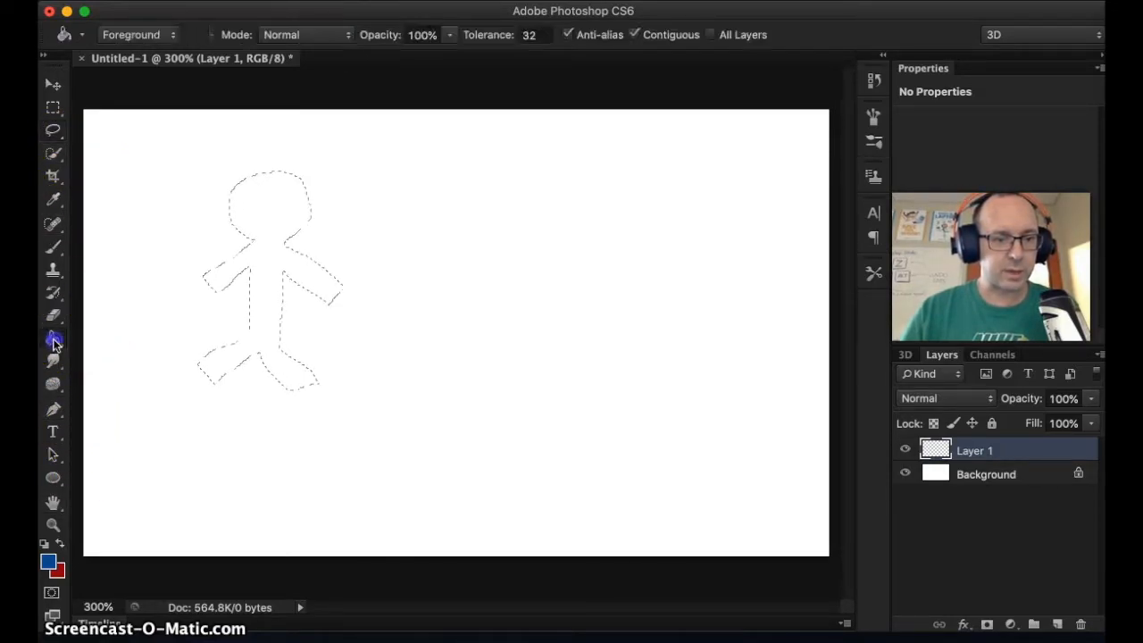
pyautogui.click(52, 339)
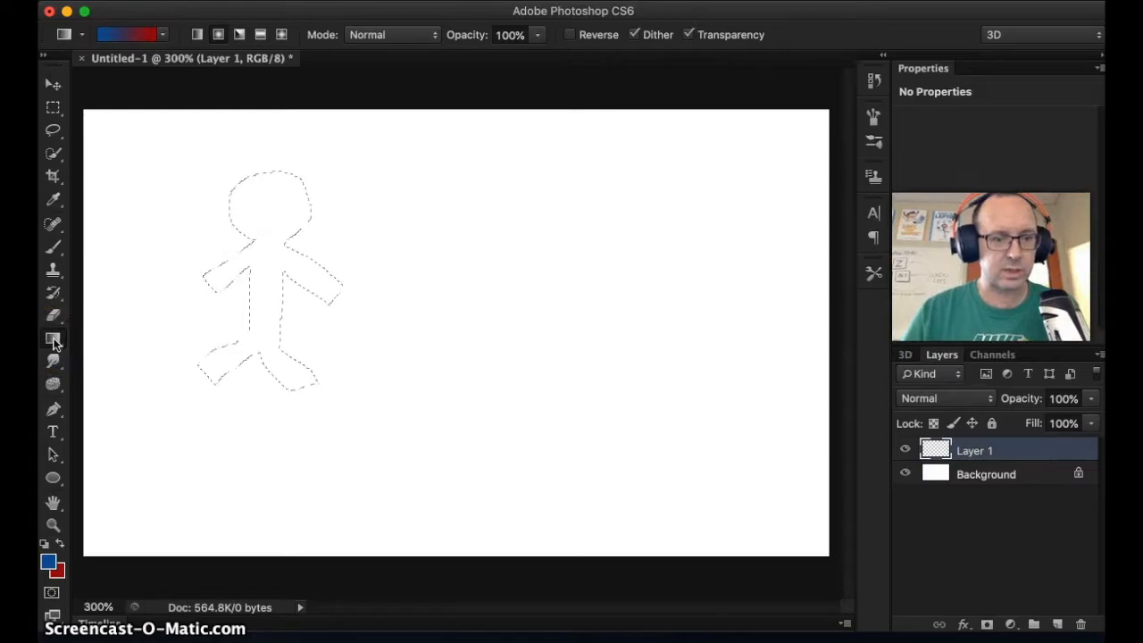
pyautogui.moveTo(51, 337)
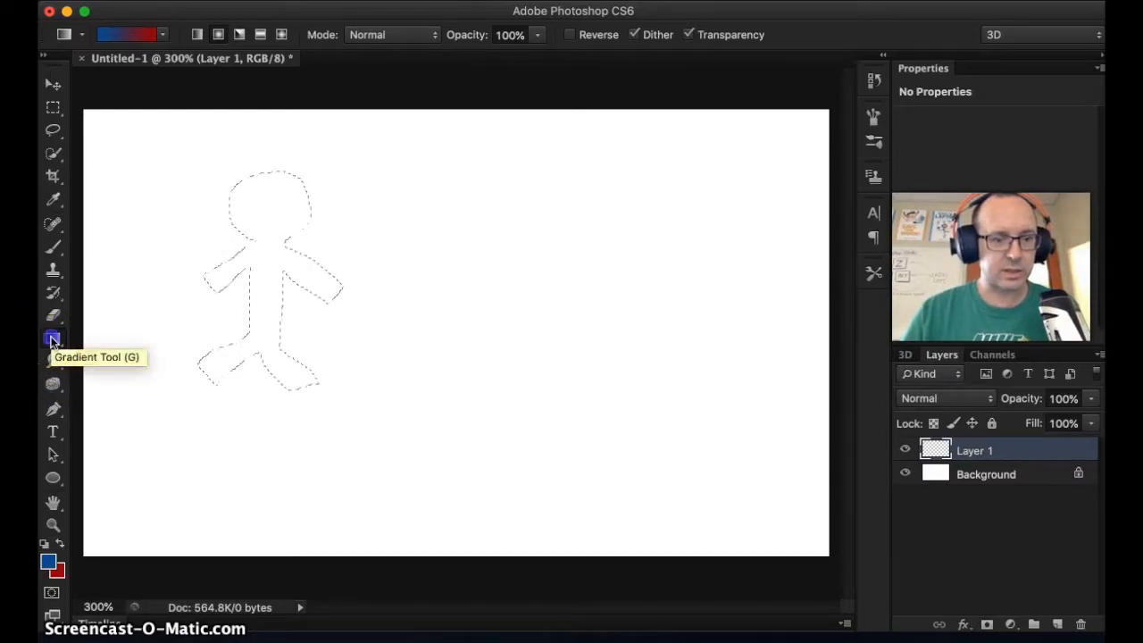
pyautogui.click(52, 335)
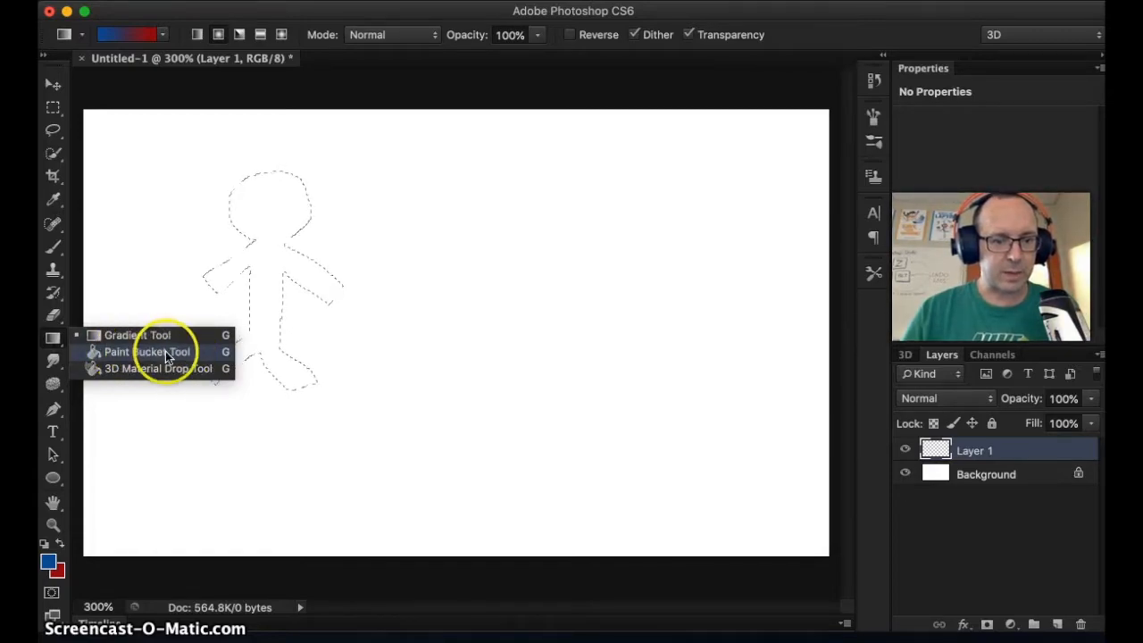
pyautogui.click(148, 352)
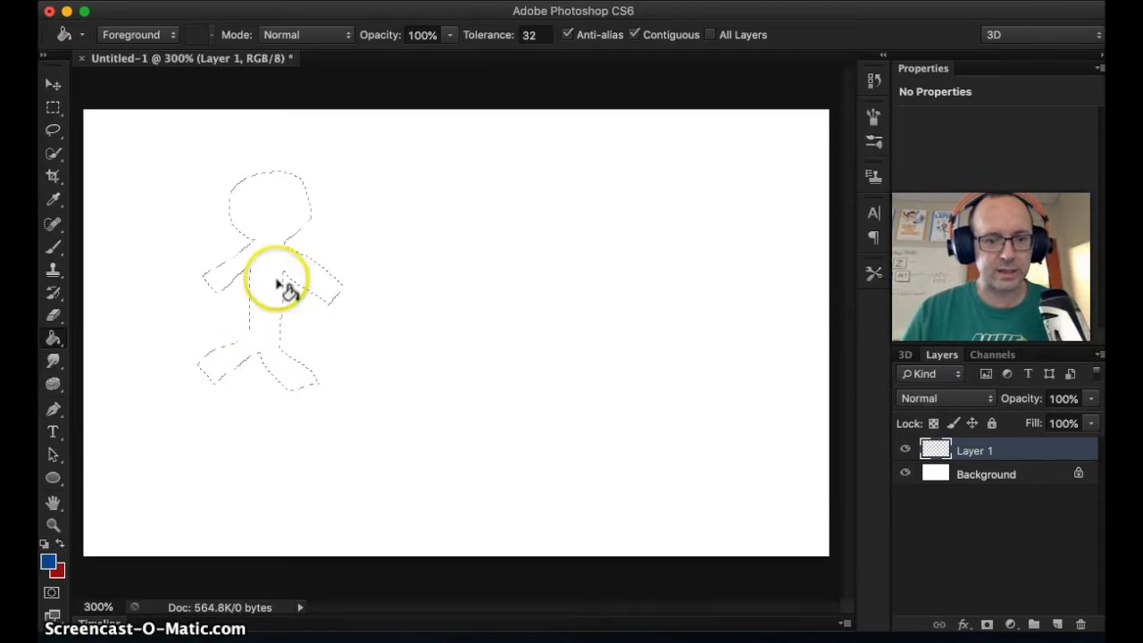
pyautogui.moveTo(52, 386)
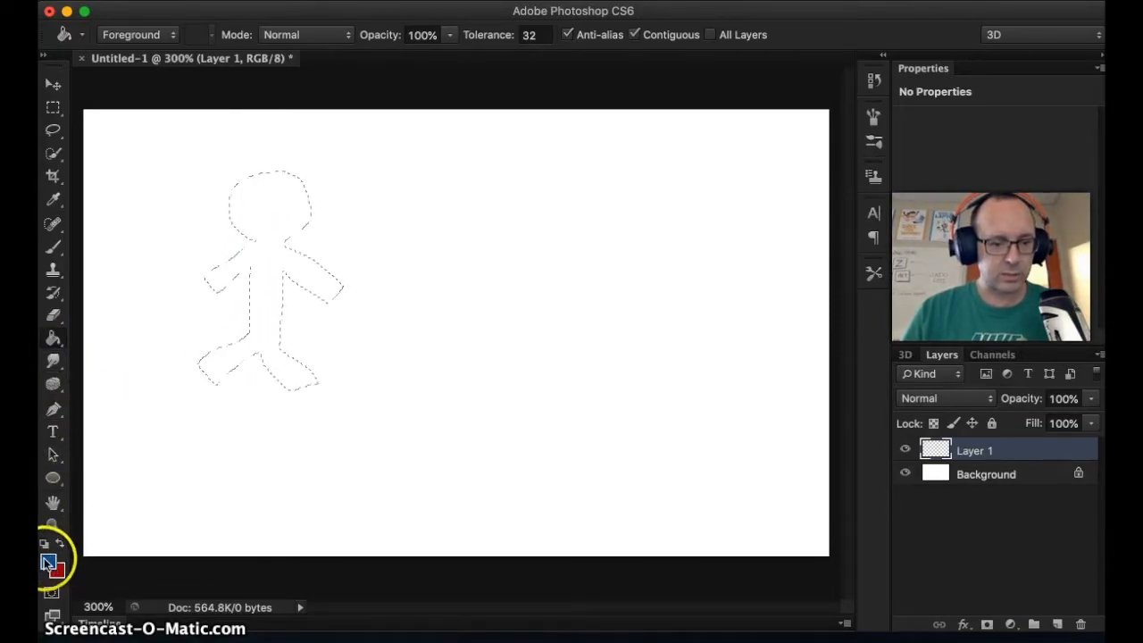
pyautogui.click(272, 225)
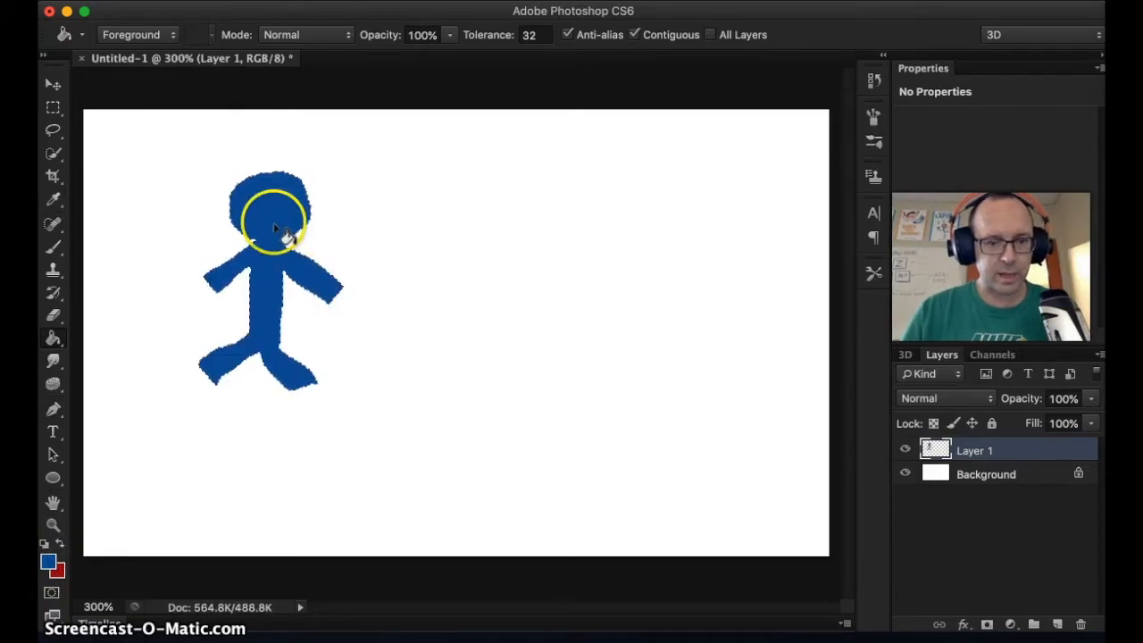
# Deselect the blue figure and settle on the Move tool to reposition Layer 1
pyautogui.click(50, 84)
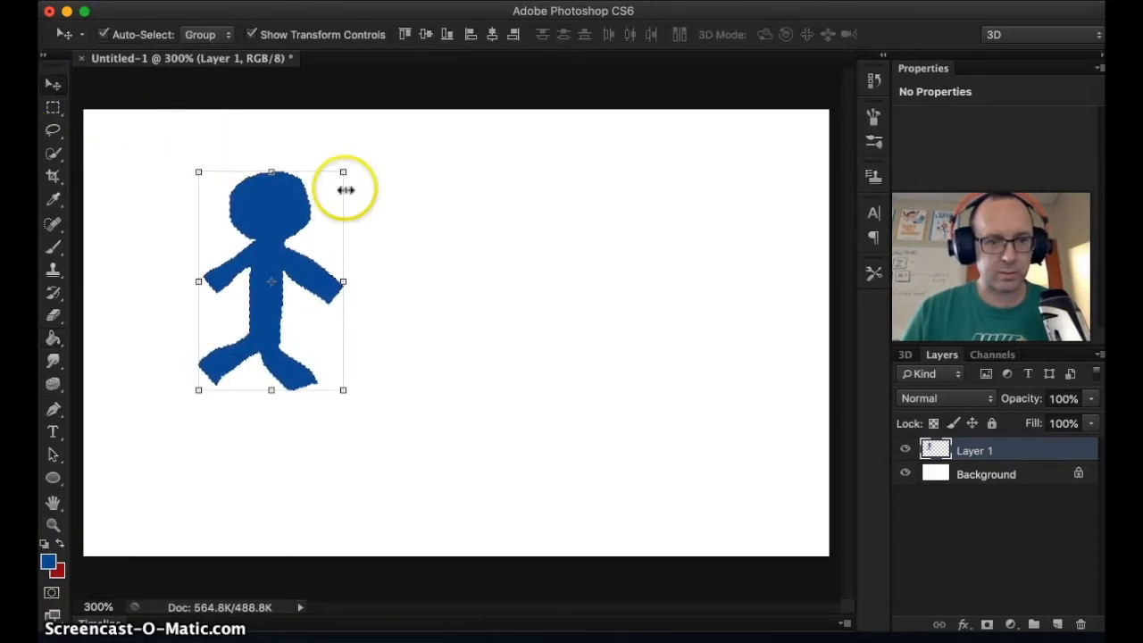
pyautogui.moveTo(105, 139)
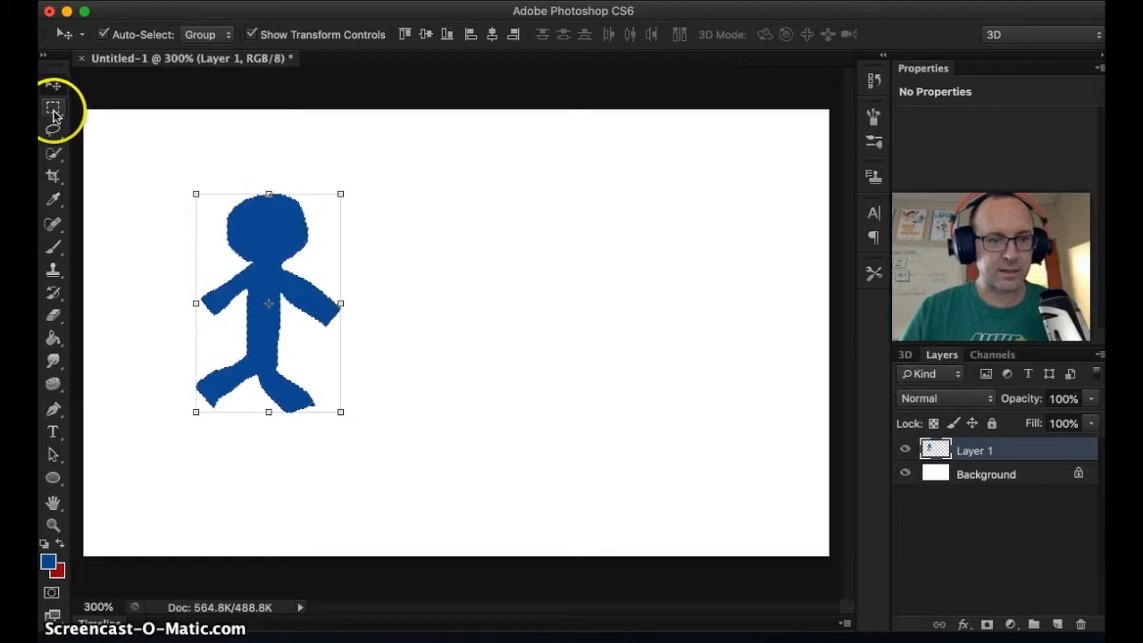
pyautogui.click(50, 109)
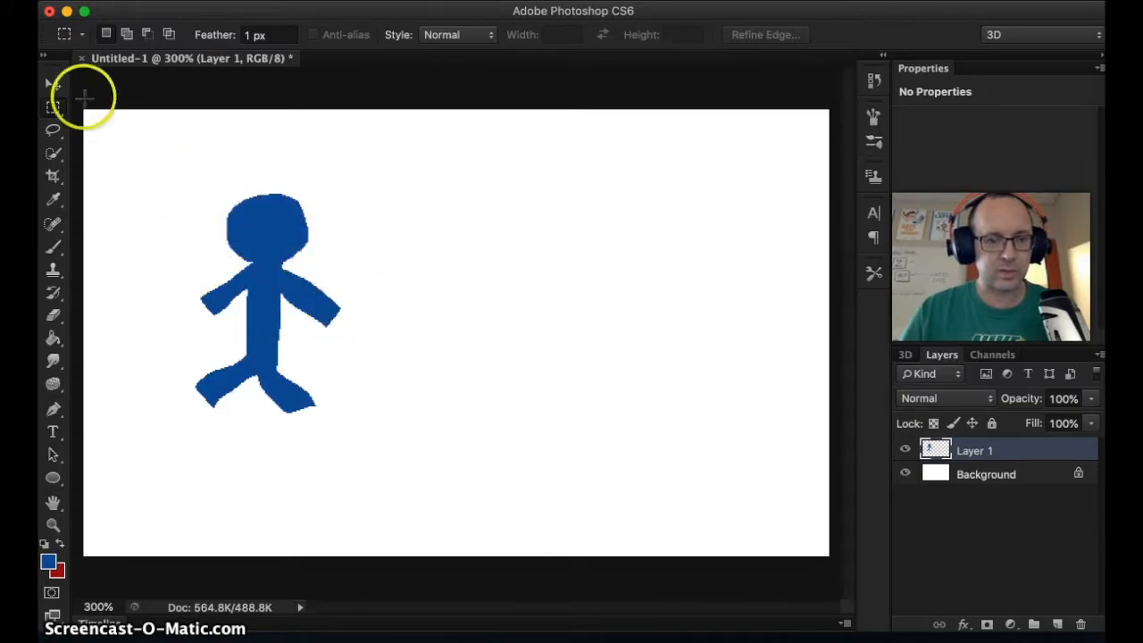
pyautogui.click(50, 86)
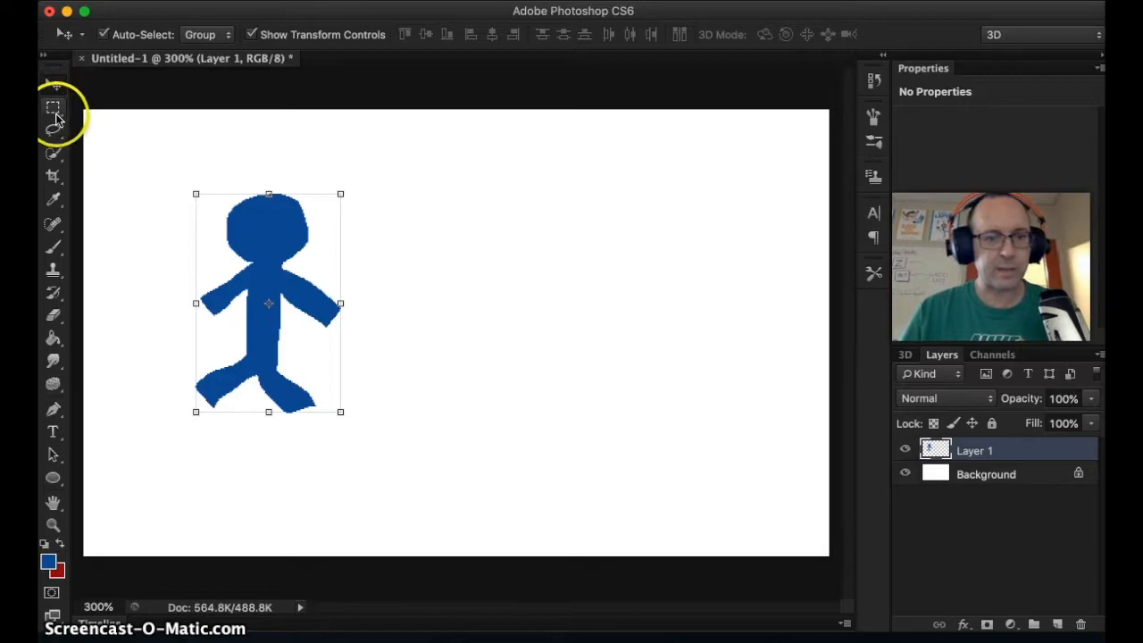
pyautogui.click(51, 110)
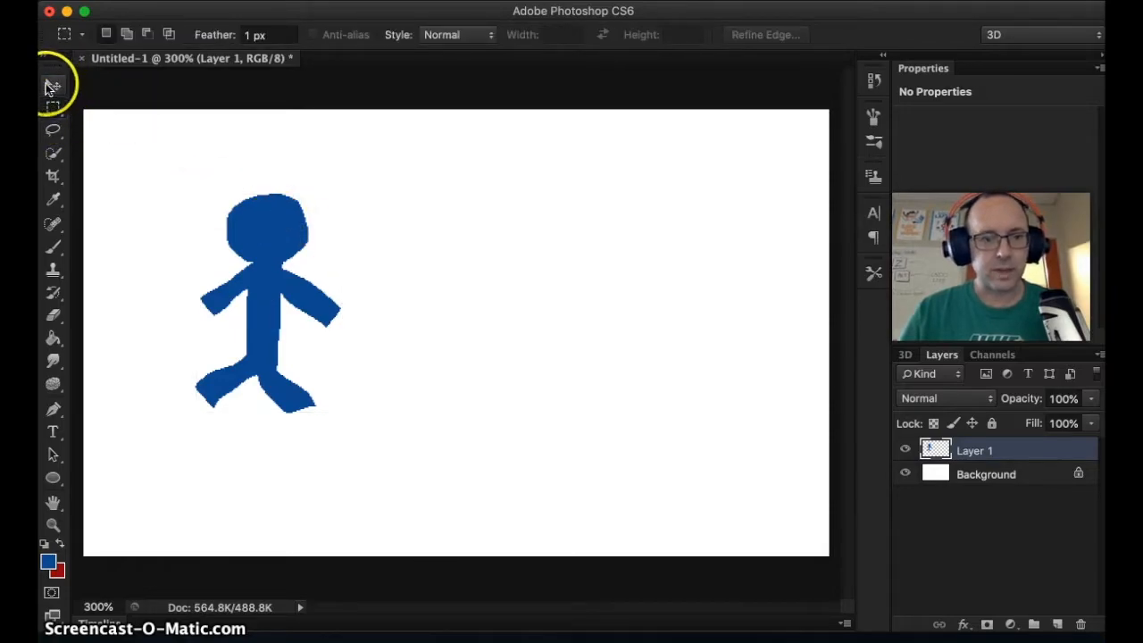
pyautogui.click(50, 86)
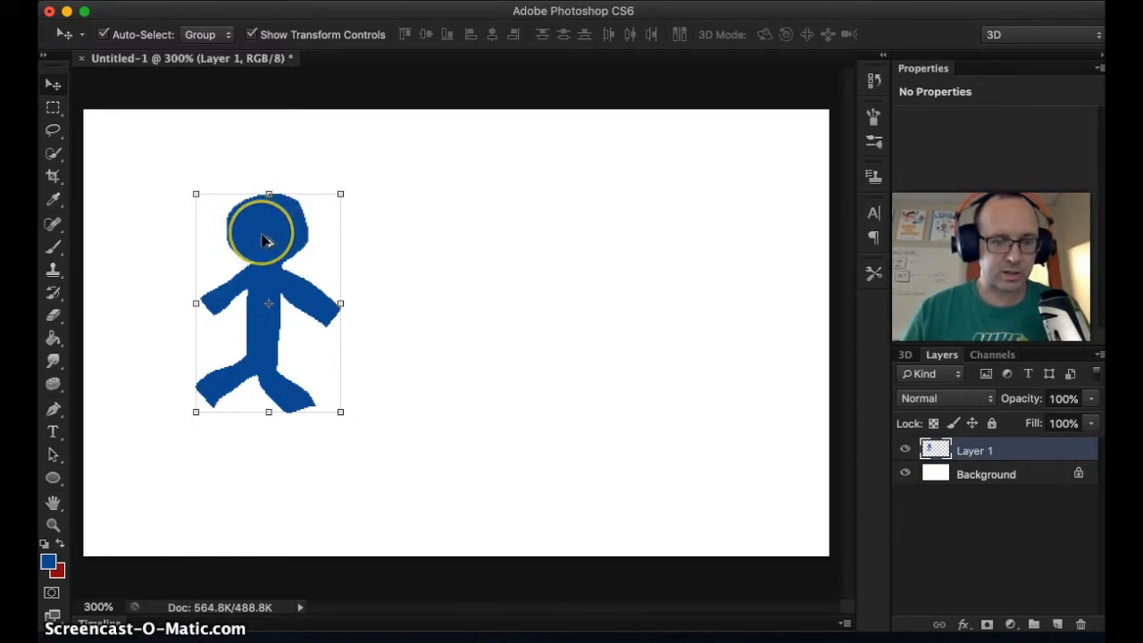
# Alt-drag a duplicate blue figure to the right onto Layer 1 copy and select that layer
pyautogui.moveTo(268, 241); pyautogui.dragTo(411, 241)
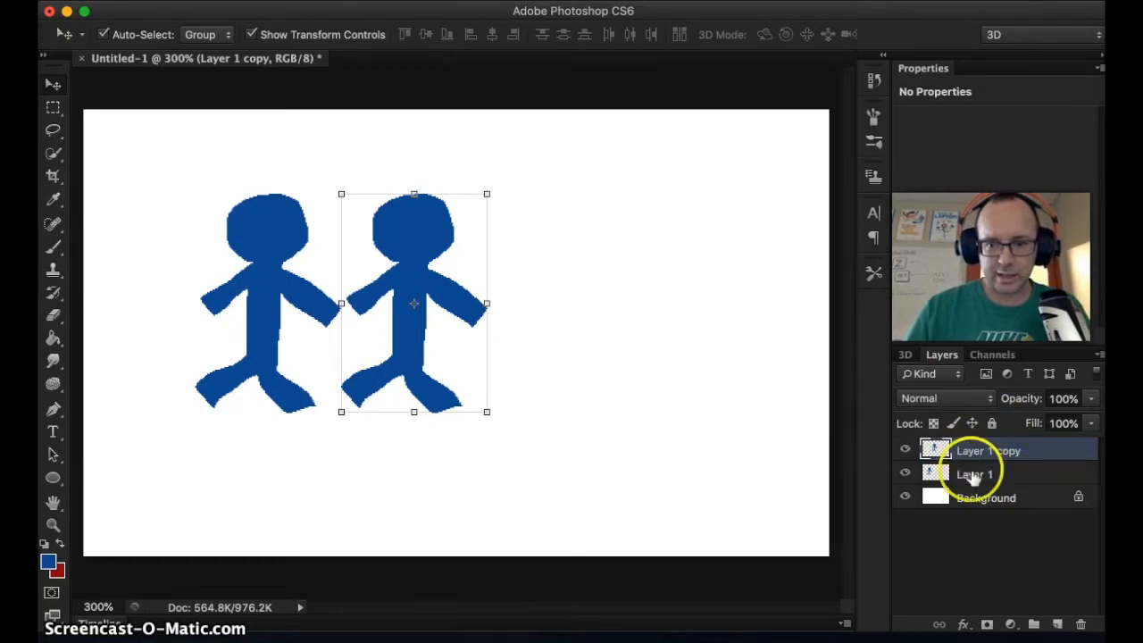
pyautogui.click(975, 475)
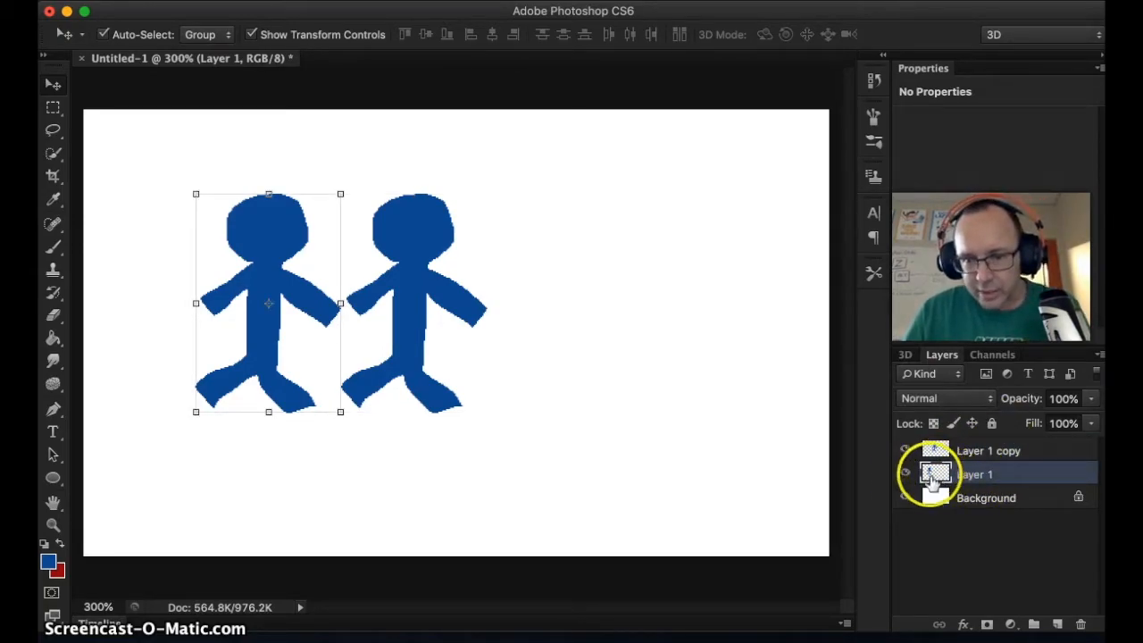
pyautogui.click(997, 450)
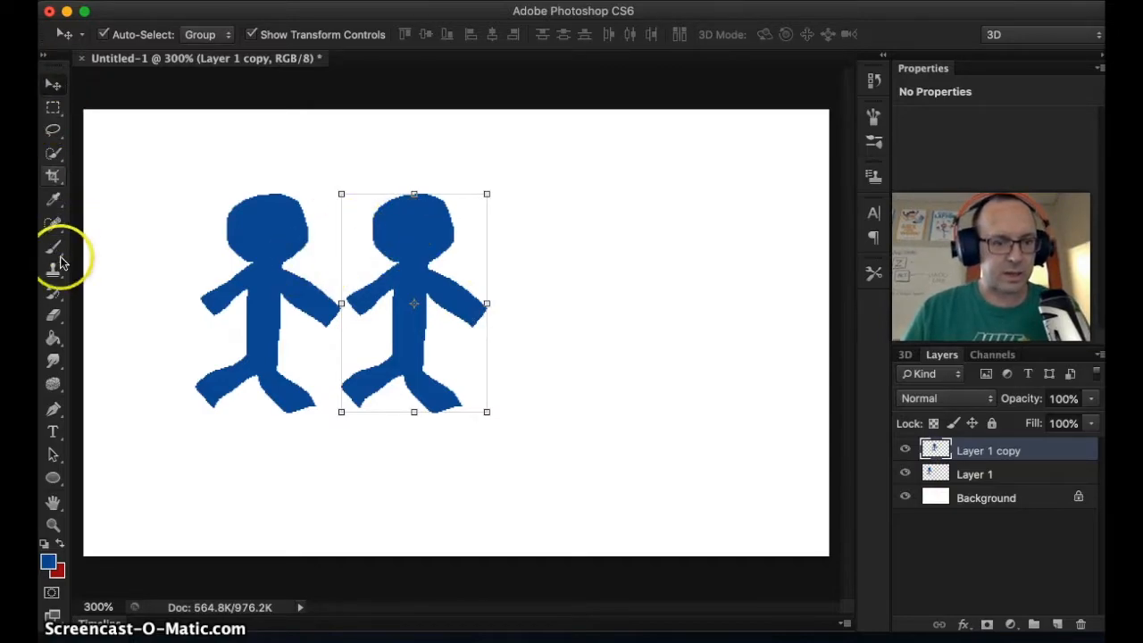
# Recolour the copied figure green, then duplicate it to the right as a third figure
pyautogui.click(52, 336)
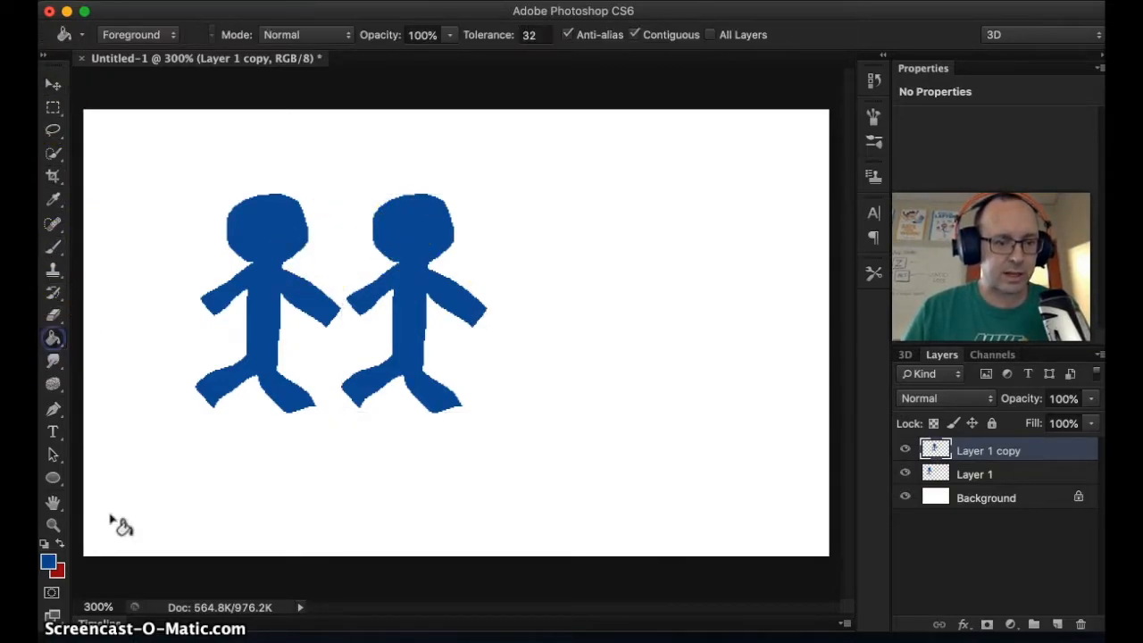
pyautogui.click(43, 561)
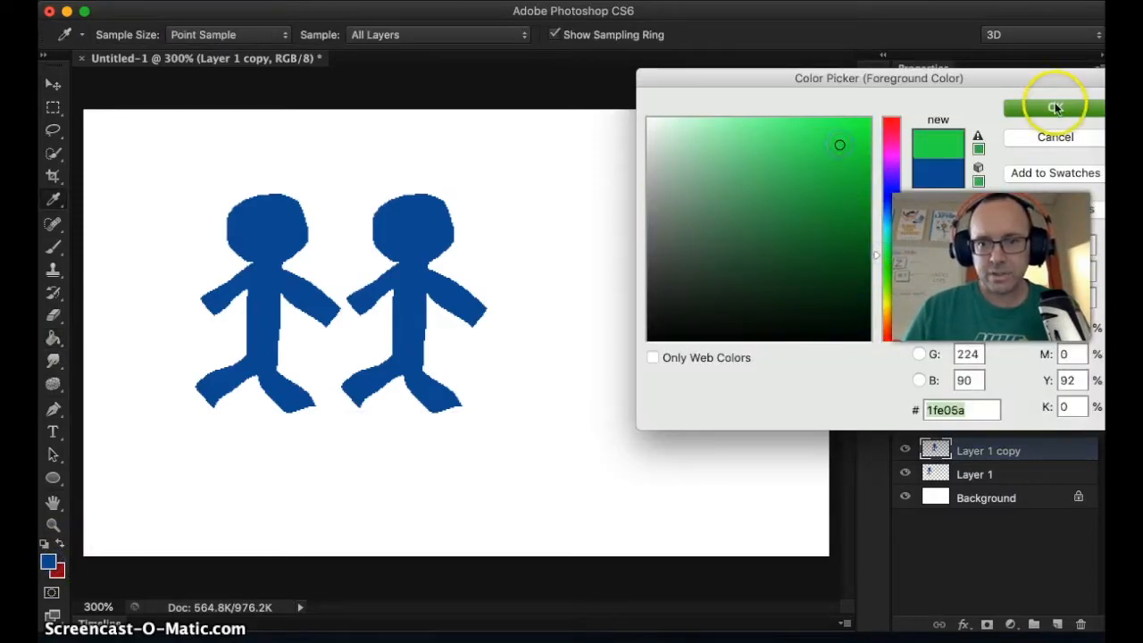
pyautogui.click(1052, 107)
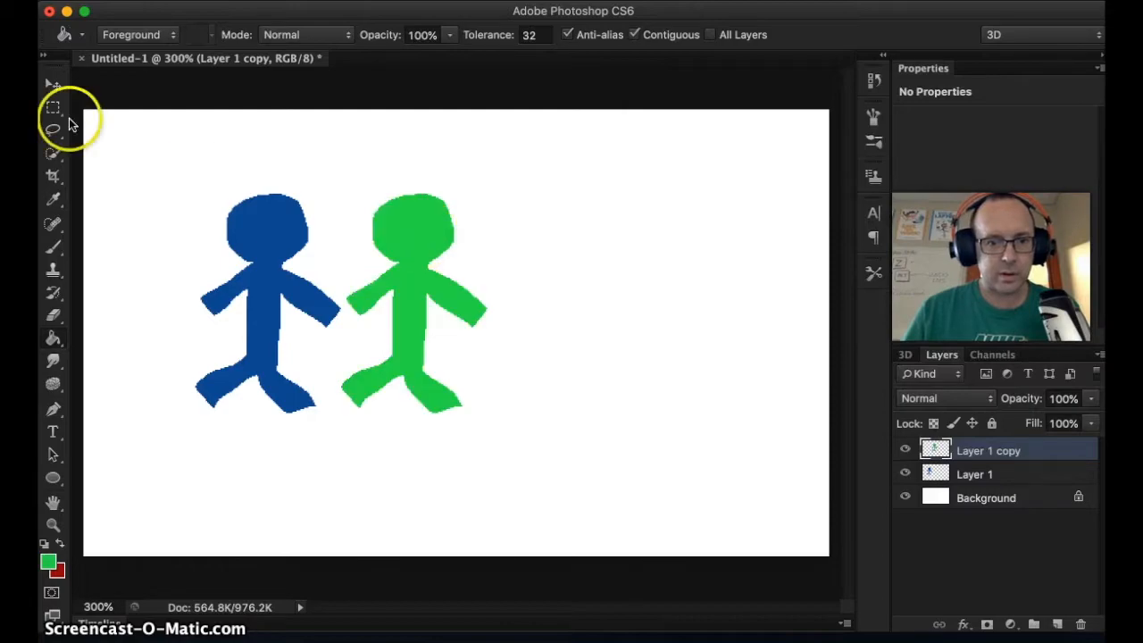
pyautogui.click(50, 86)
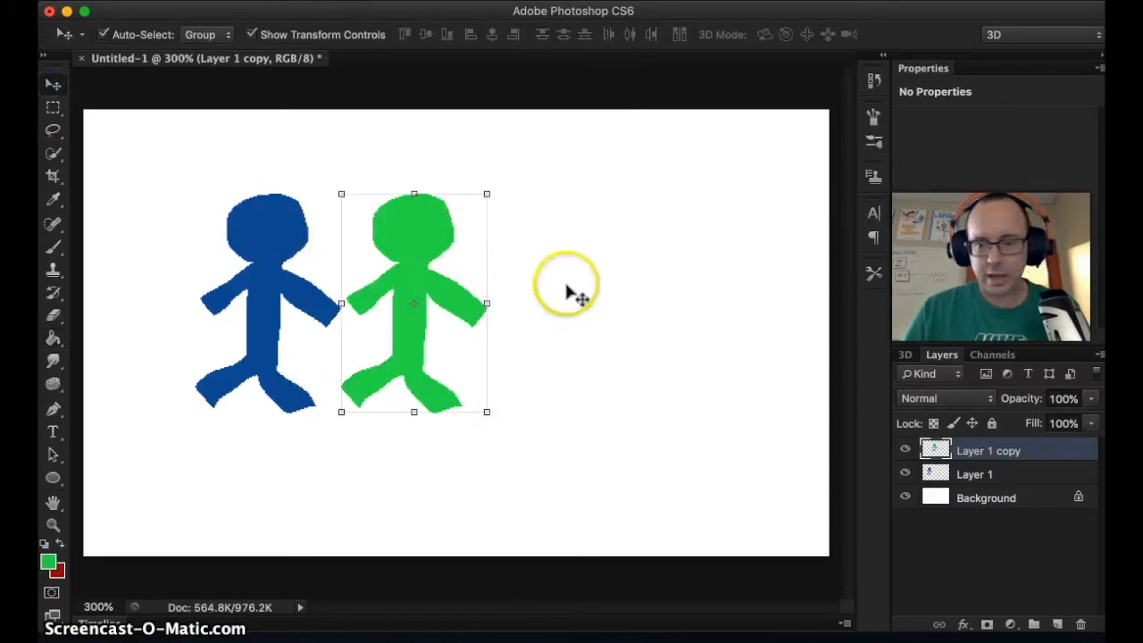
pyautogui.moveTo(427, 243)
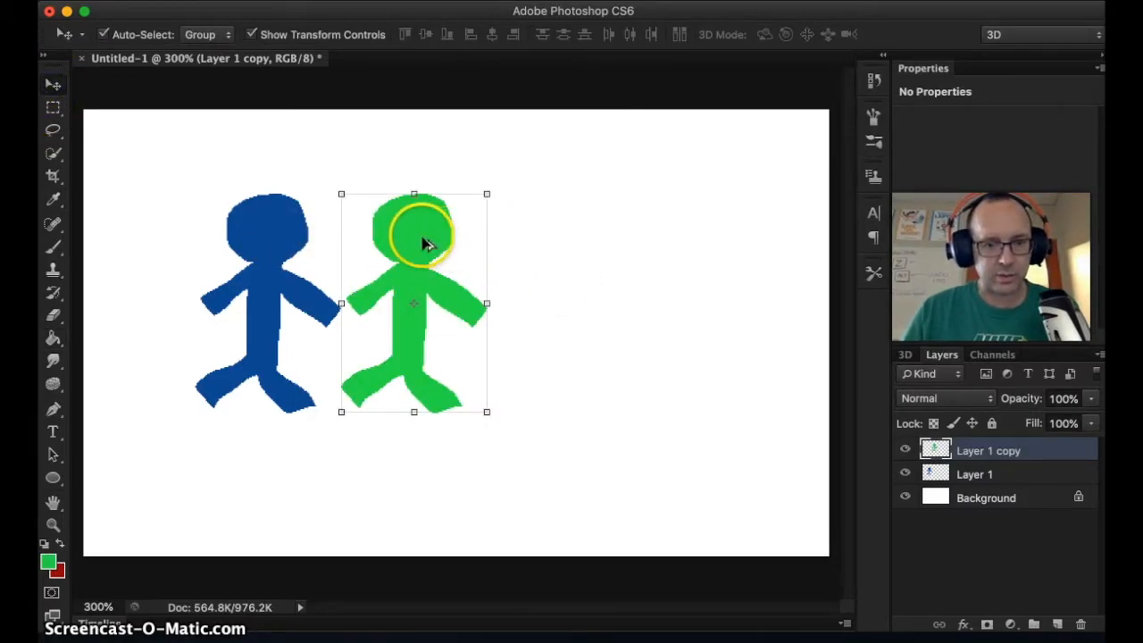
pyautogui.moveTo(414, 241); pyautogui.dragTo(568, 246)
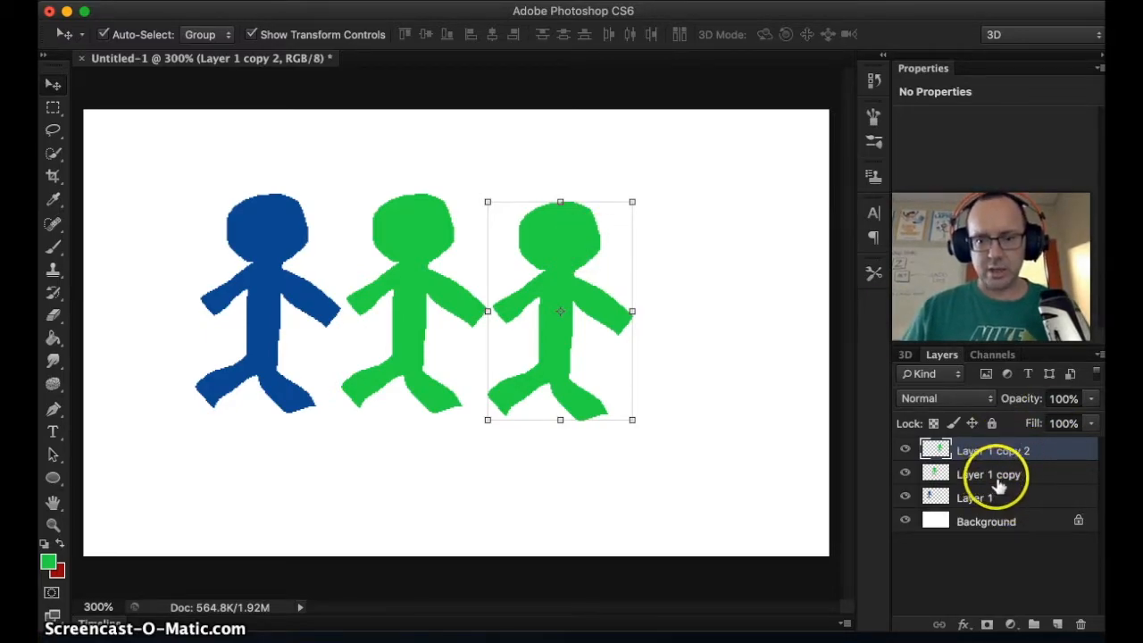
# Rename the figure layers, typing 'Purple' for the third figure's layer
pyautogui.click(997, 475)
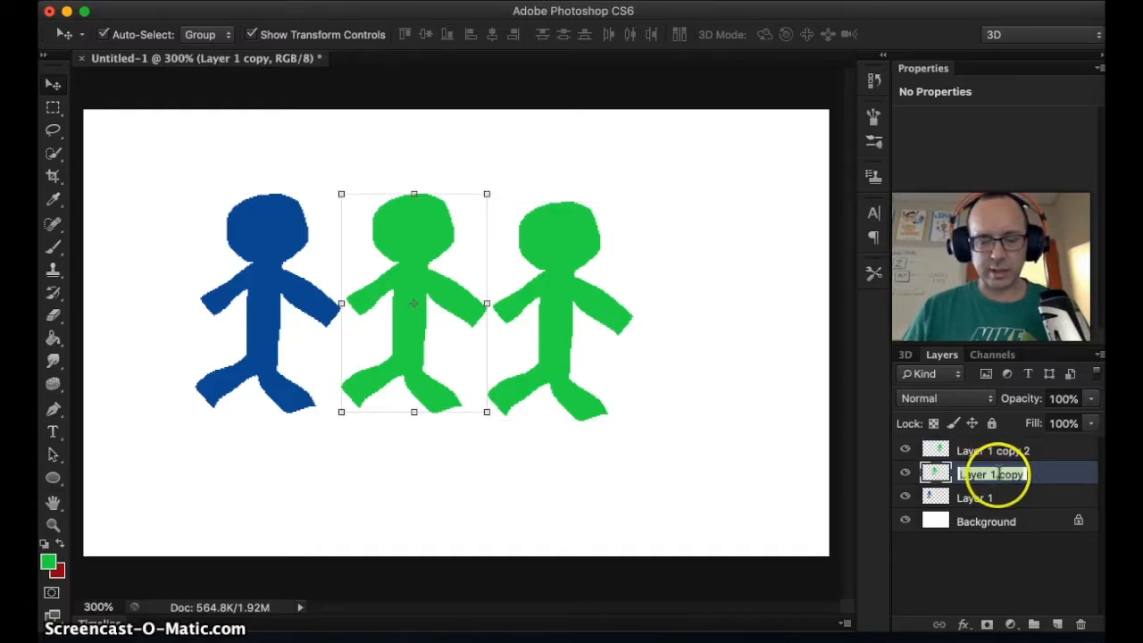
pyautogui.click(975, 496)
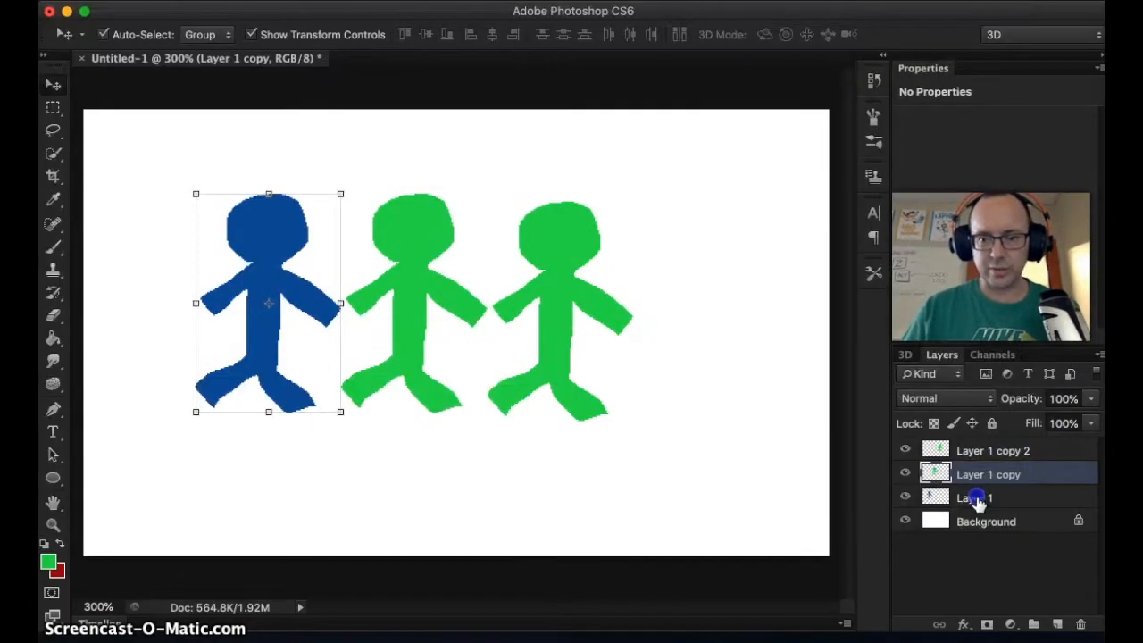
pyautogui.doubleClick(975, 497)
pyautogui.write('Blue')
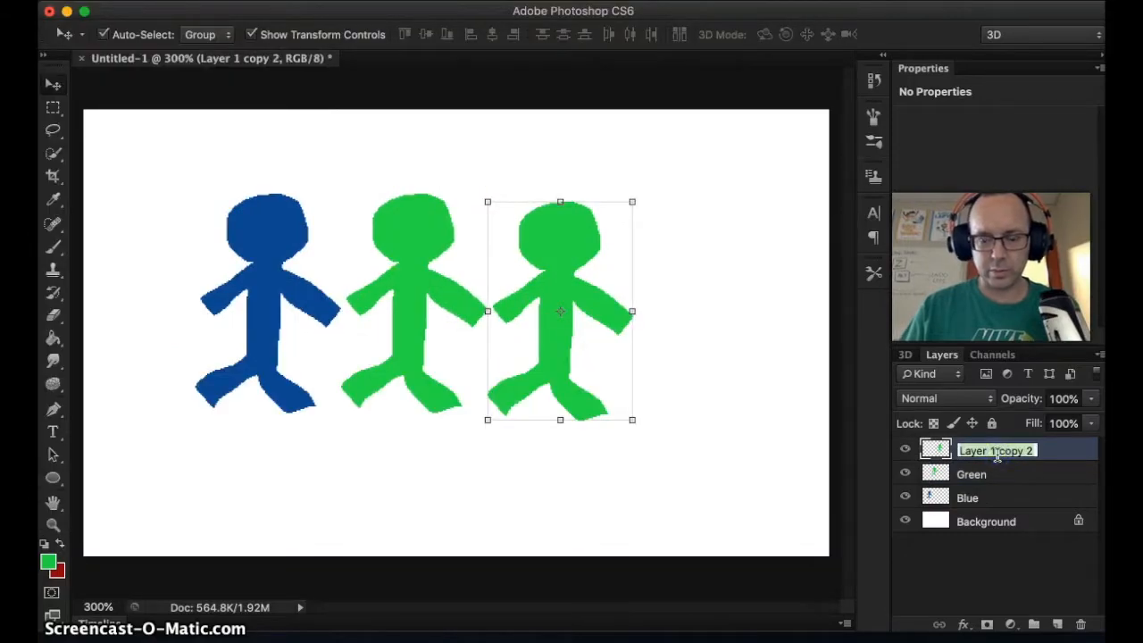
pyautogui.write('Purple')
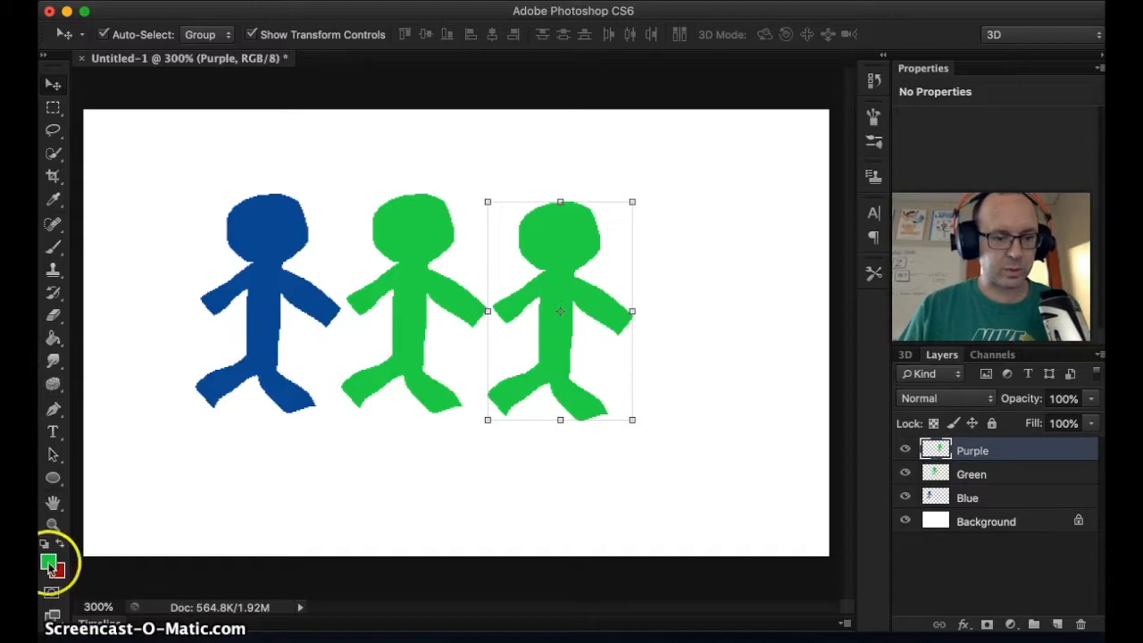
# Choose purple as the foreground colour and fill the rightmost stick figure with it
pyautogui.click(45, 563)
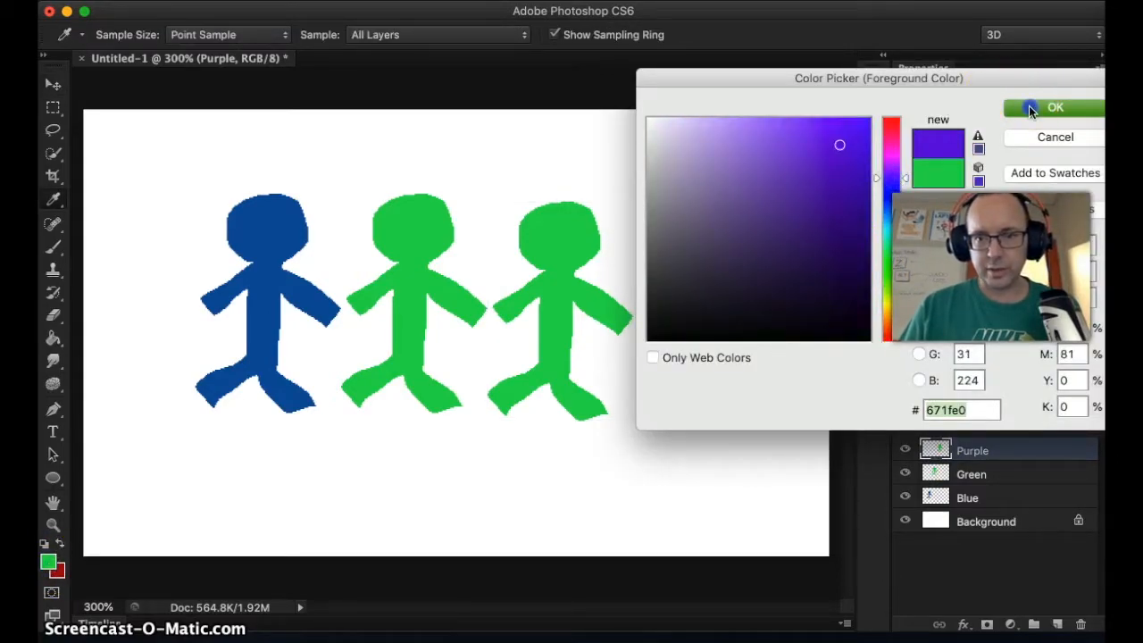
pyautogui.click(1054, 107)
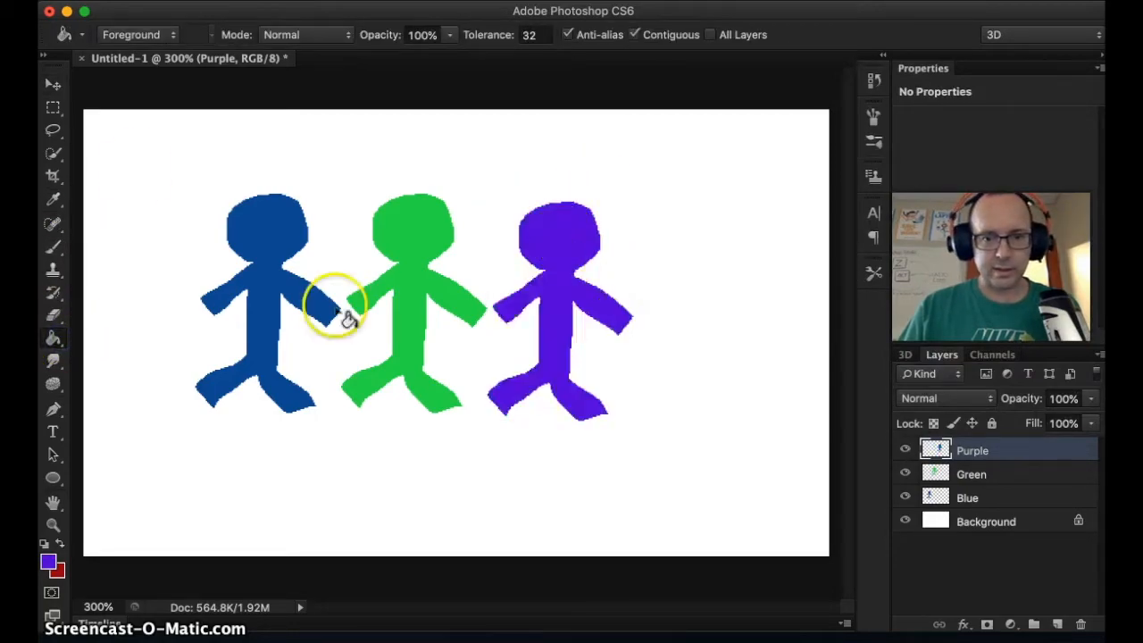
pyautogui.click(48, 85)
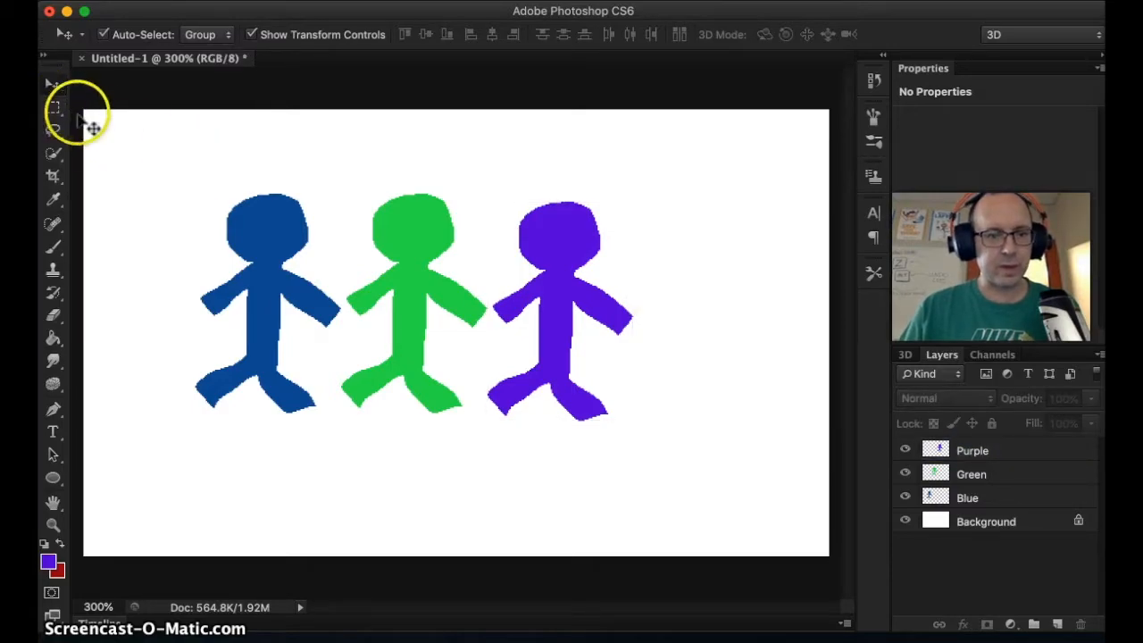
pyautogui.moveTo(589, 389)
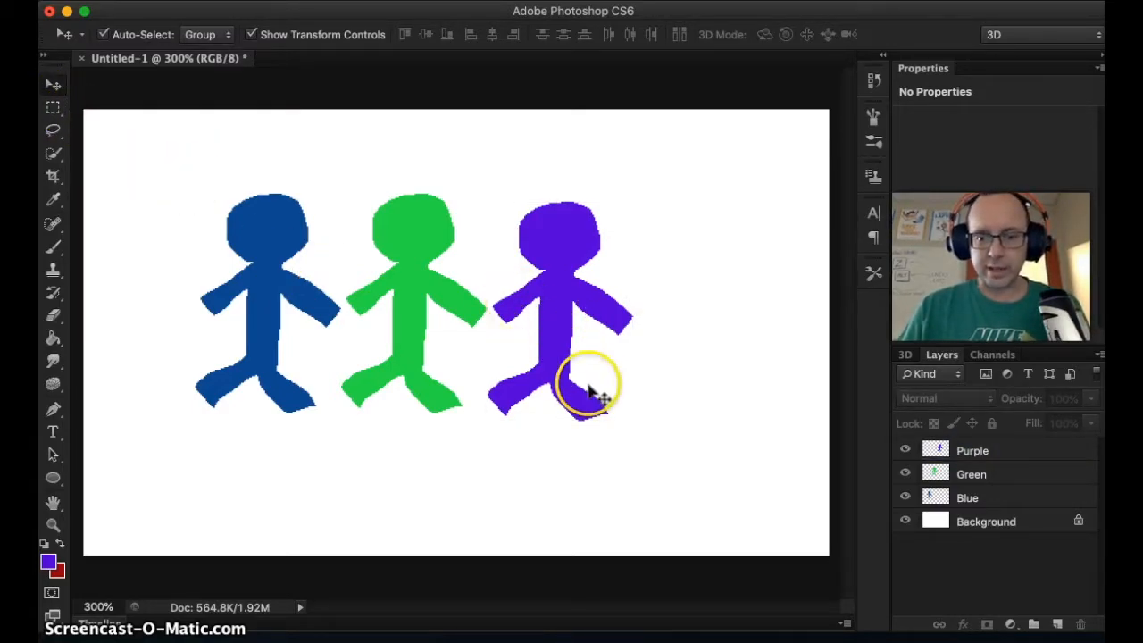
pyautogui.moveTo(52, 134)
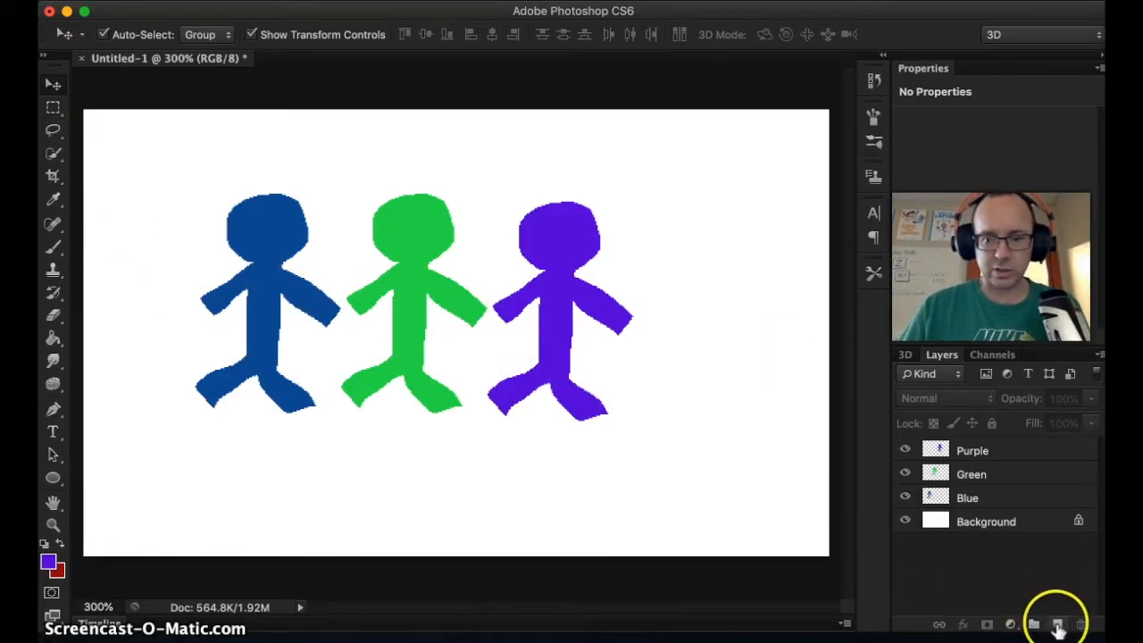
# Add a new top layer and marquee-select the bottom strip of the canvas for grass
pyautogui.click(1053, 622)
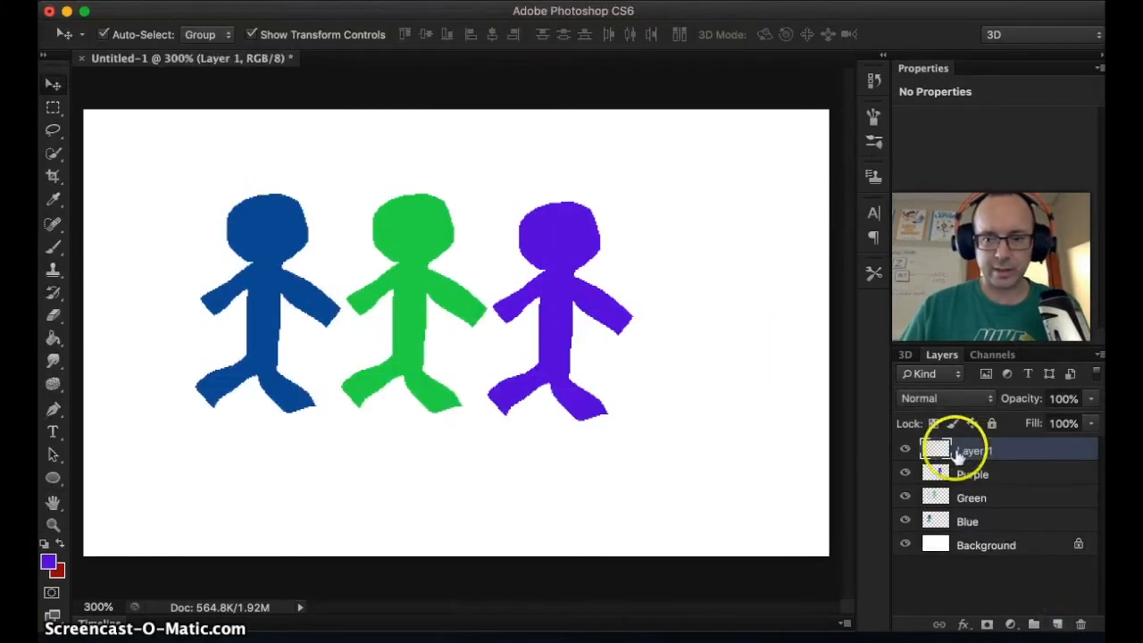
pyautogui.moveTo(52, 108)
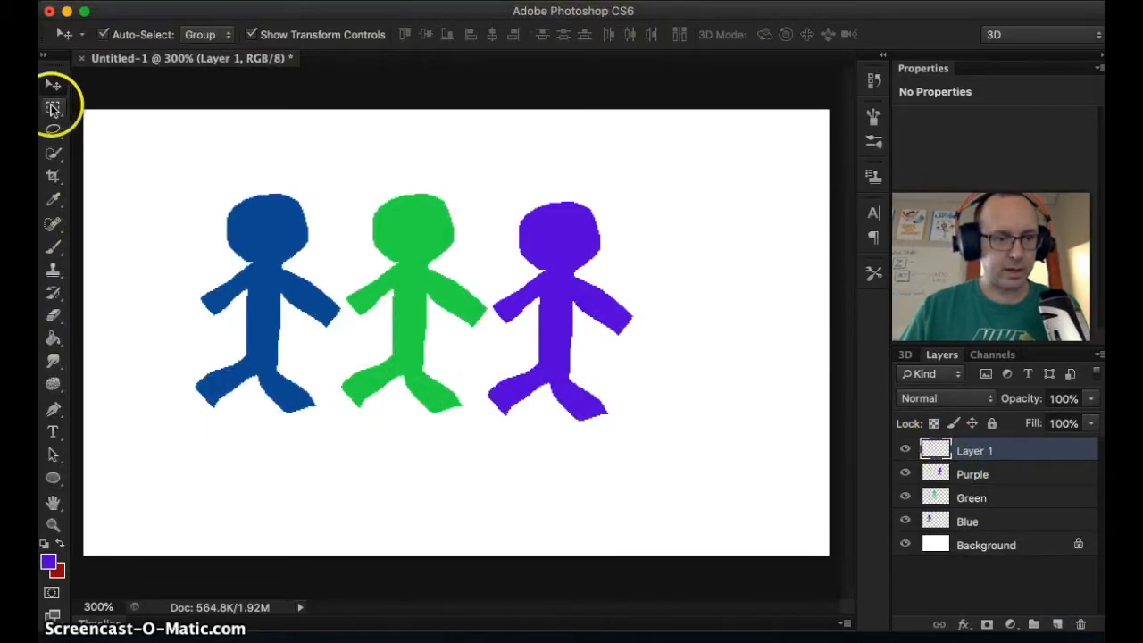
pyautogui.click(51, 111)
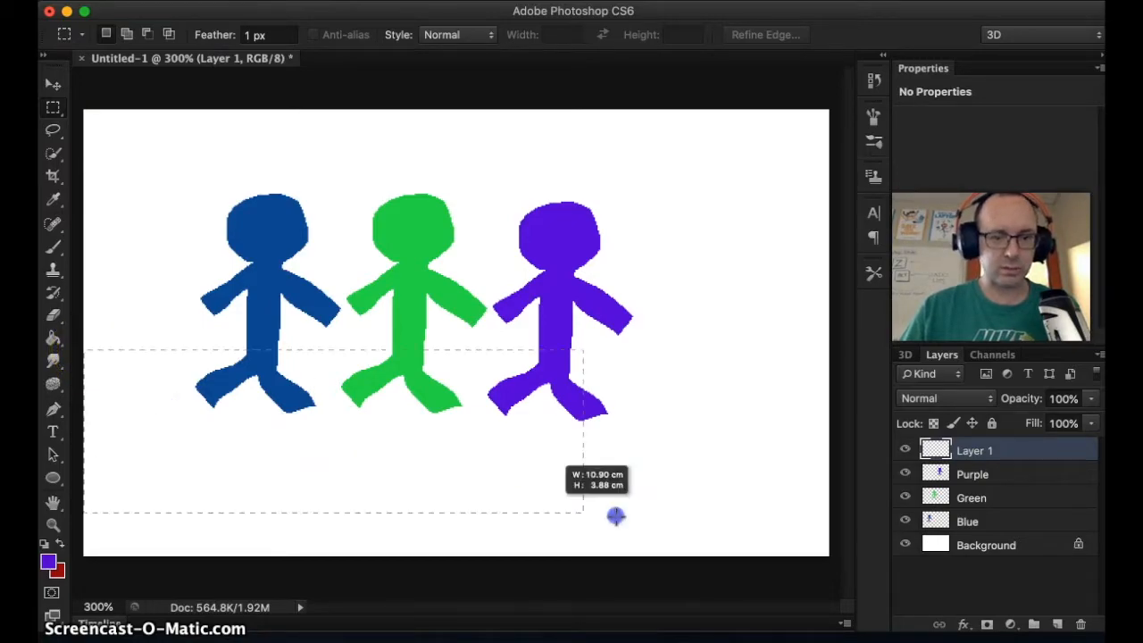
pyautogui.moveTo(616, 515); pyautogui.dragTo(828, 550)
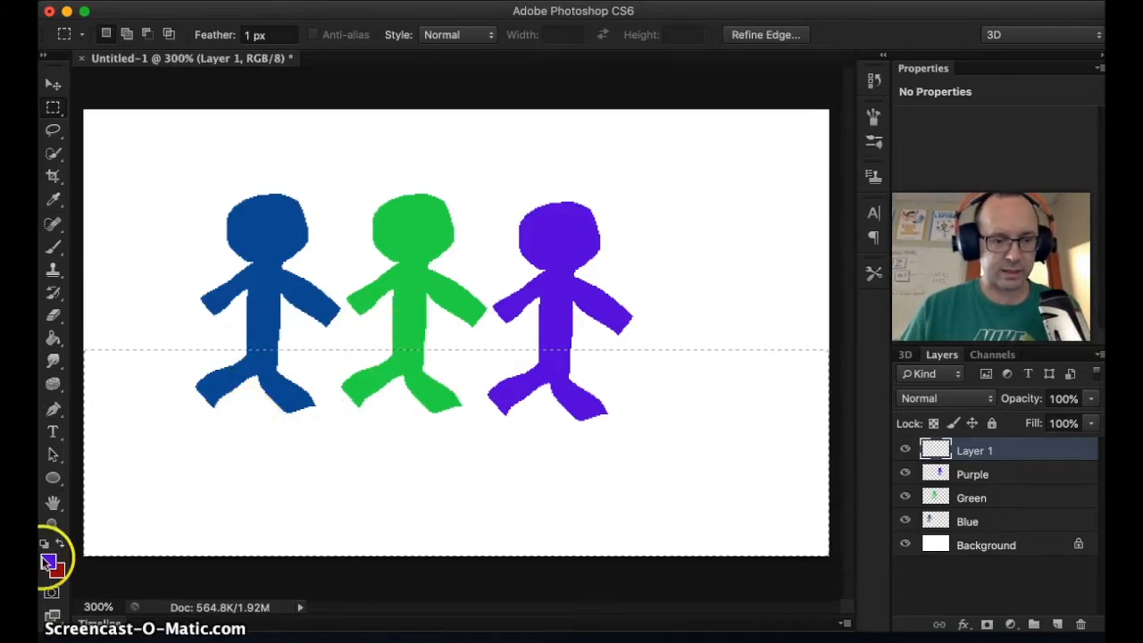
# Choose a dark green foreground colour and fill the lower selection on Layer 1 as grass
pyautogui.click(43, 557)
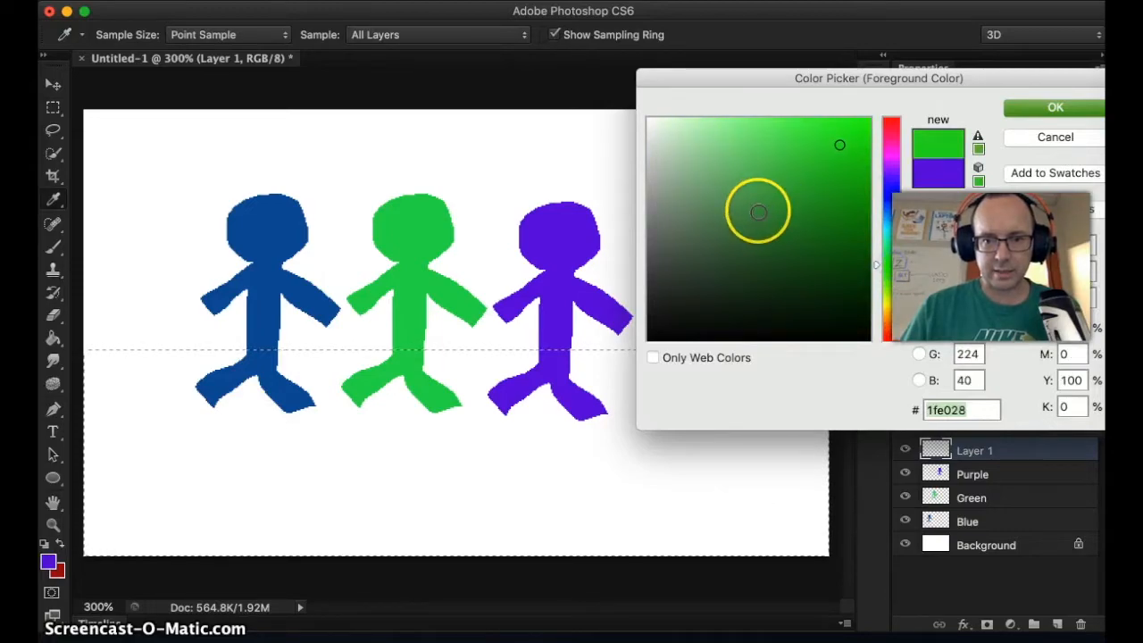
pyautogui.click(758, 210)
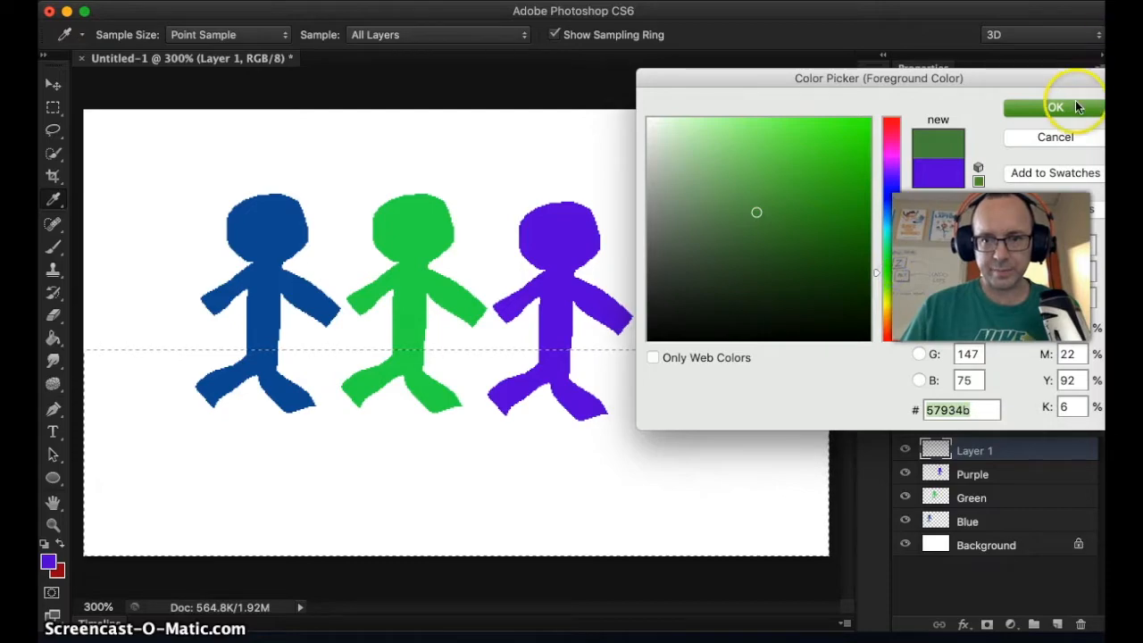
pyautogui.click(1054, 107)
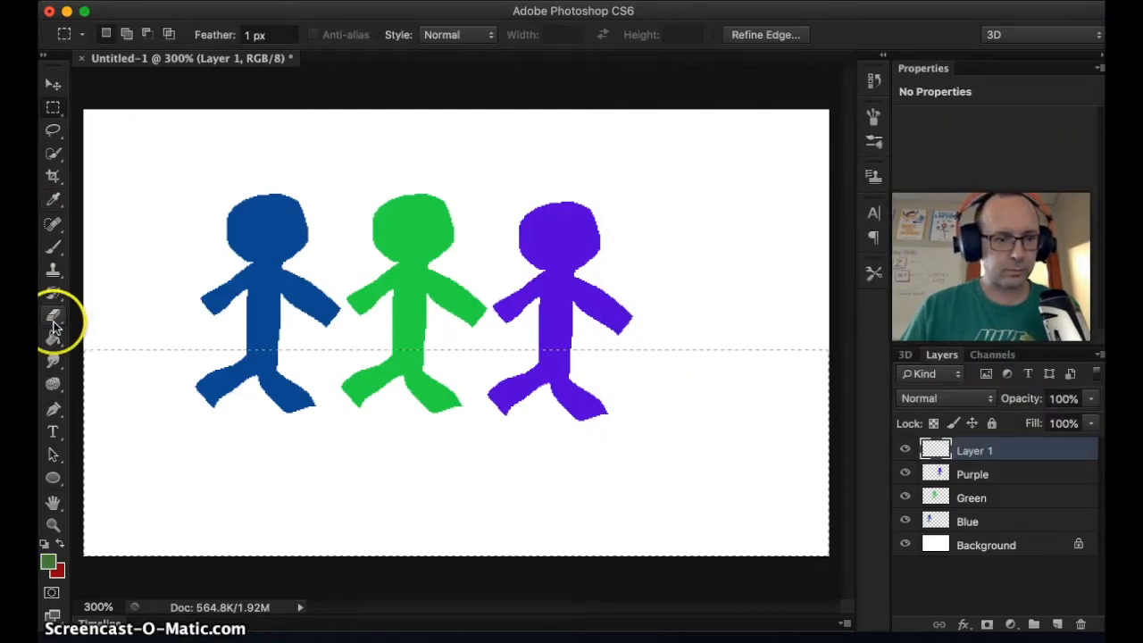
pyautogui.click(50, 314)
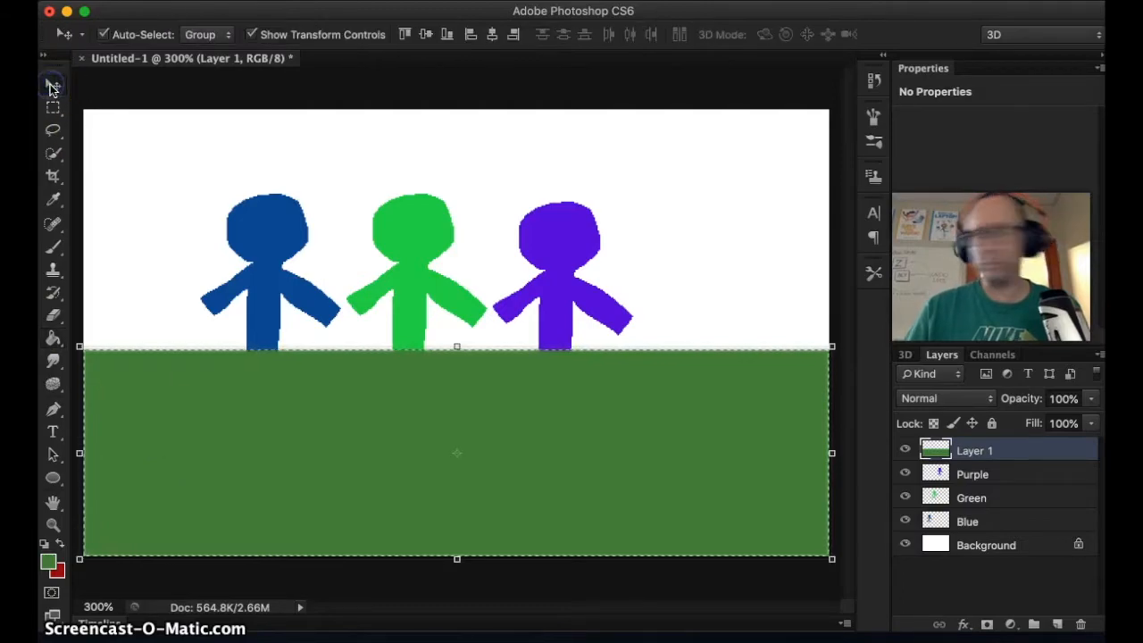
pyautogui.moveTo(52, 86)
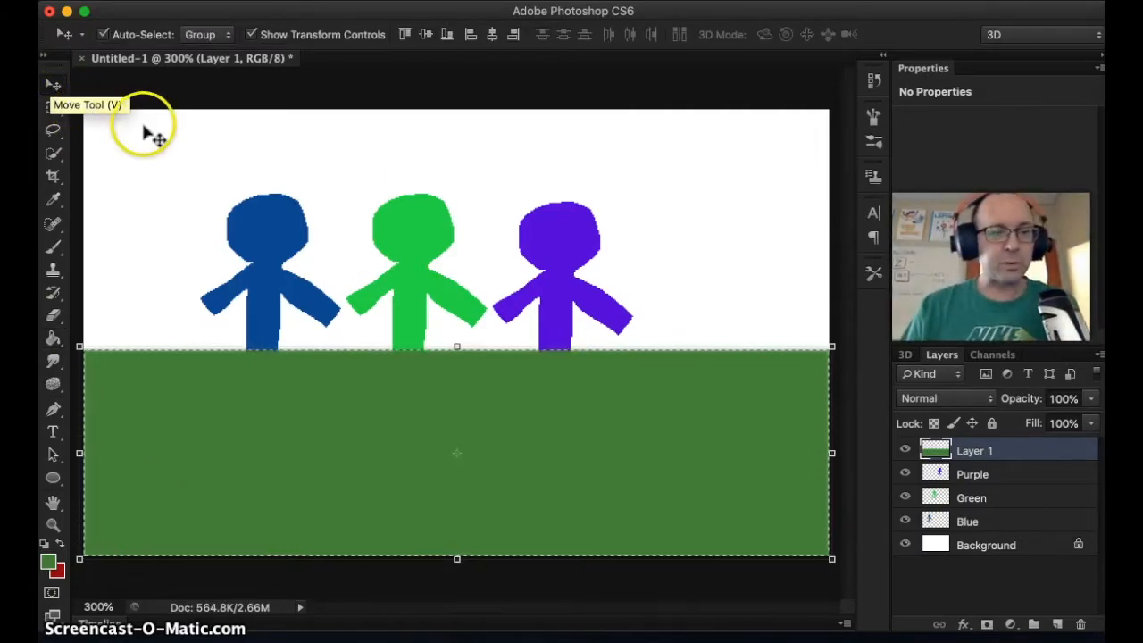
pyautogui.moveTo(711, 345)
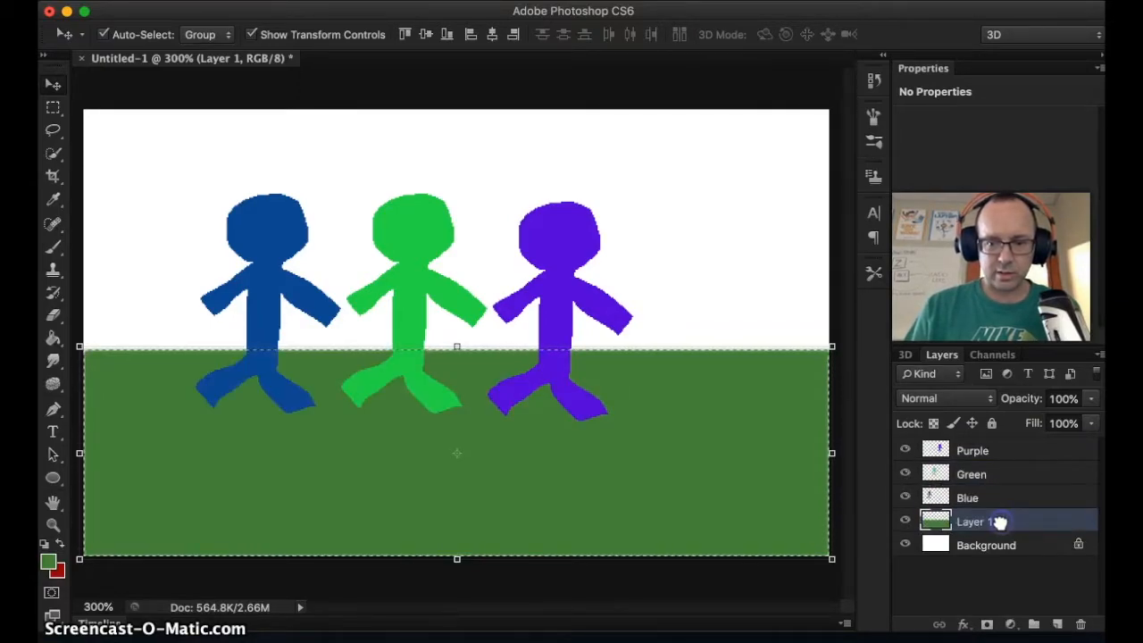
# Drag the grass Layer 1 below the Blue layer and clear the selection
pyautogui.moveTo(982, 522); pyautogui.dragTo(982, 450)
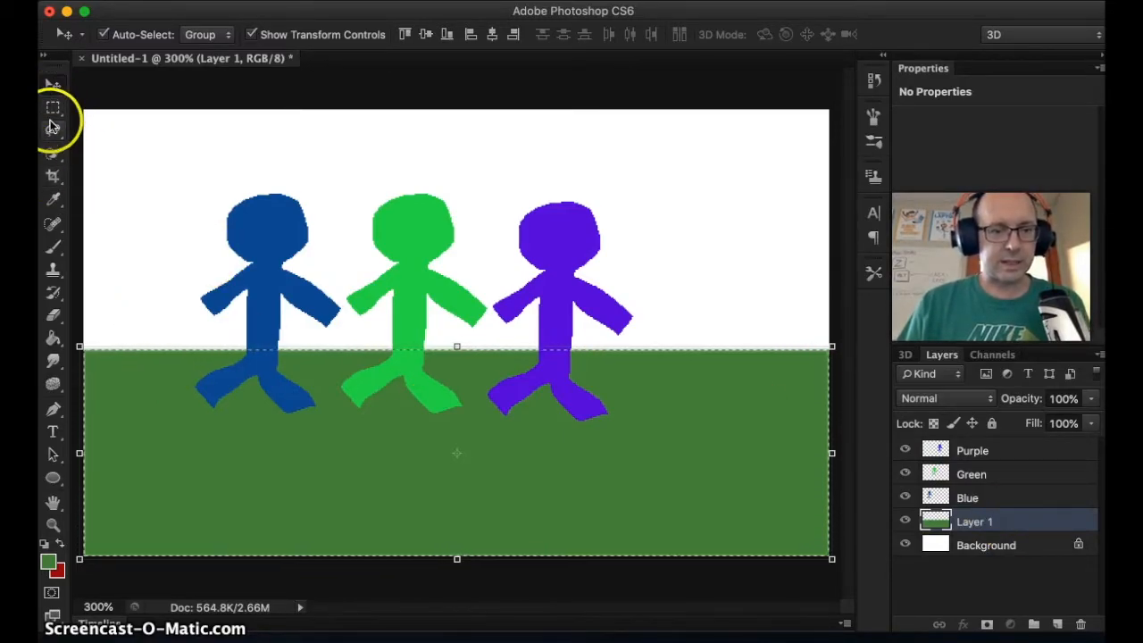
pyautogui.click(52, 128)
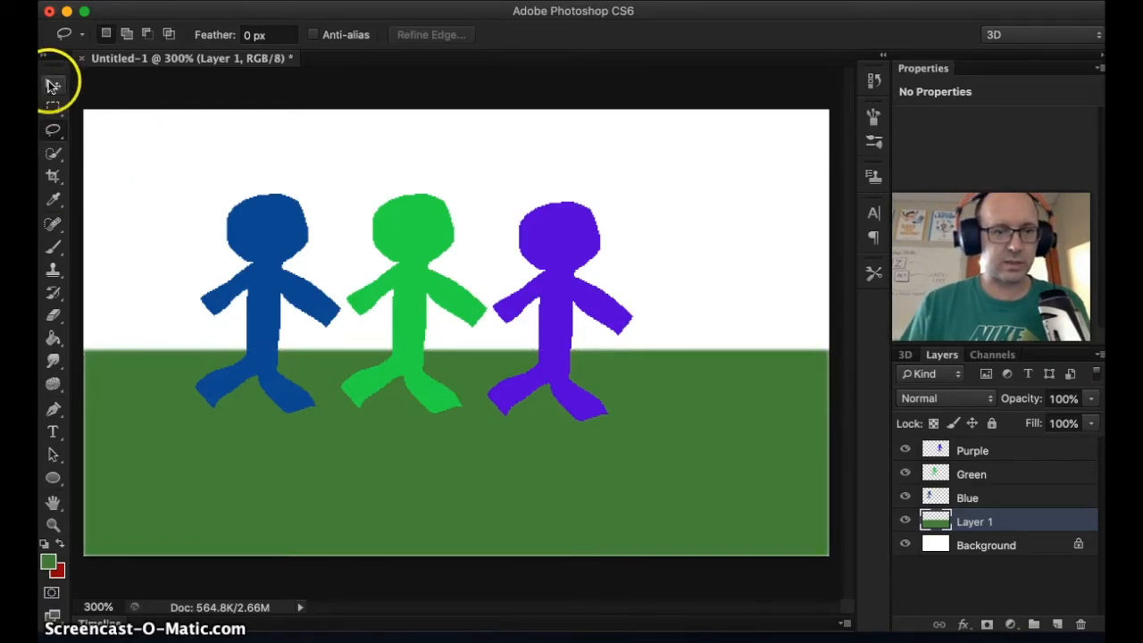
pyautogui.click(50, 86)
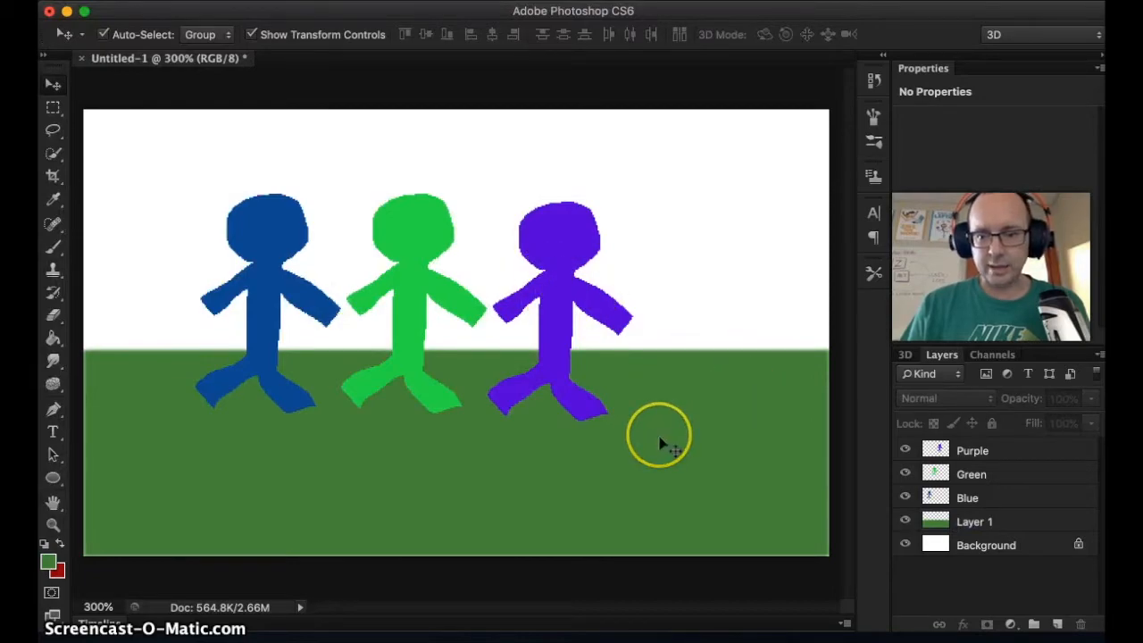
pyautogui.moveTo(813, 473)
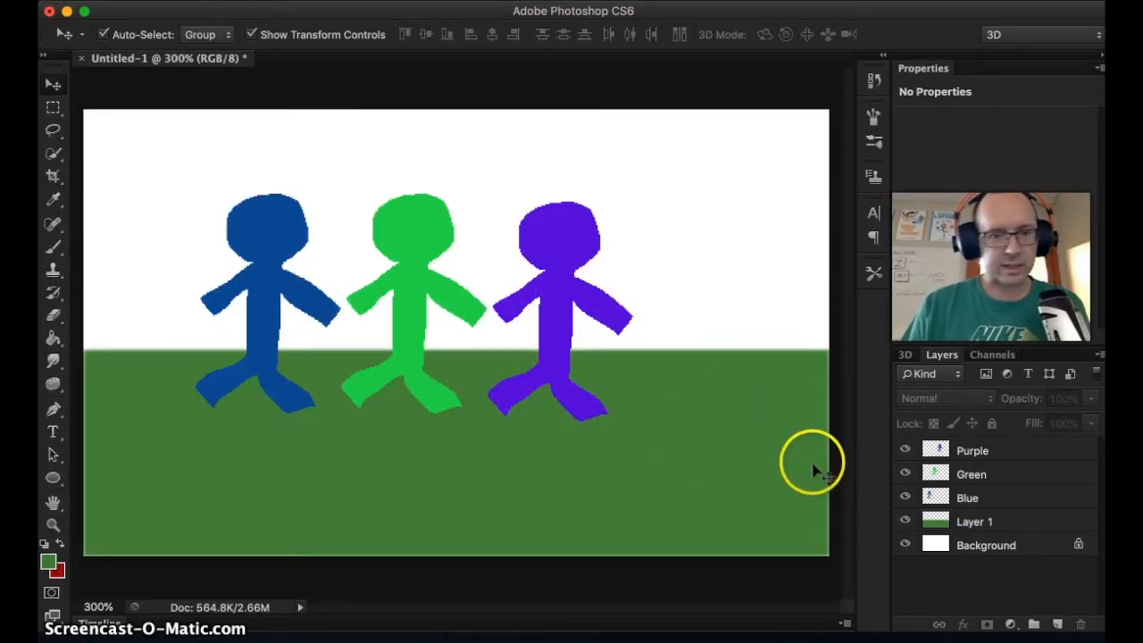
pyautogui.moveTo(232, 229)
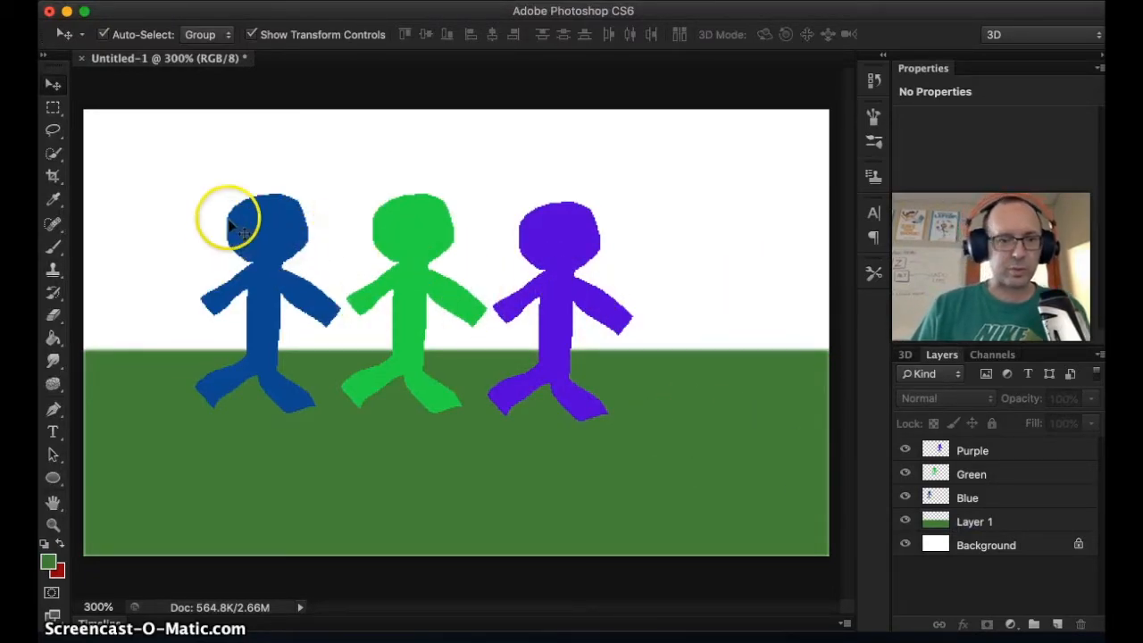
pyautogui.moveTo(52, 318)
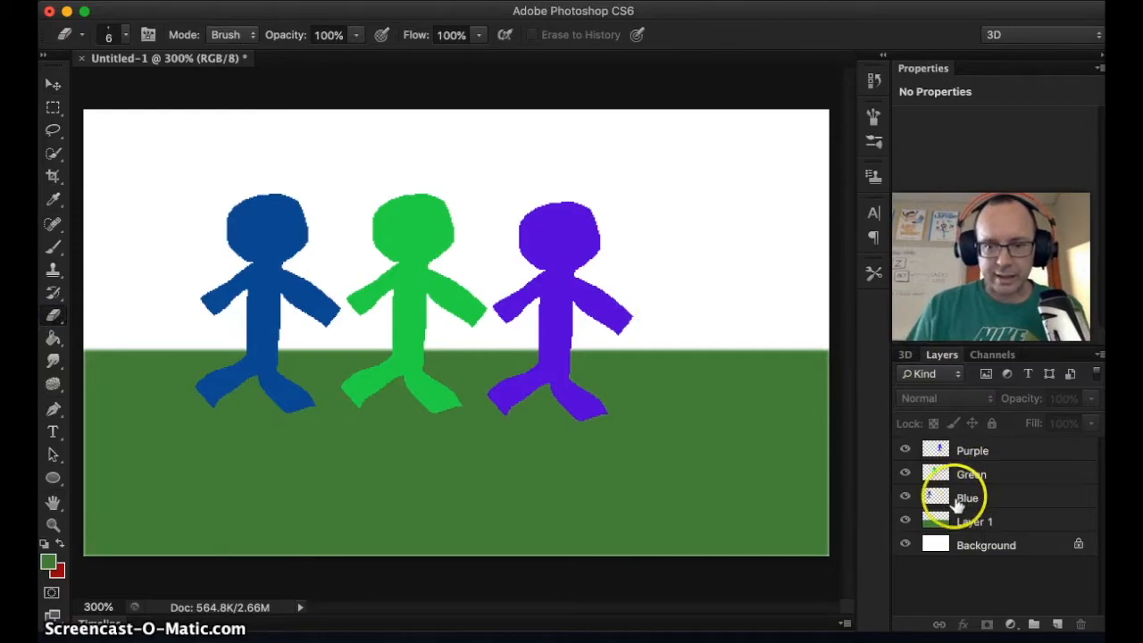
# Erase two eyes and a smile into the blue figure's head on the Blue layer
pyautogui.click(960, 497)
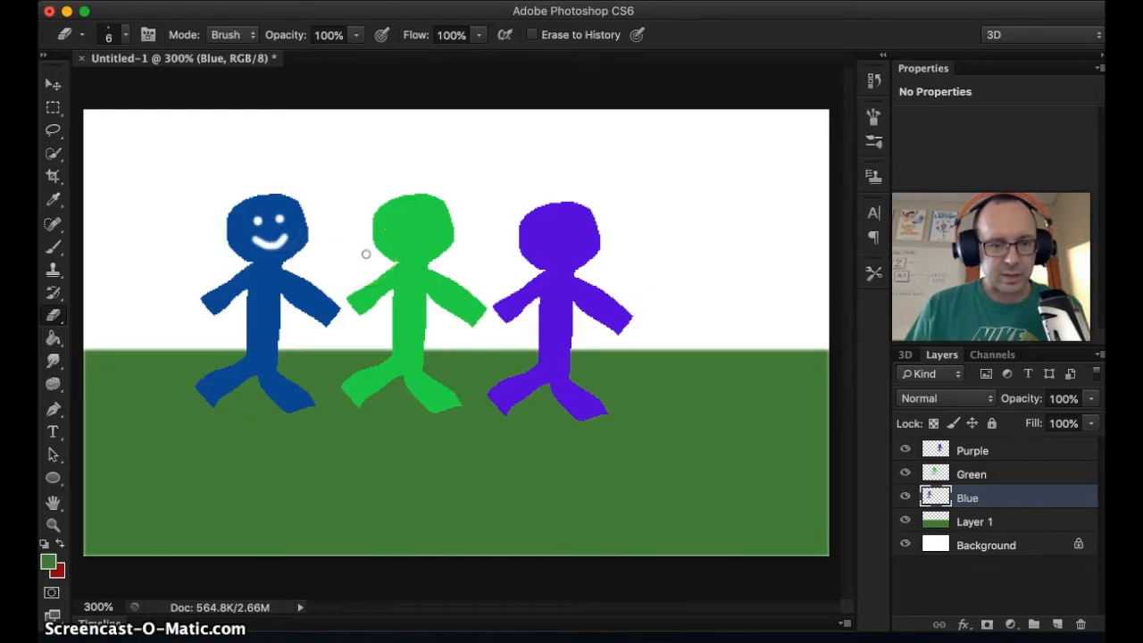
pyautogui.click(125, 34)
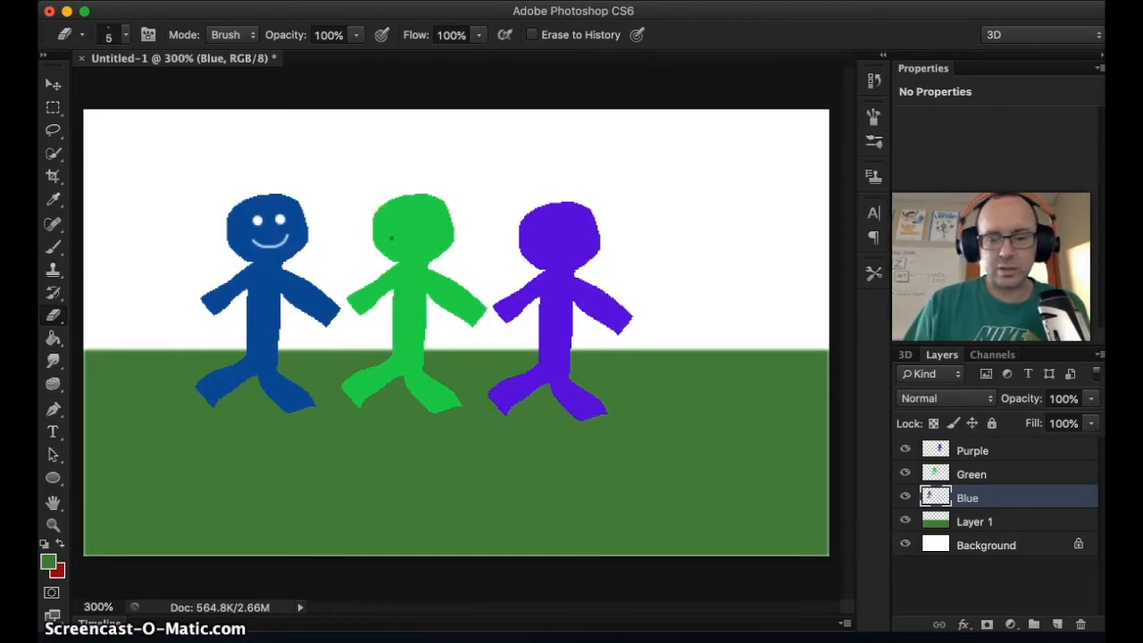
pyautogui.moveTo(400, 214)
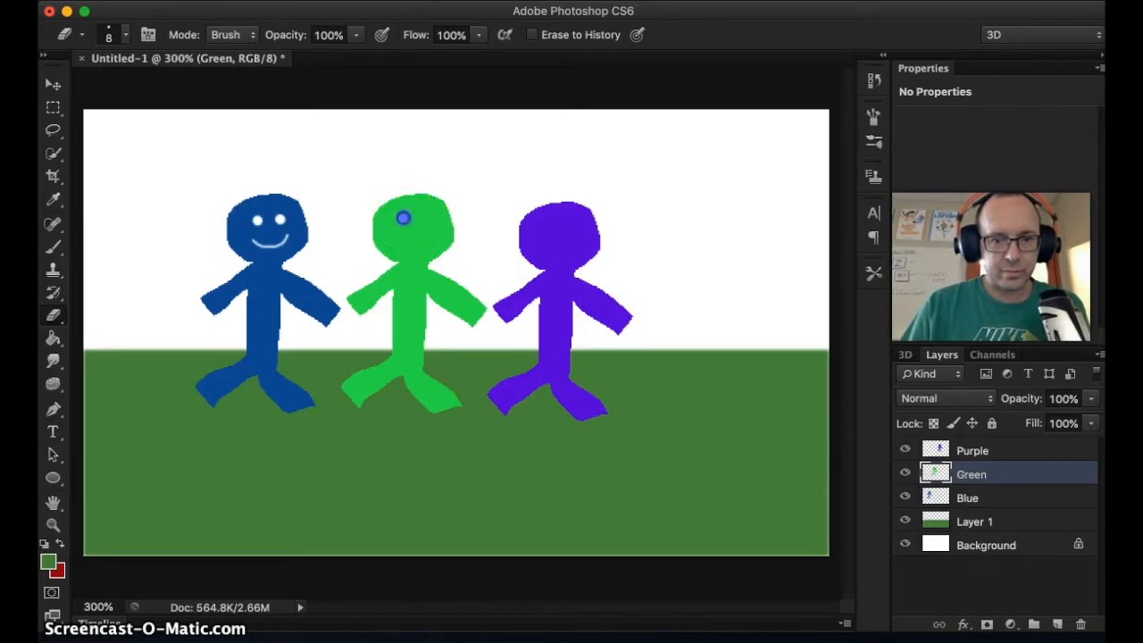
# Erase two eyes and a smile into the green figure's head on the Green layer
pyautogui.click(422, 218)
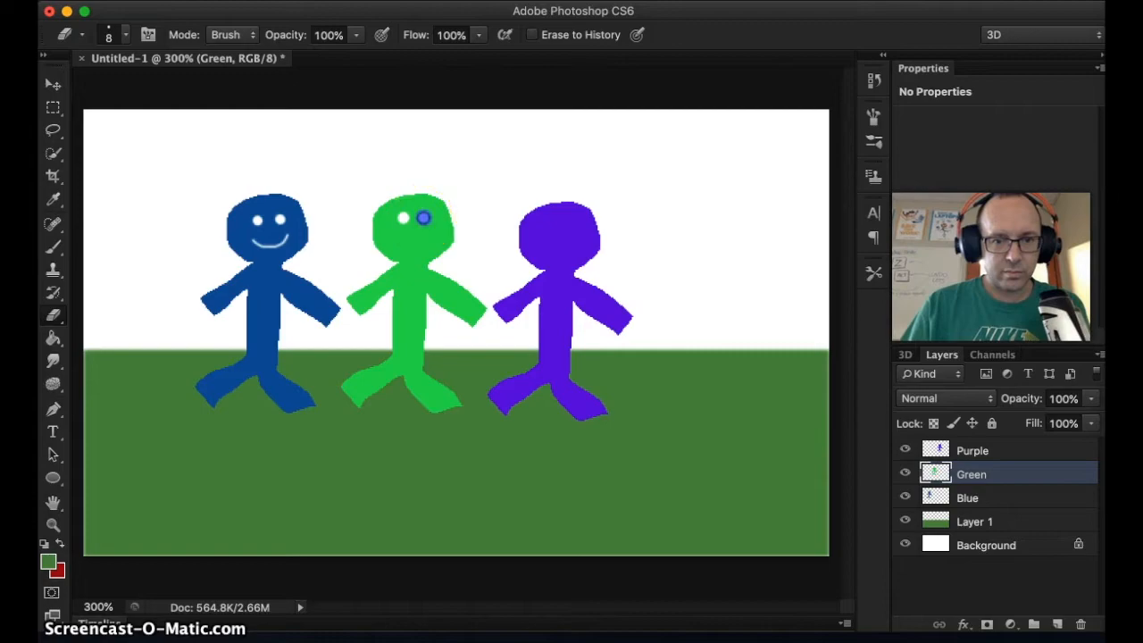
pyautogui.click(422, 216)
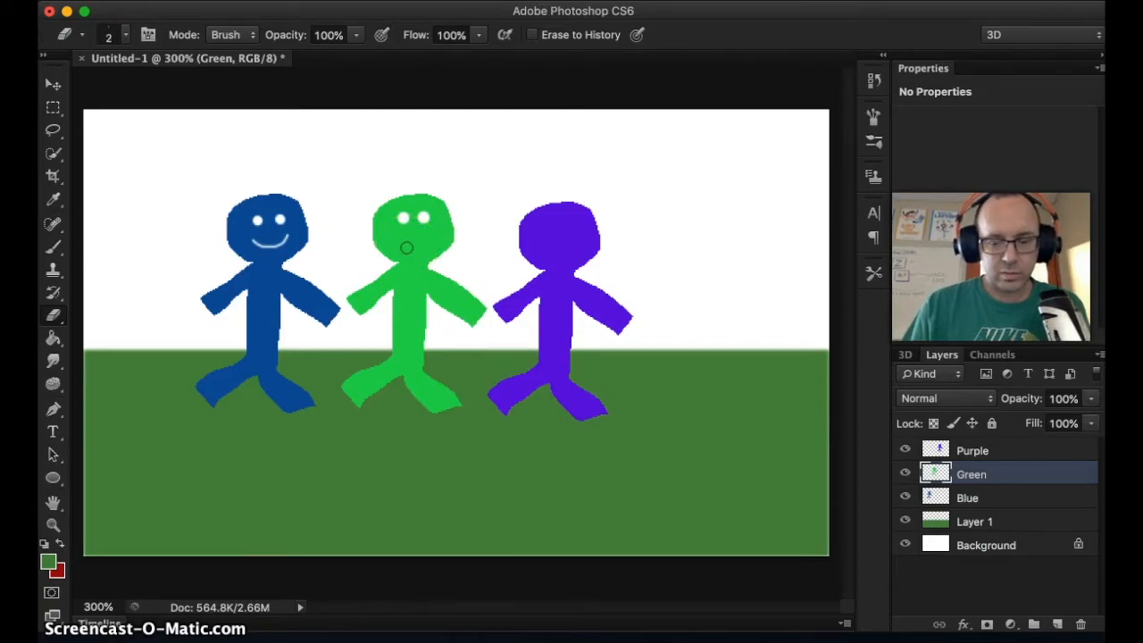
pyautogui.click(406, 247)
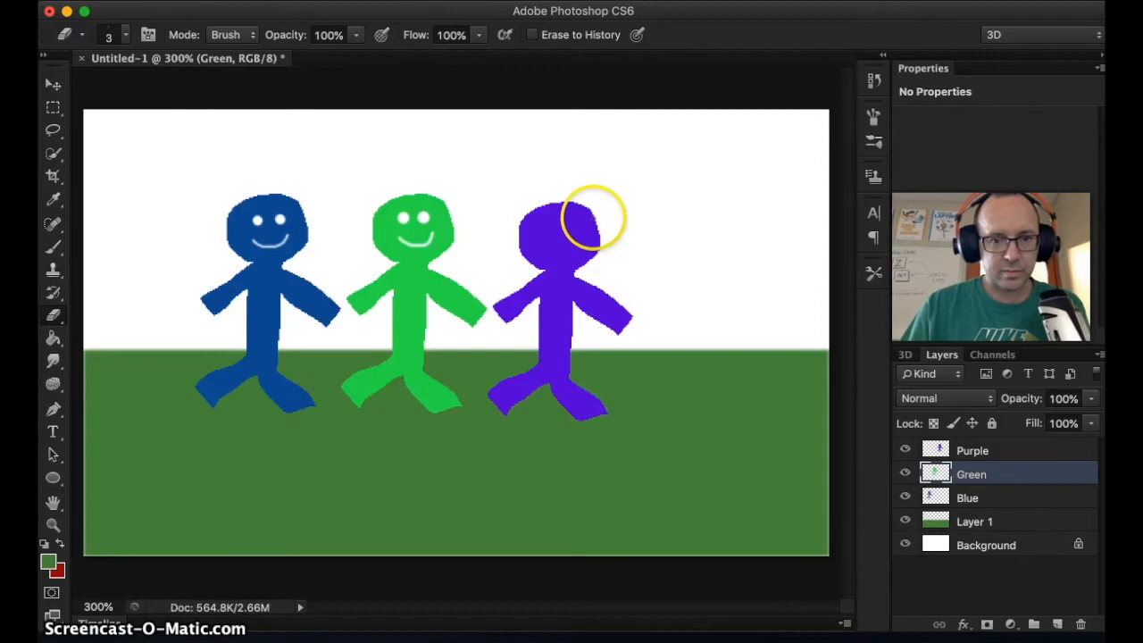
pyautogui.click(50, 84)
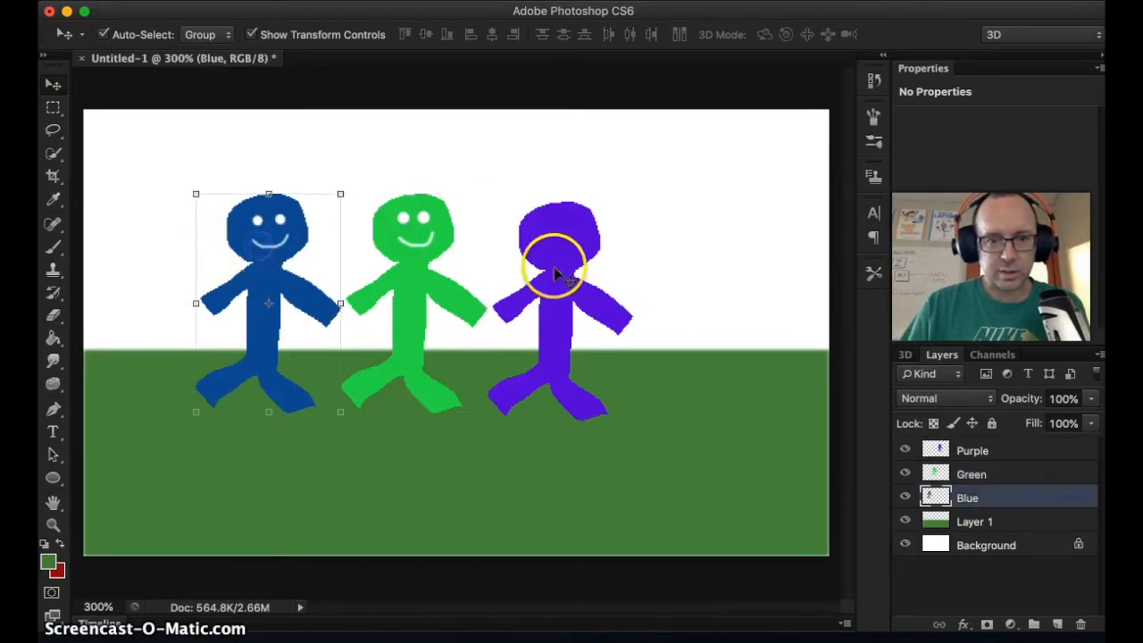
pyautogui.click(972, 473)
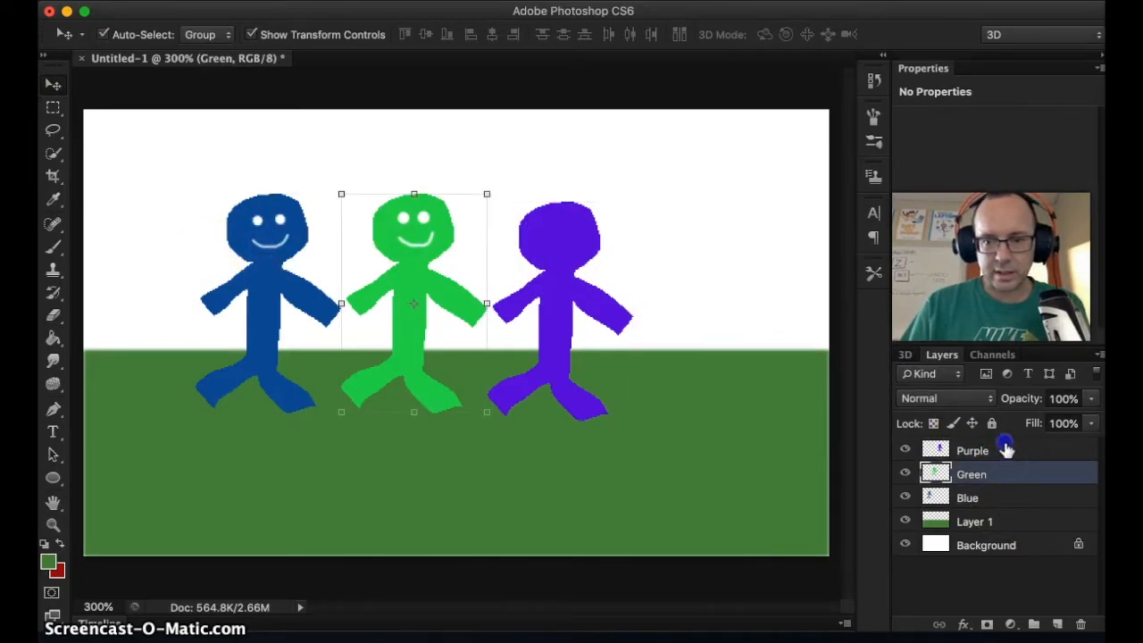
pyautogui.click(972, 450)
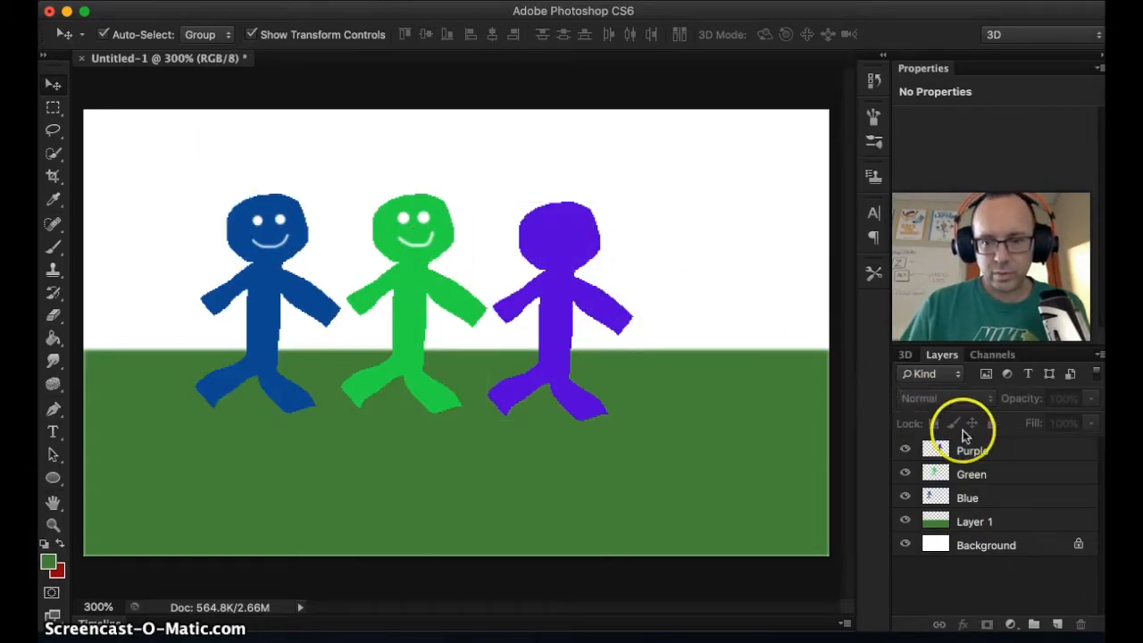
# Erase a smile and eyes into the purple figure's head on the Purple layer
pyautogui.click(973, 450)
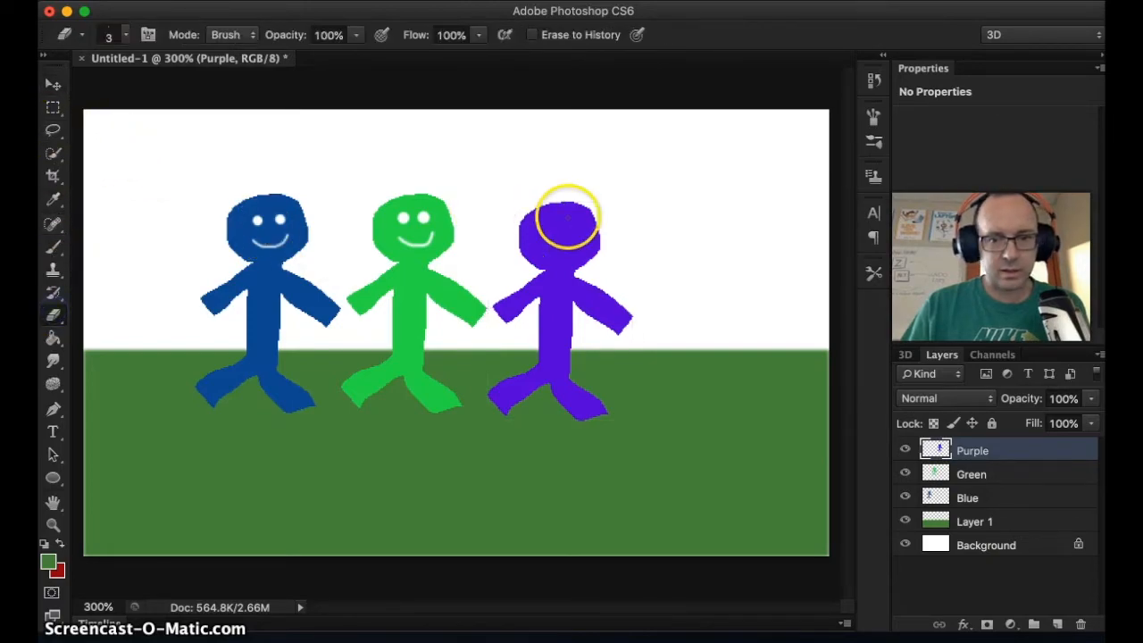
pyautogui.moveTo(543, 246)
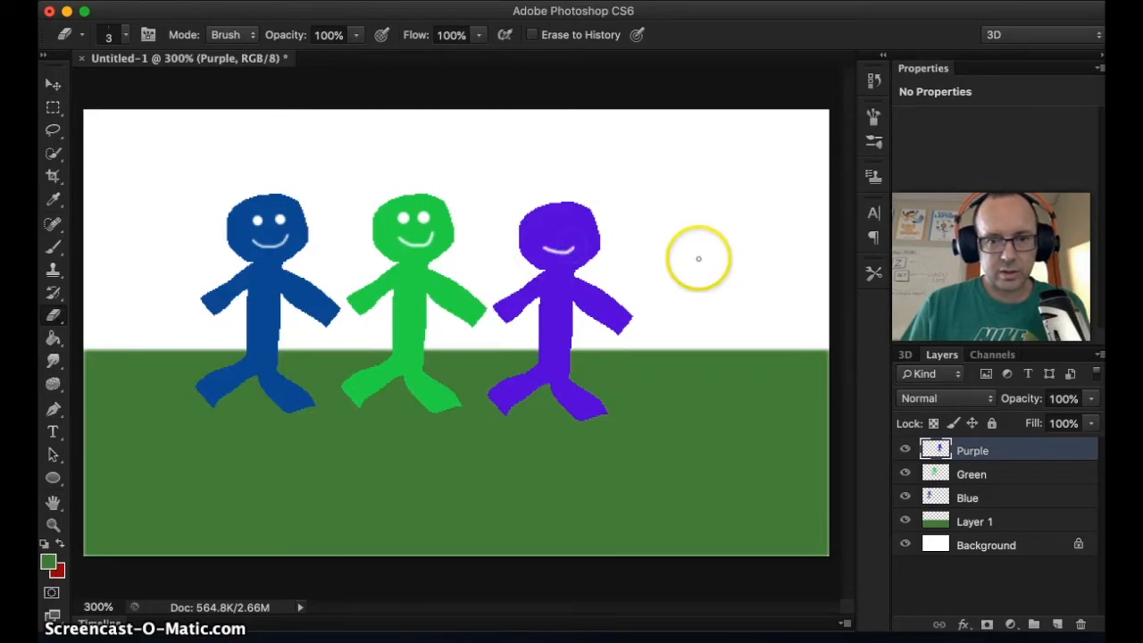
pyautogui.moveTo(698, 260)
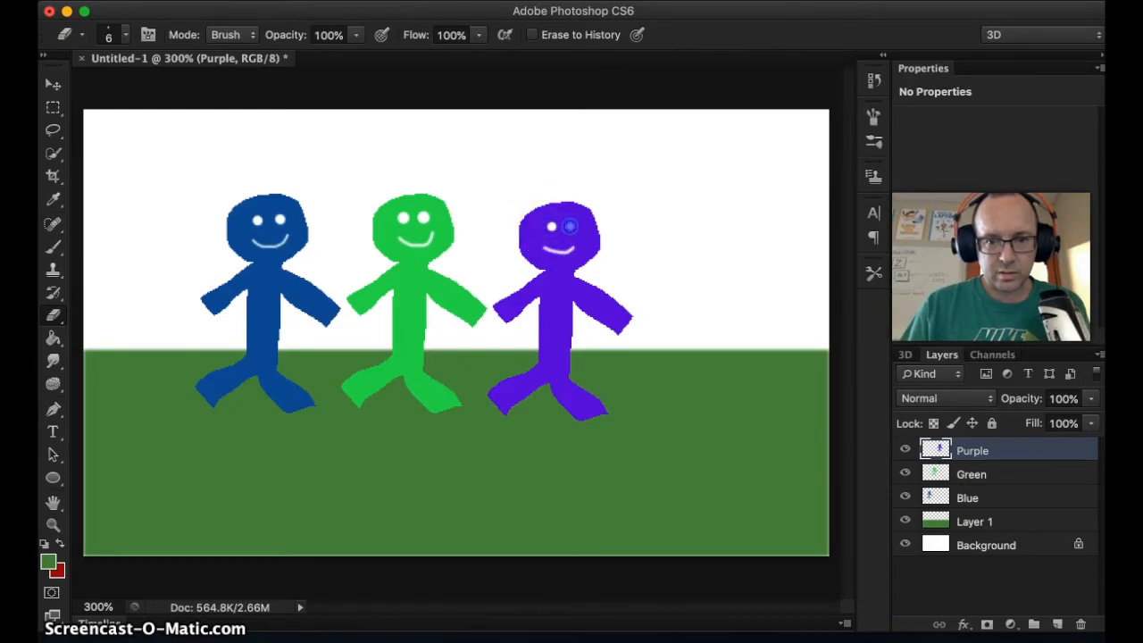
pyautogui.click(50, 84)
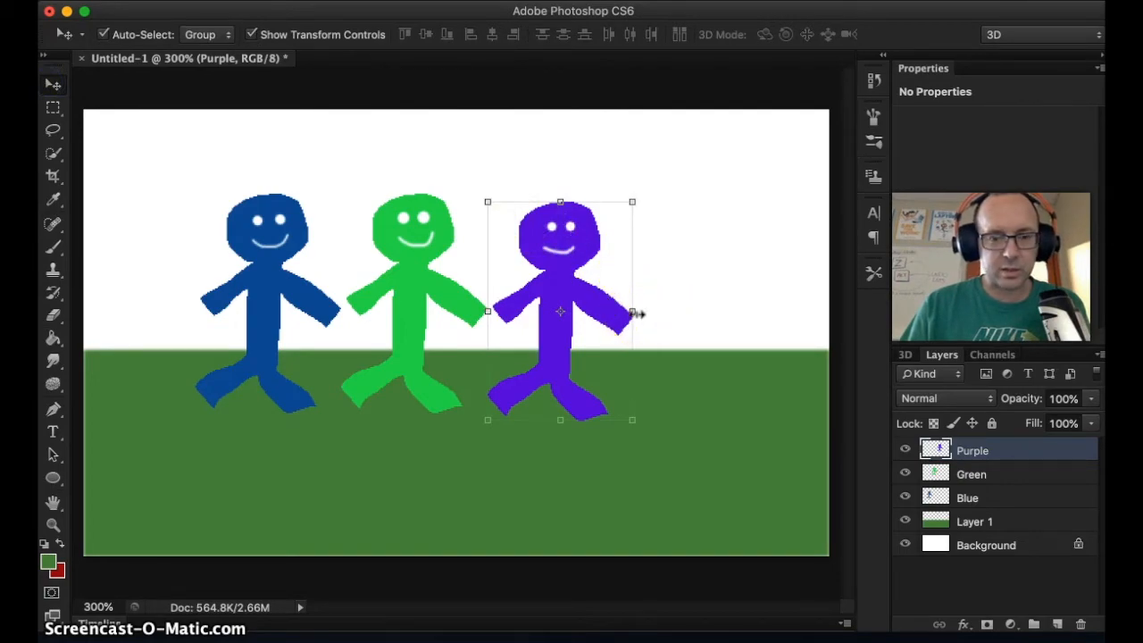
# With Free Transform, drag the purple figure left to stand beside the green one
pyautogui.moveTo(632, 310); pyautogui.dragTo(515, 311)
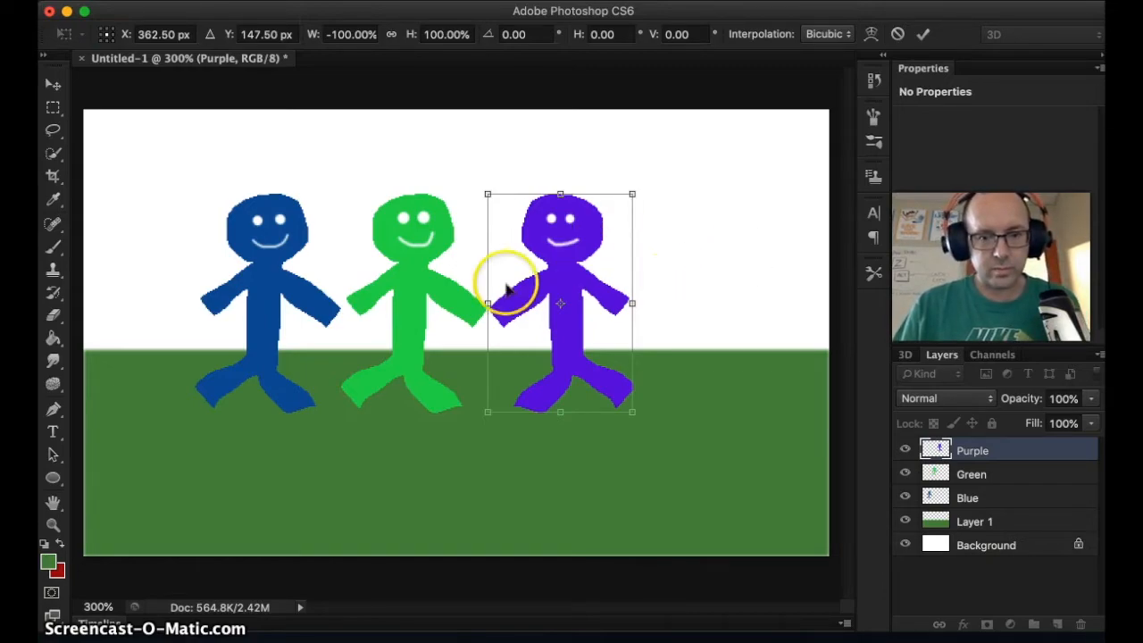
pyautogui.moveTo(485, 302); pyautogui.dragTo(777, 307)
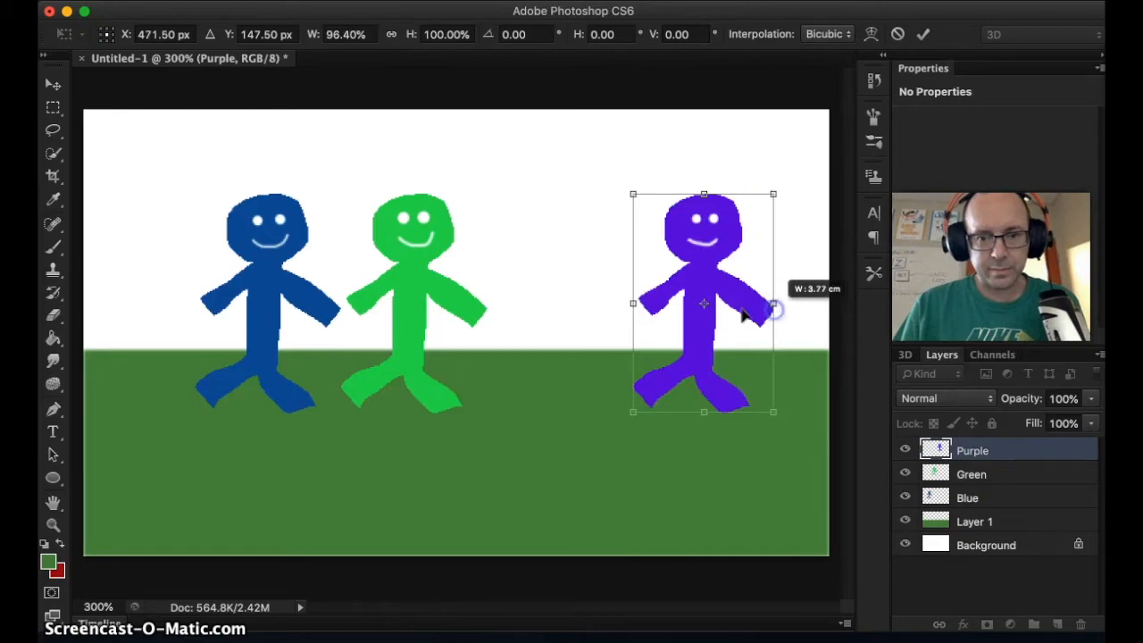
pyautogui.moveTo(704, 304); pyautogui.dragTo(557, 303)
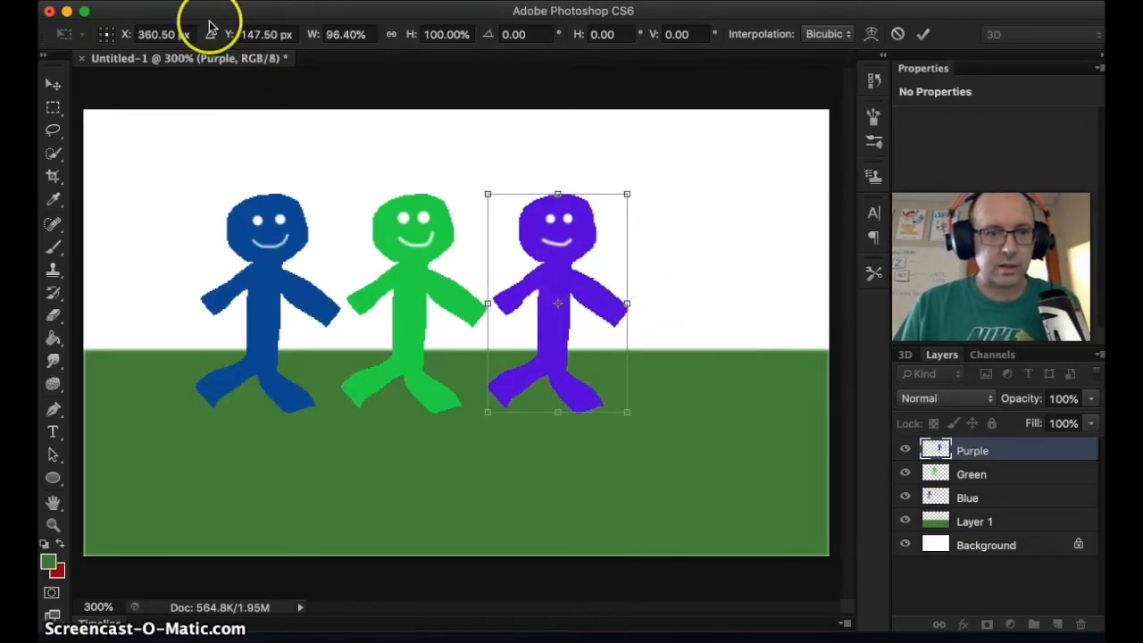
pyautogui.click(236, 368)
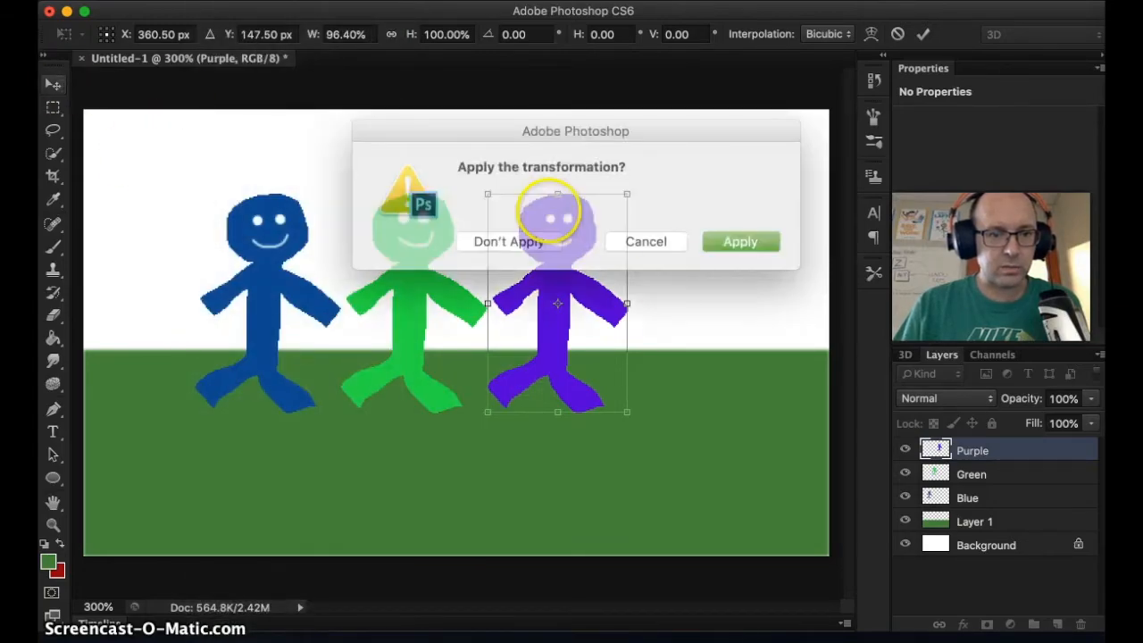
# Apply the purple figure's move and flip it horizontally via Edit > Transform
pyautogui.click(740, 241)
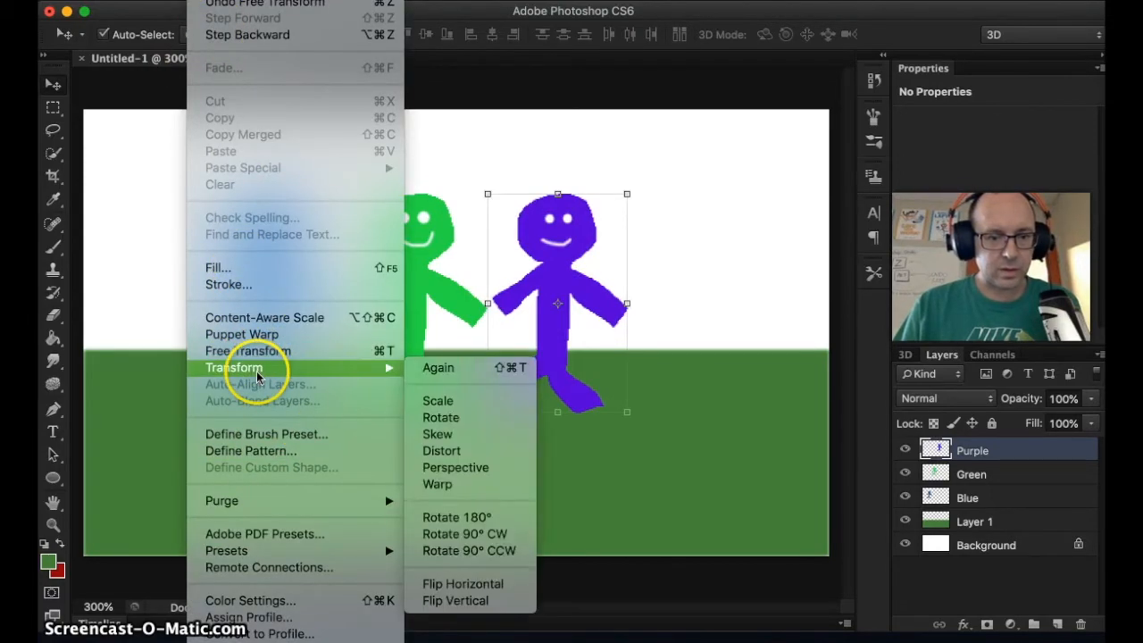
pyautogui.moveTo(461, 589)
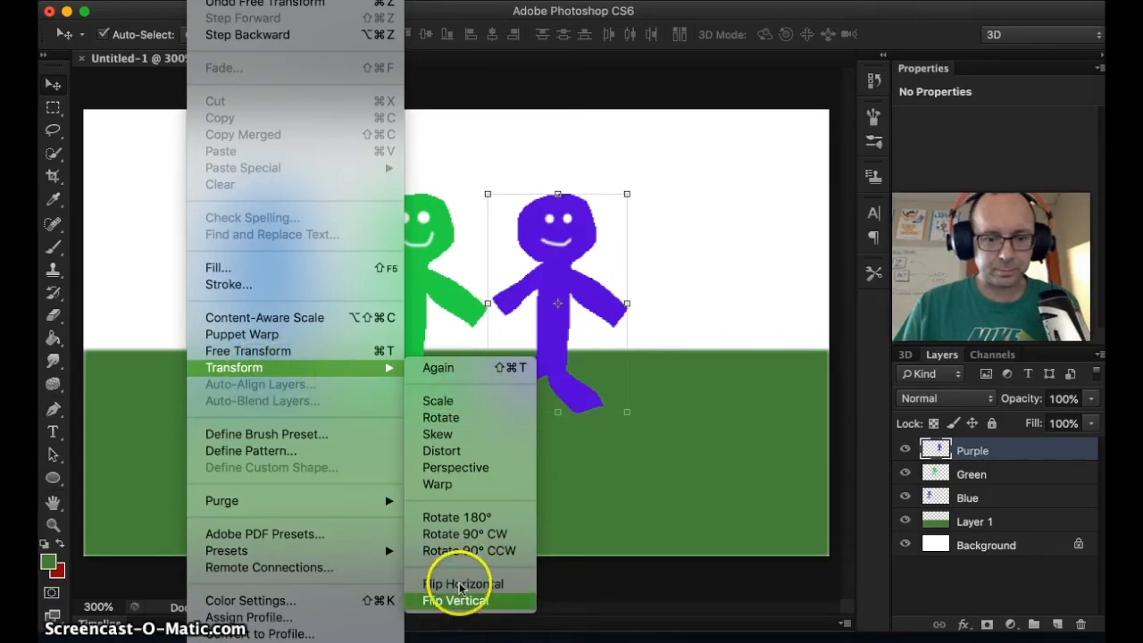
pyautogui.moveTo(475, 582)
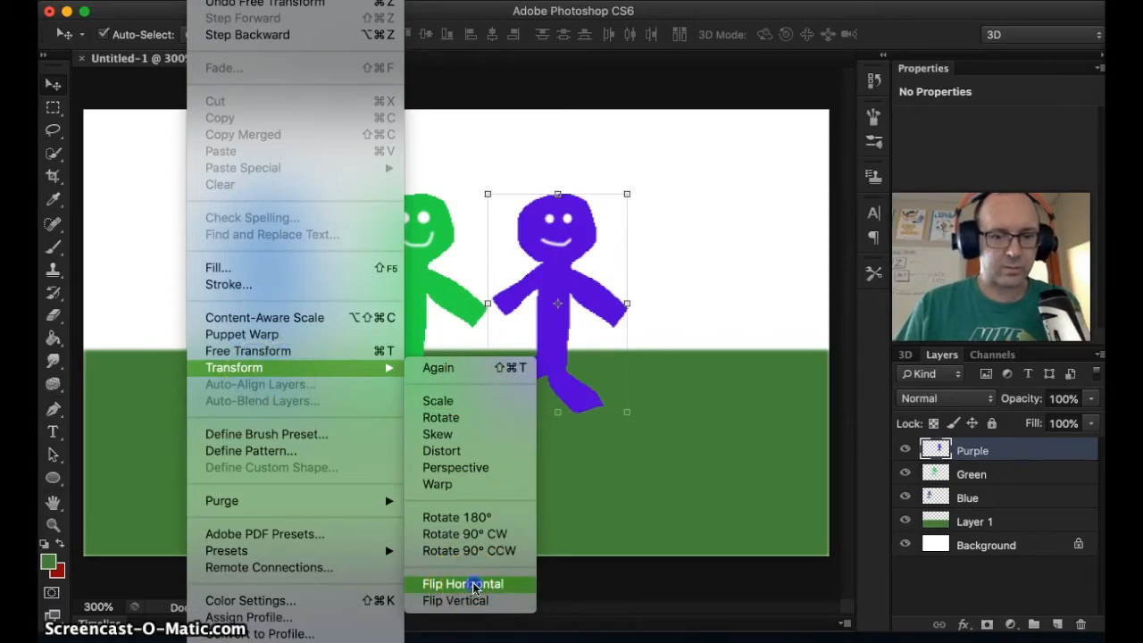
pyautogui.click(463, 582)
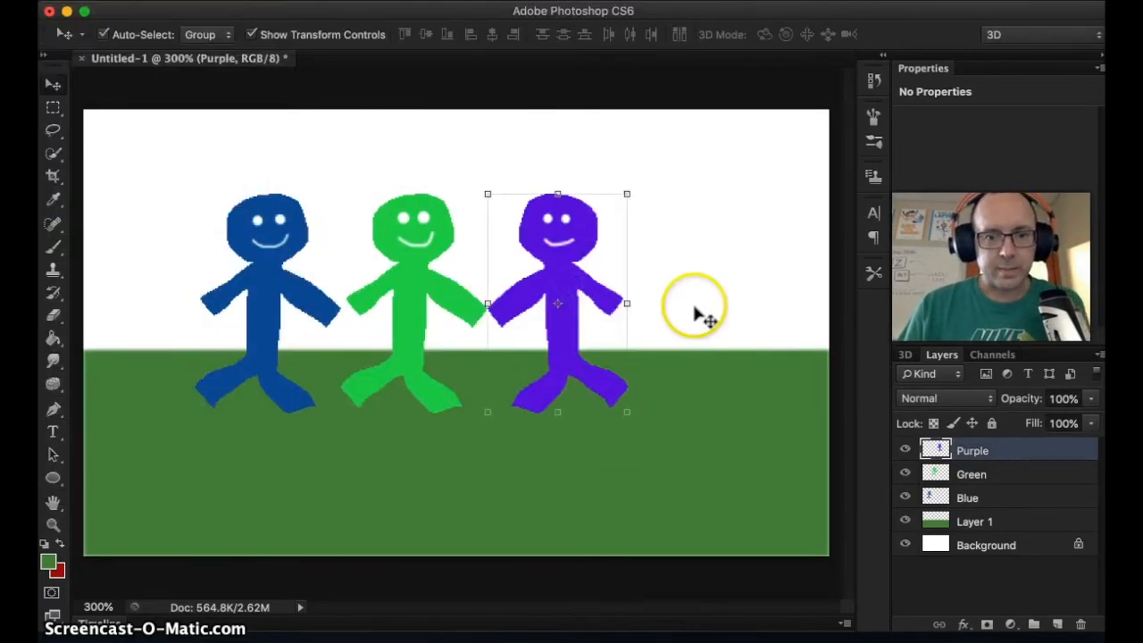
pyautogui.moveTo(732, 250)
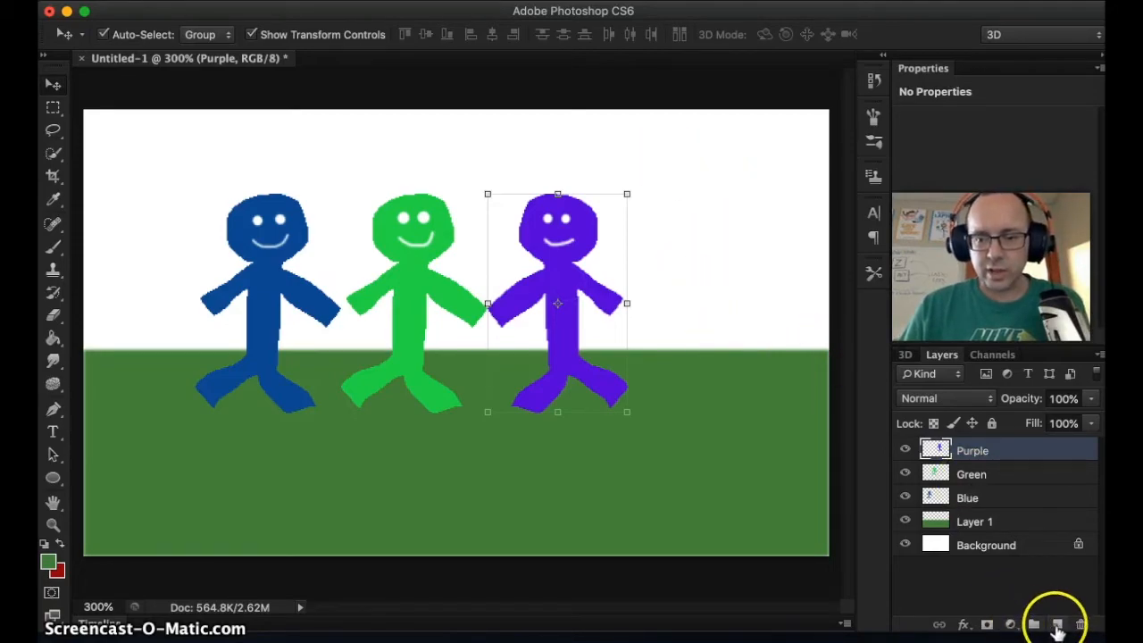
# Add a new layer, fill it with light blue and drag it below the grass as sky
pyautogui.click(1061, 611)
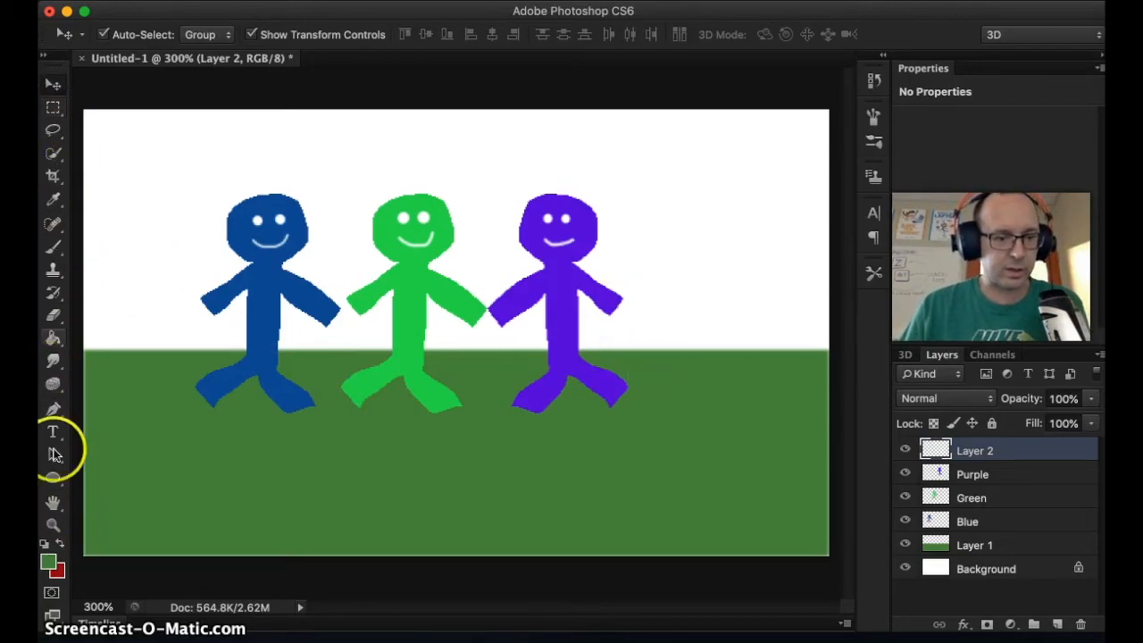
pyautogui.click(40, 563)
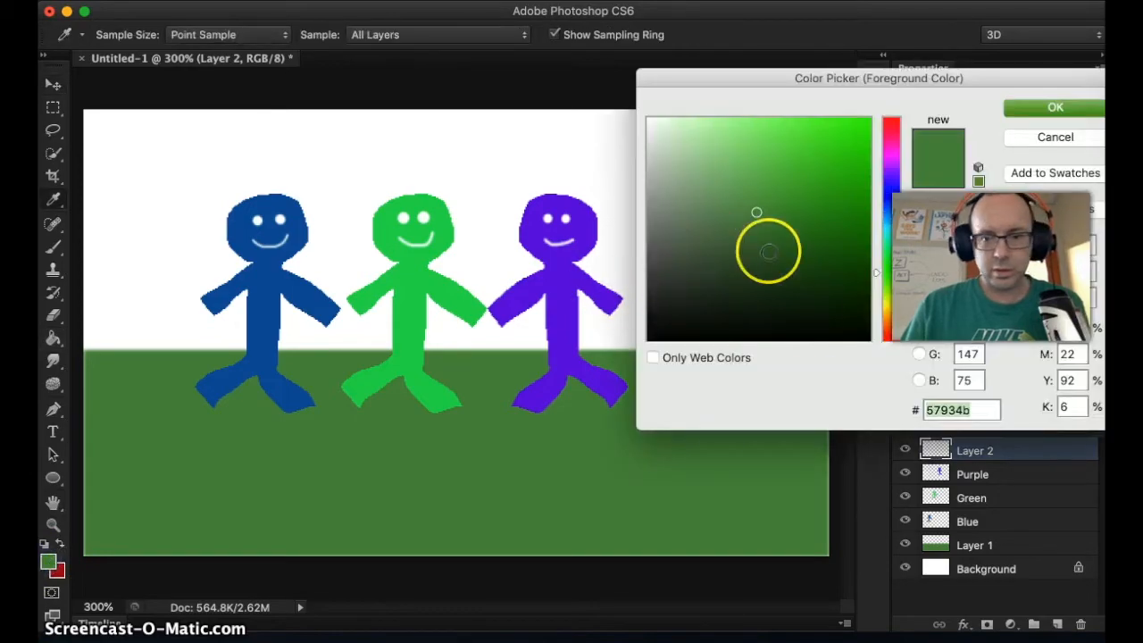
pyautogui.click(754, 130)
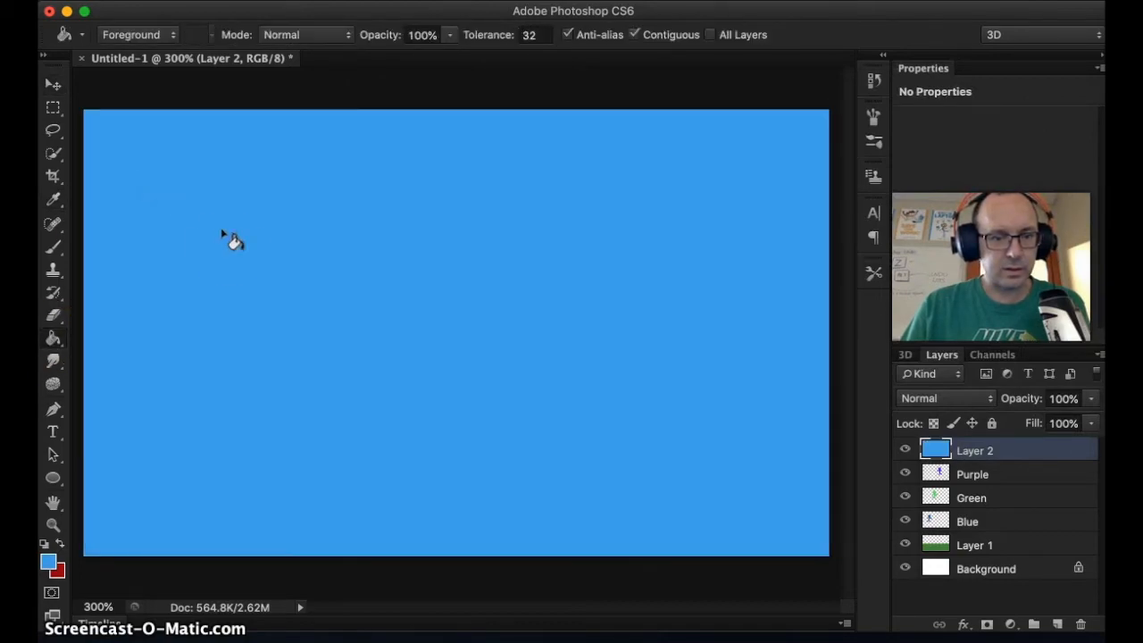
pyautogui.click(50, 84)
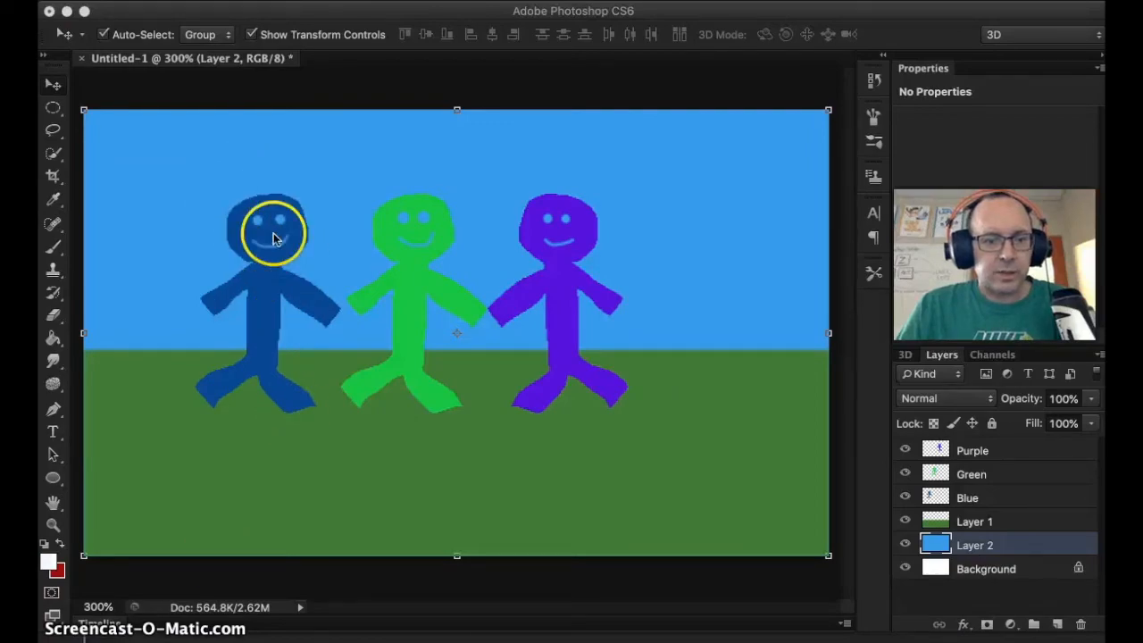
pyautogui.moveTo(747, 318)
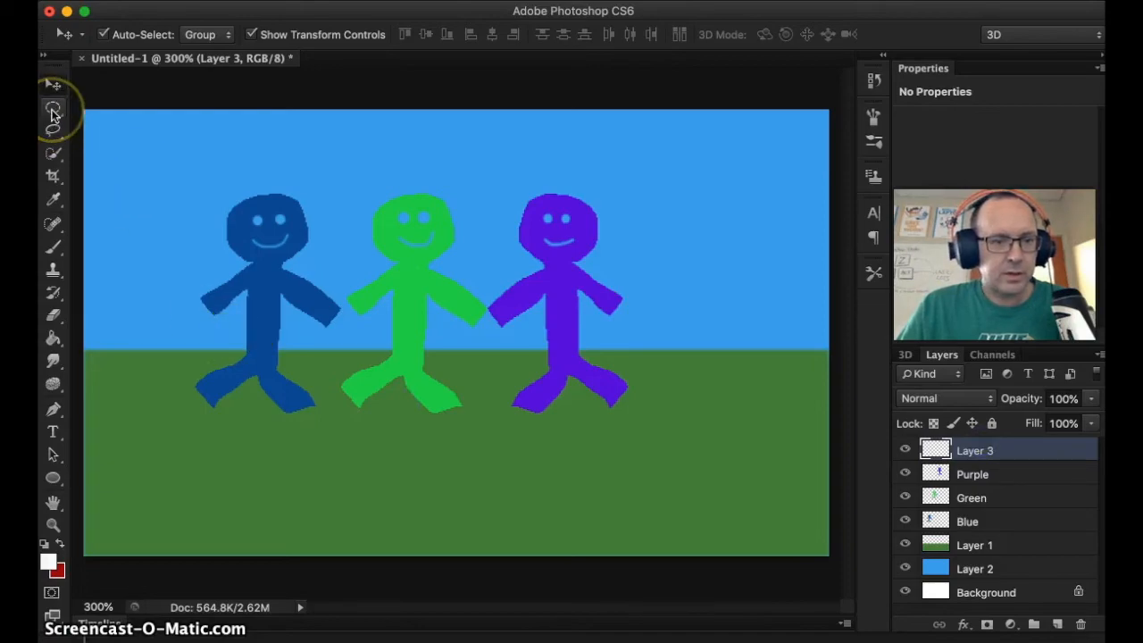
pyautogui.moveTo(50, 111)
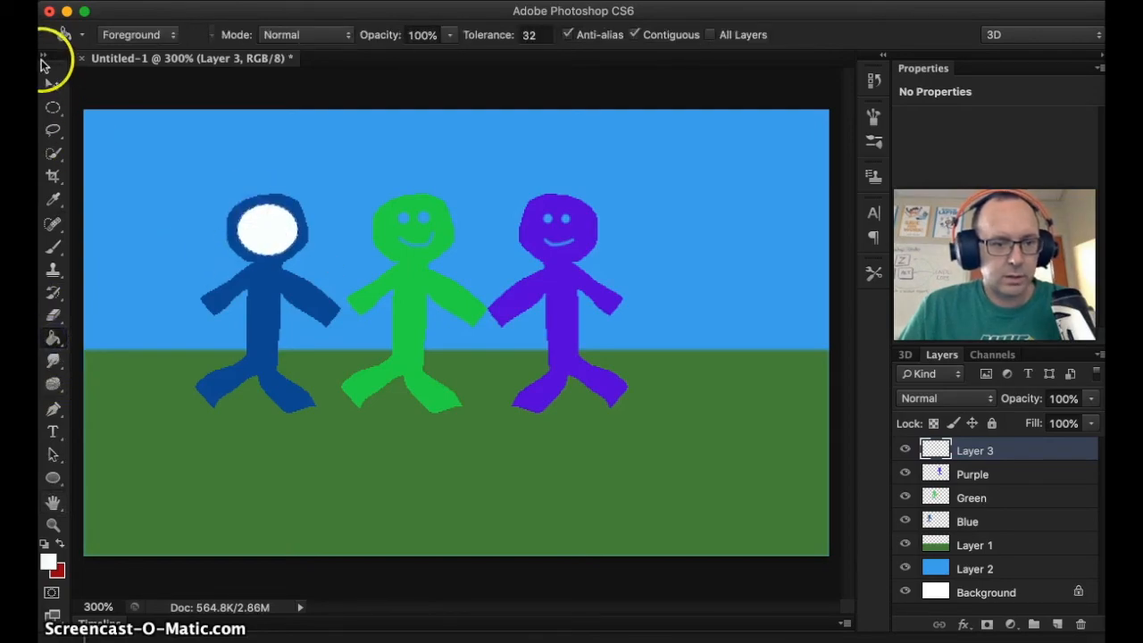
# Select each figure's head with the Elliptical Marquee on Layer 3 and fill it white
pyautogui.click(46, 85)
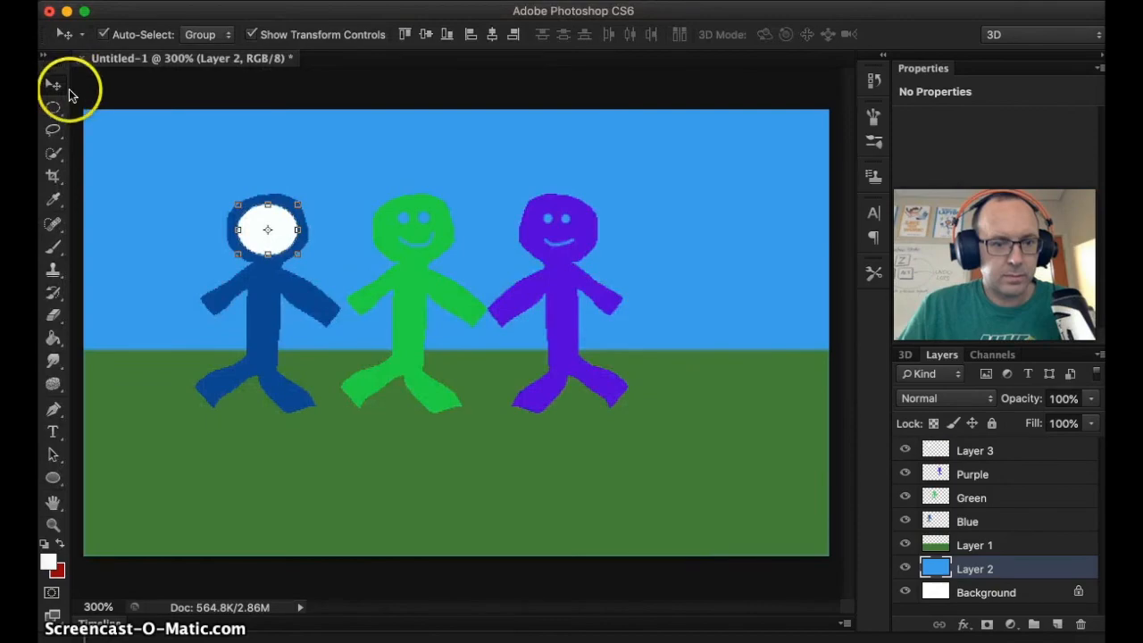
pyautogui.click(51, 107)
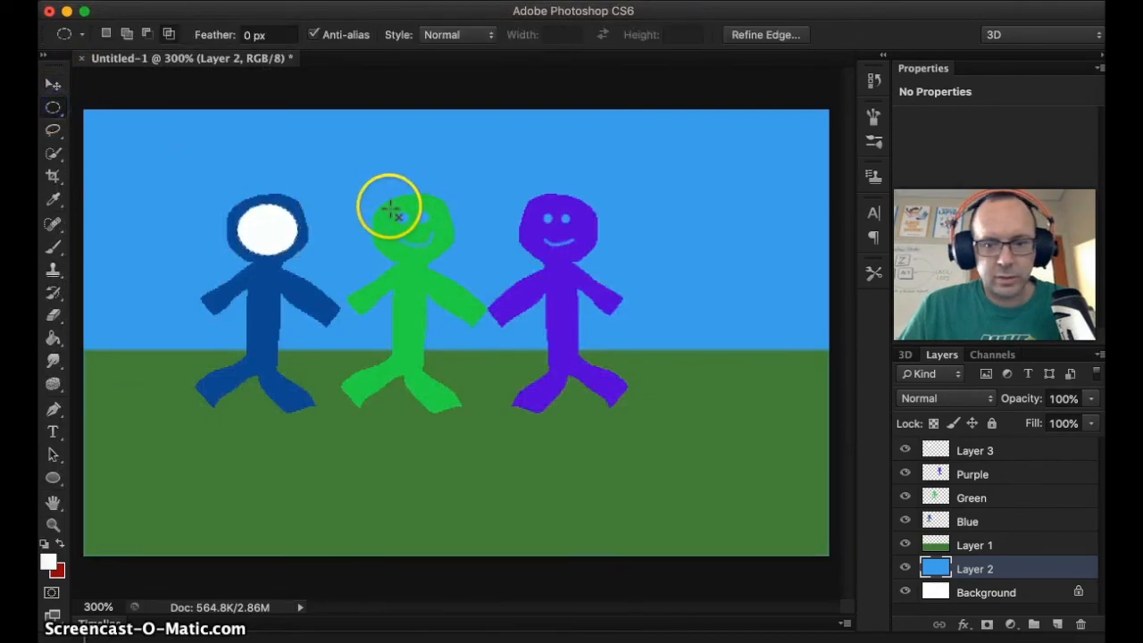
pyautogui.click(975, 451)
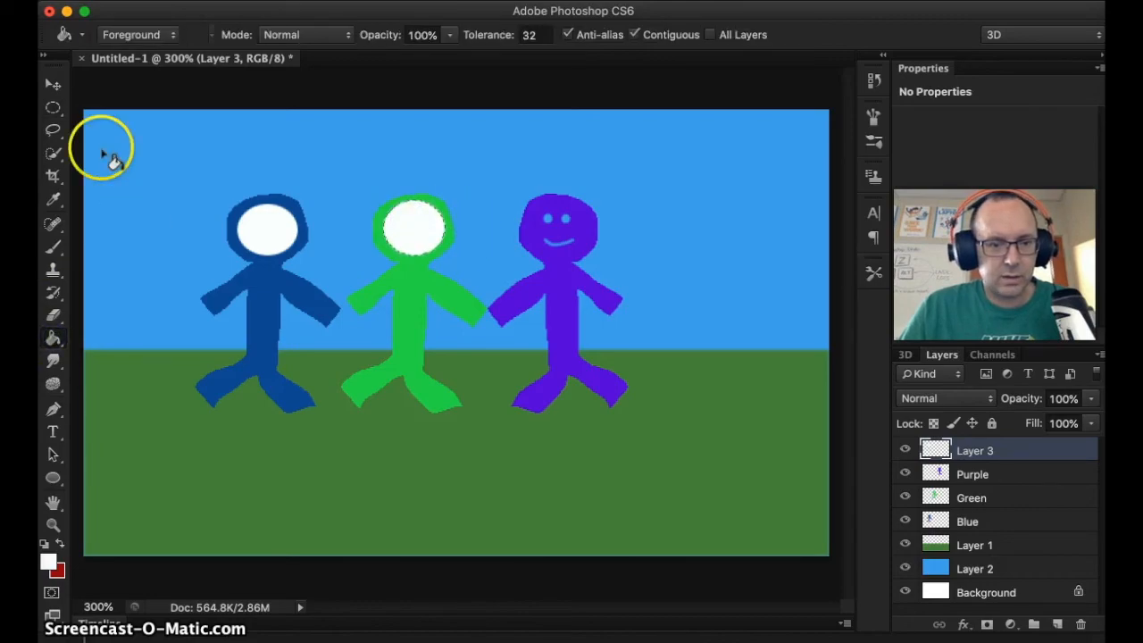
pyautogui.click(50, 82)
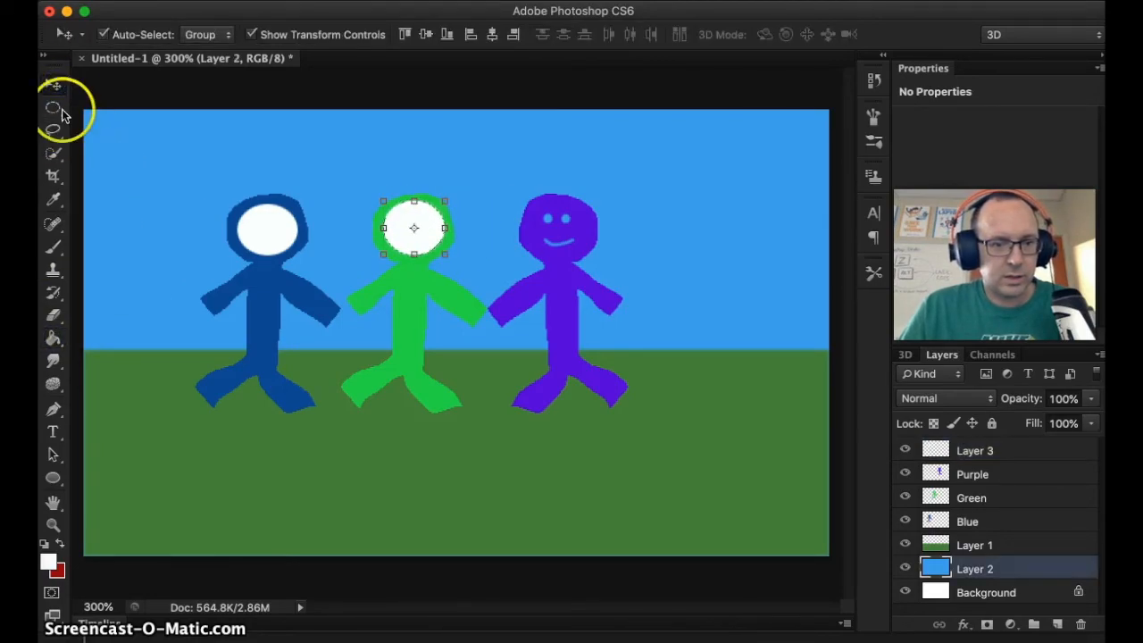
pyautogui.click(50, 109)
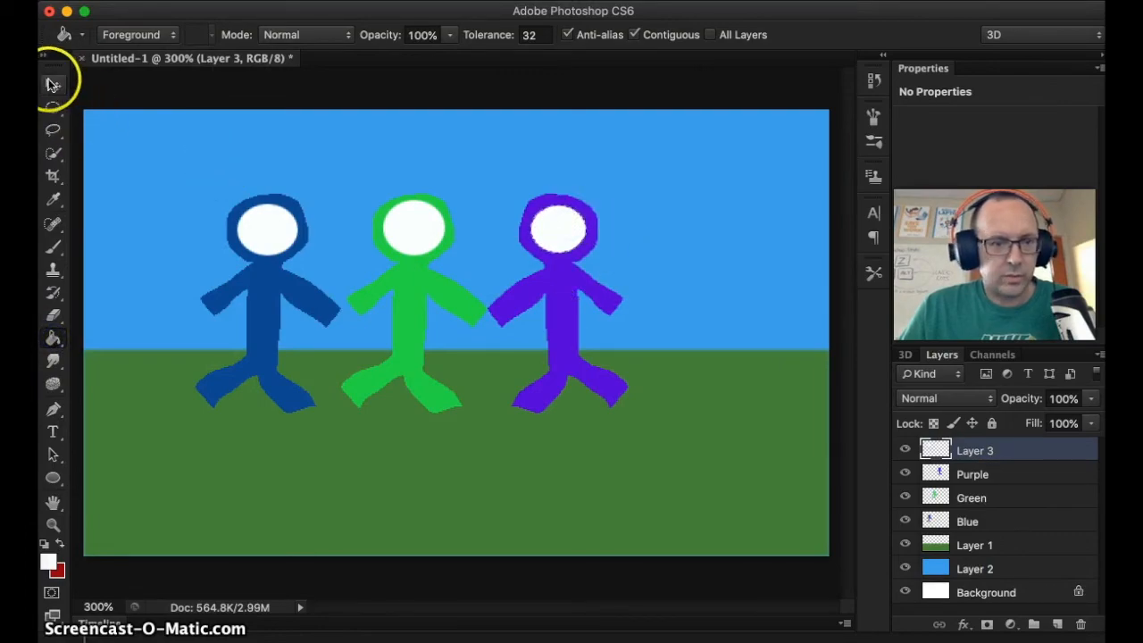
pyautogui.click(47, 84)
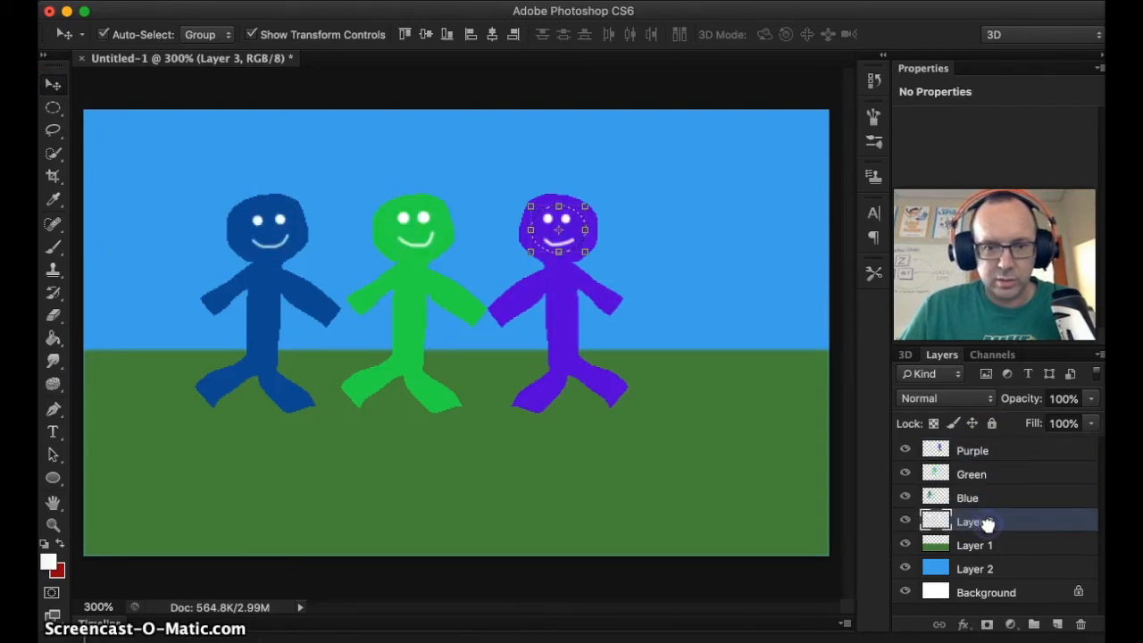
# Drag Layer 3 below Blue and toggle the Green layer's visibility to check the circle
pyautogui.click(52, 109)
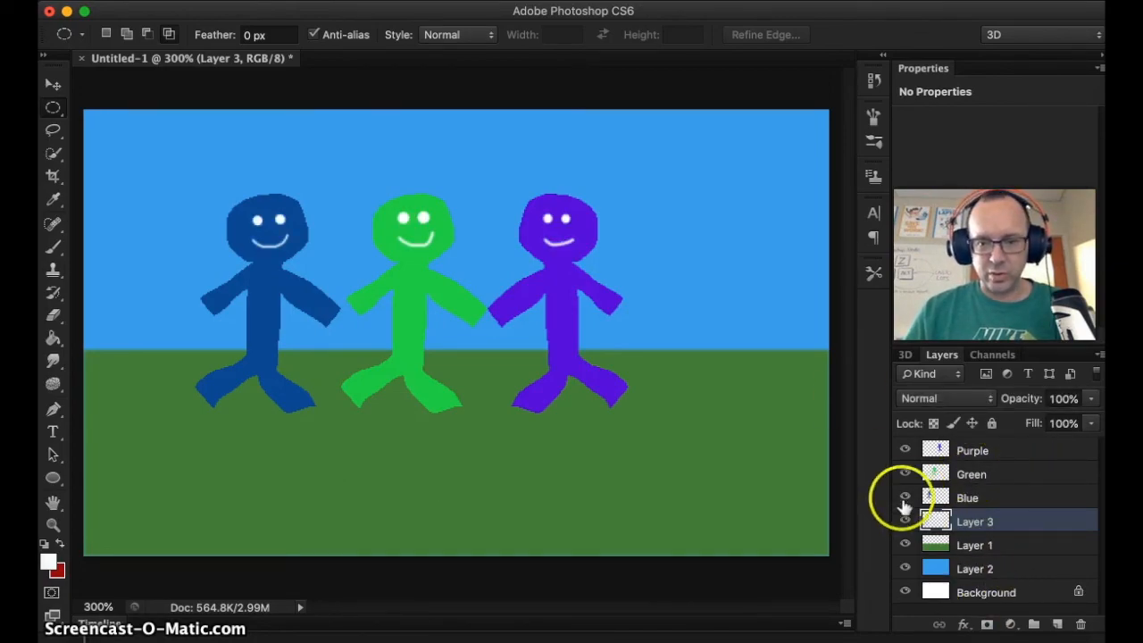
pyautogui.click(904, 474)
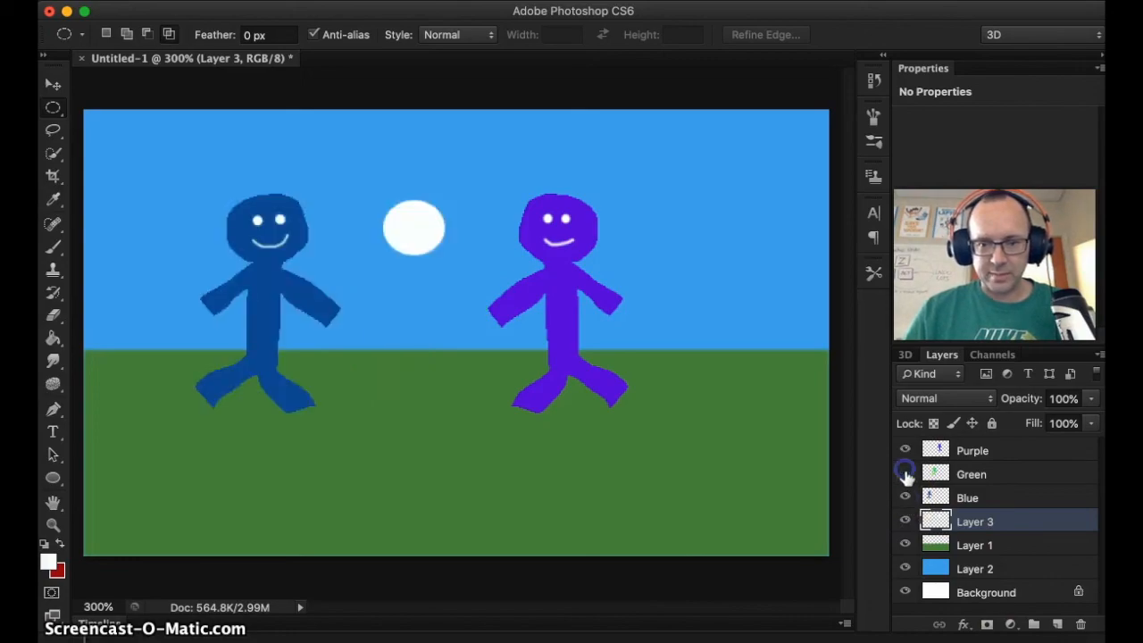
pyautogui.click(904, 476)
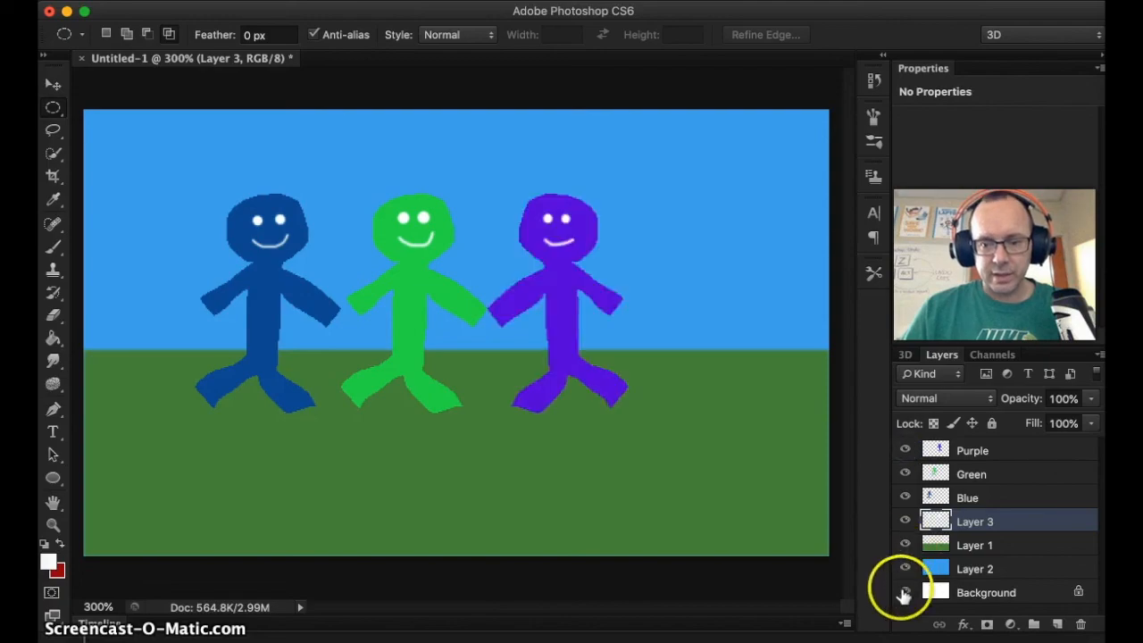
pyautogui.moveTo(904, 545)
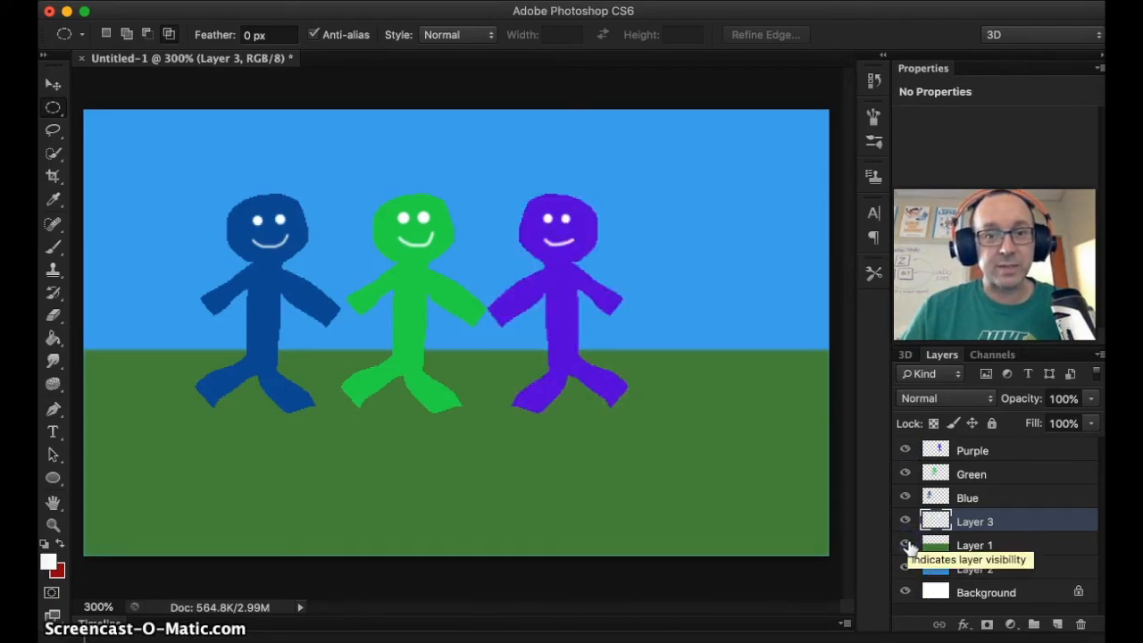